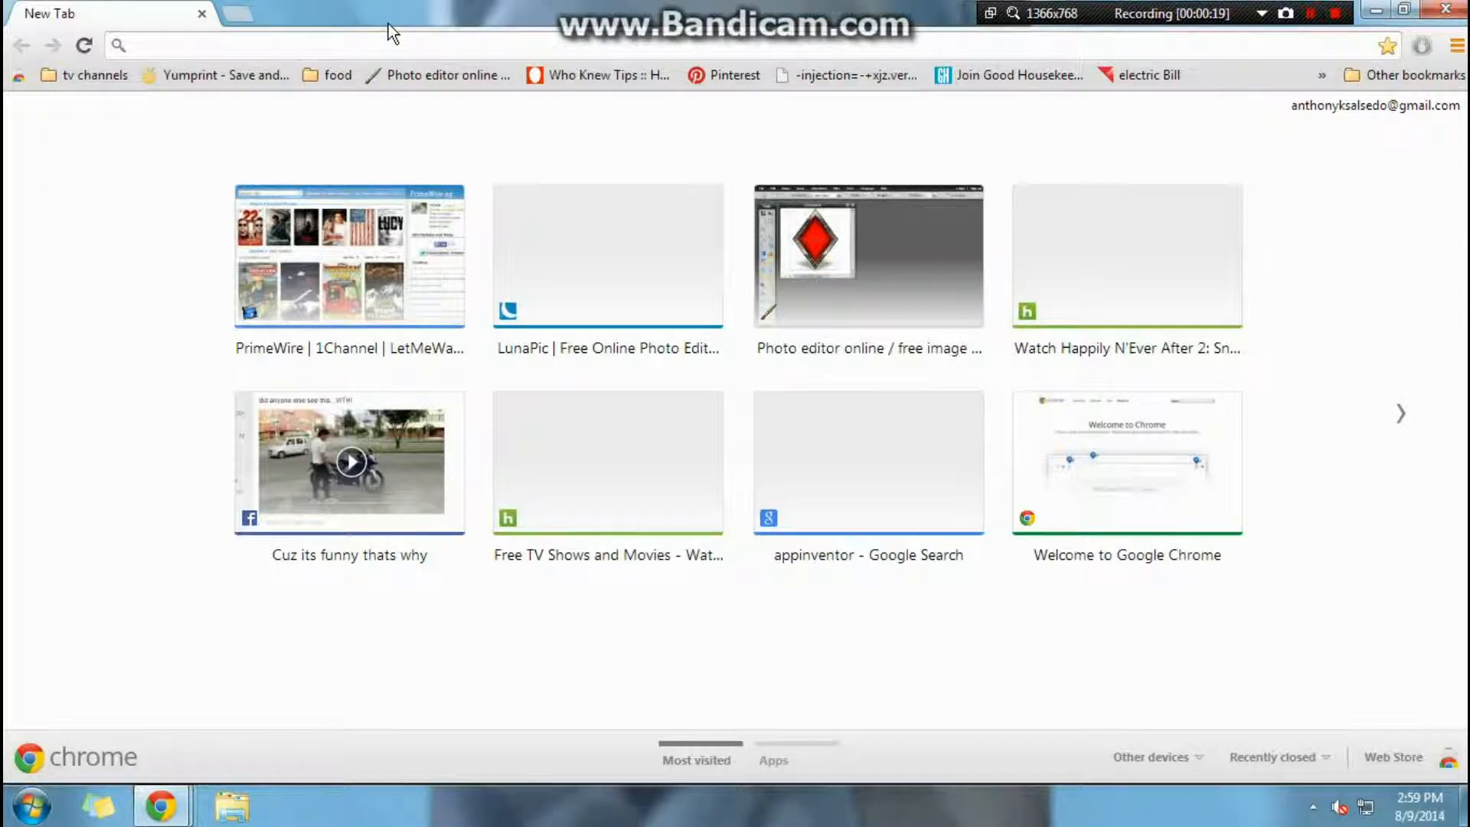
Search Google for '1.7.2 texture packs minecraft' from the omnibox suggestion
{"action": "type", "text": "1"}
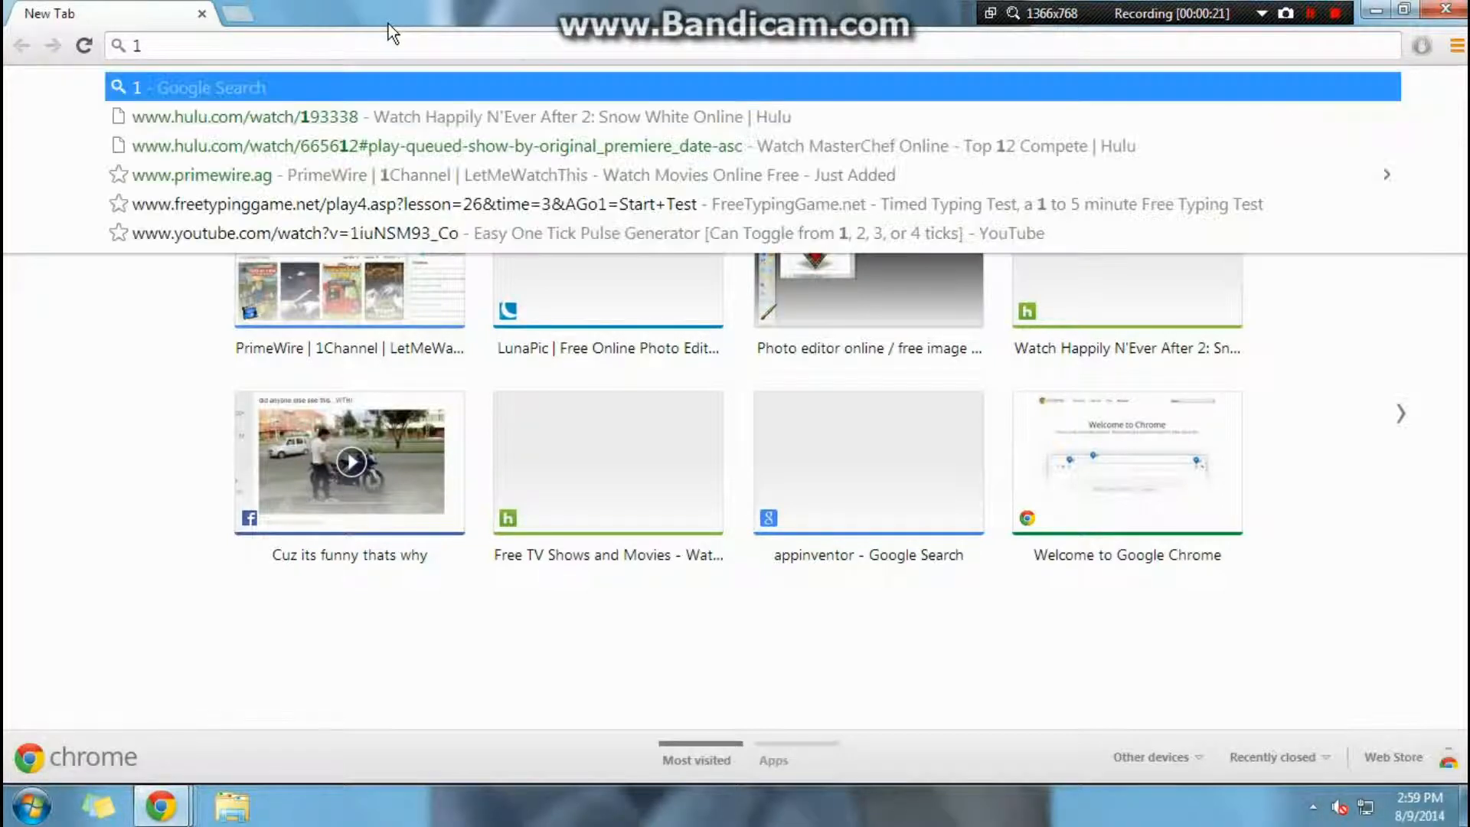
{"action": "type", "text": ".7.1"}
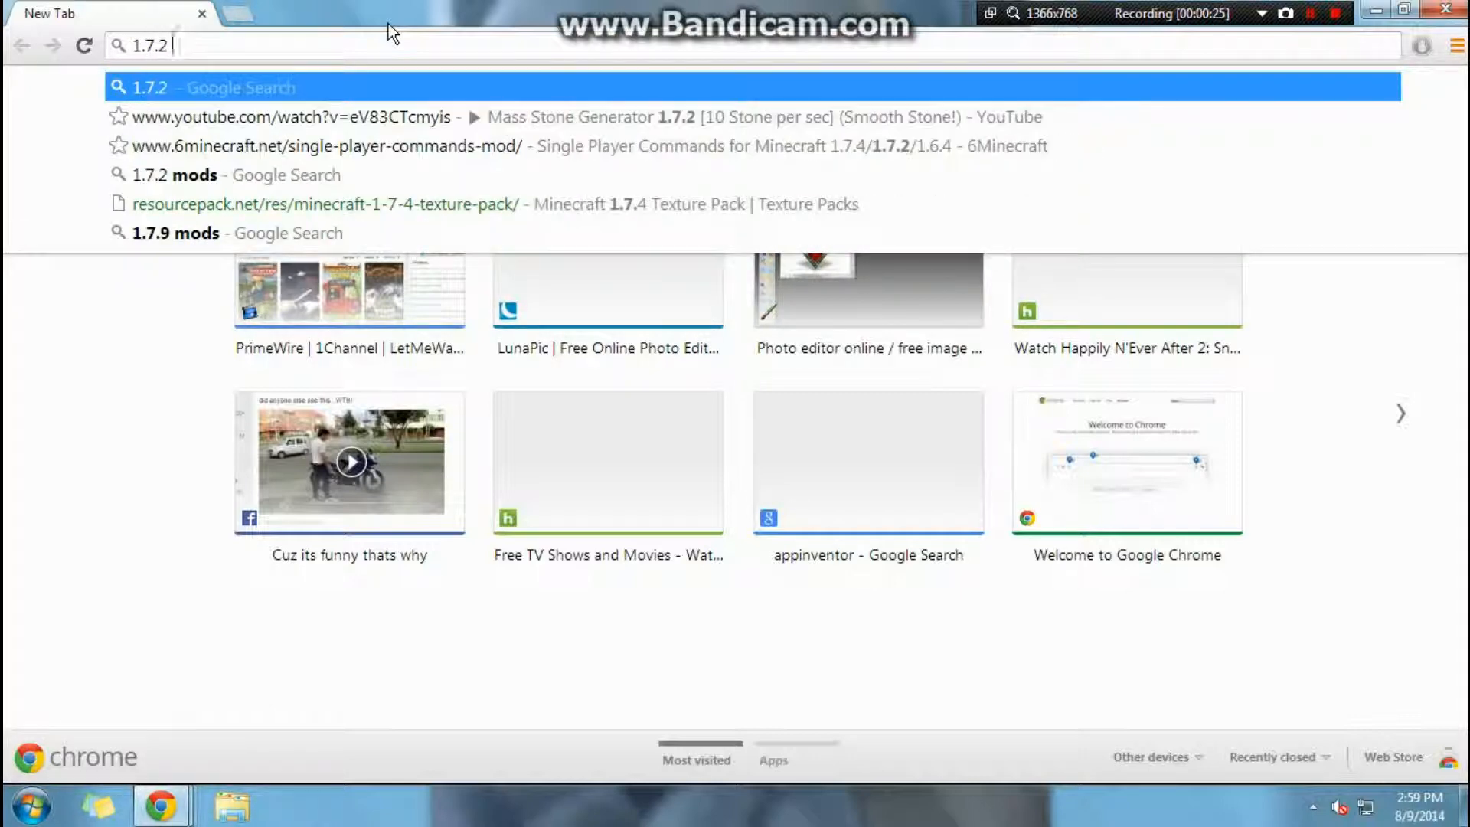
{"action": "type", "text": "texture"}
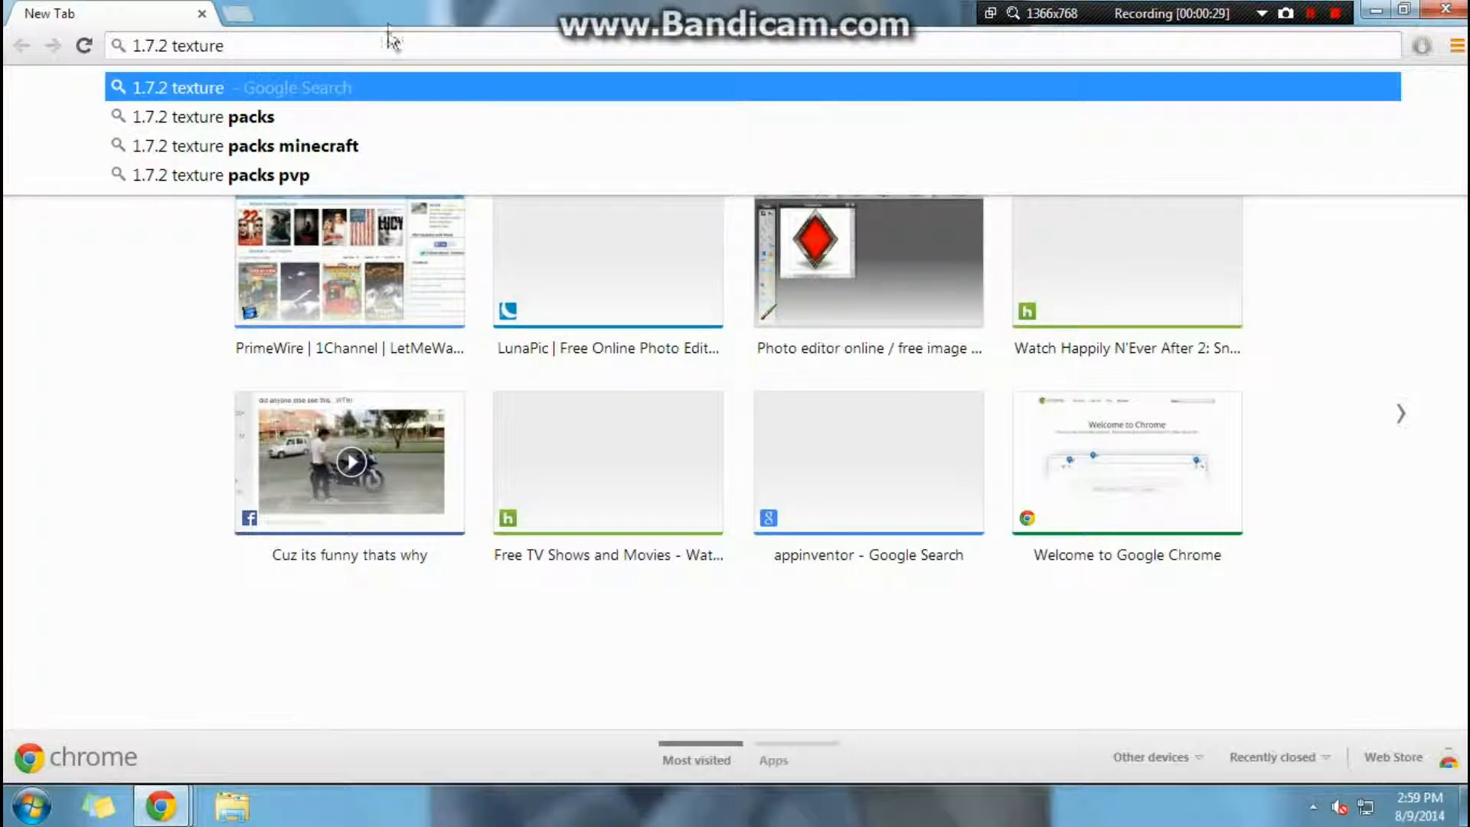
{"action": "left_click", "coordinate": [266, 146]}
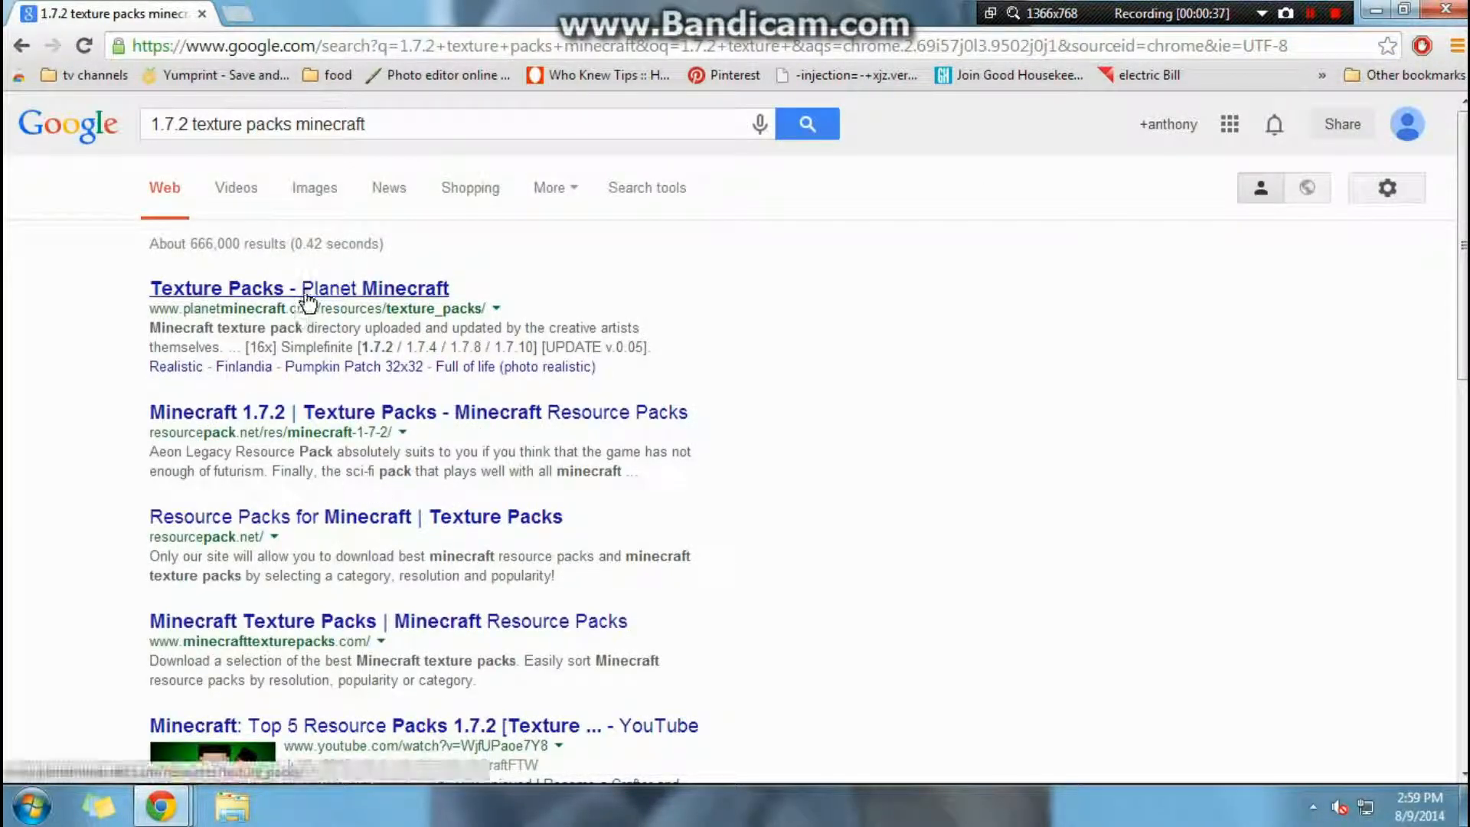
Open Planet Minecraft's texture packs result, browse down the list, then bring up Windows Explorer
{"action": "left_click", "coordinate": [299, 288]}
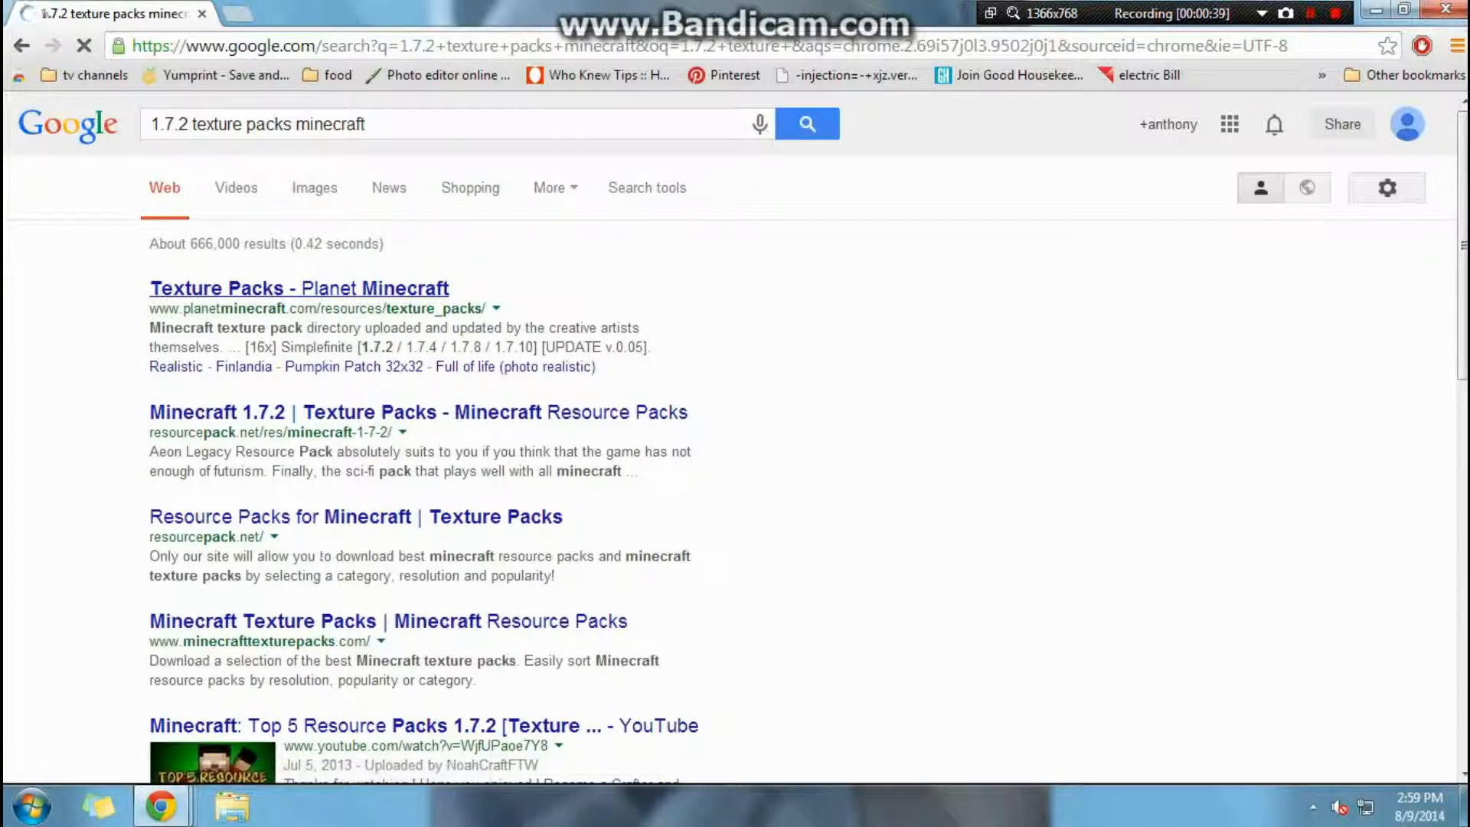
{"action": "left_click", "coordinate": [298, 288]}
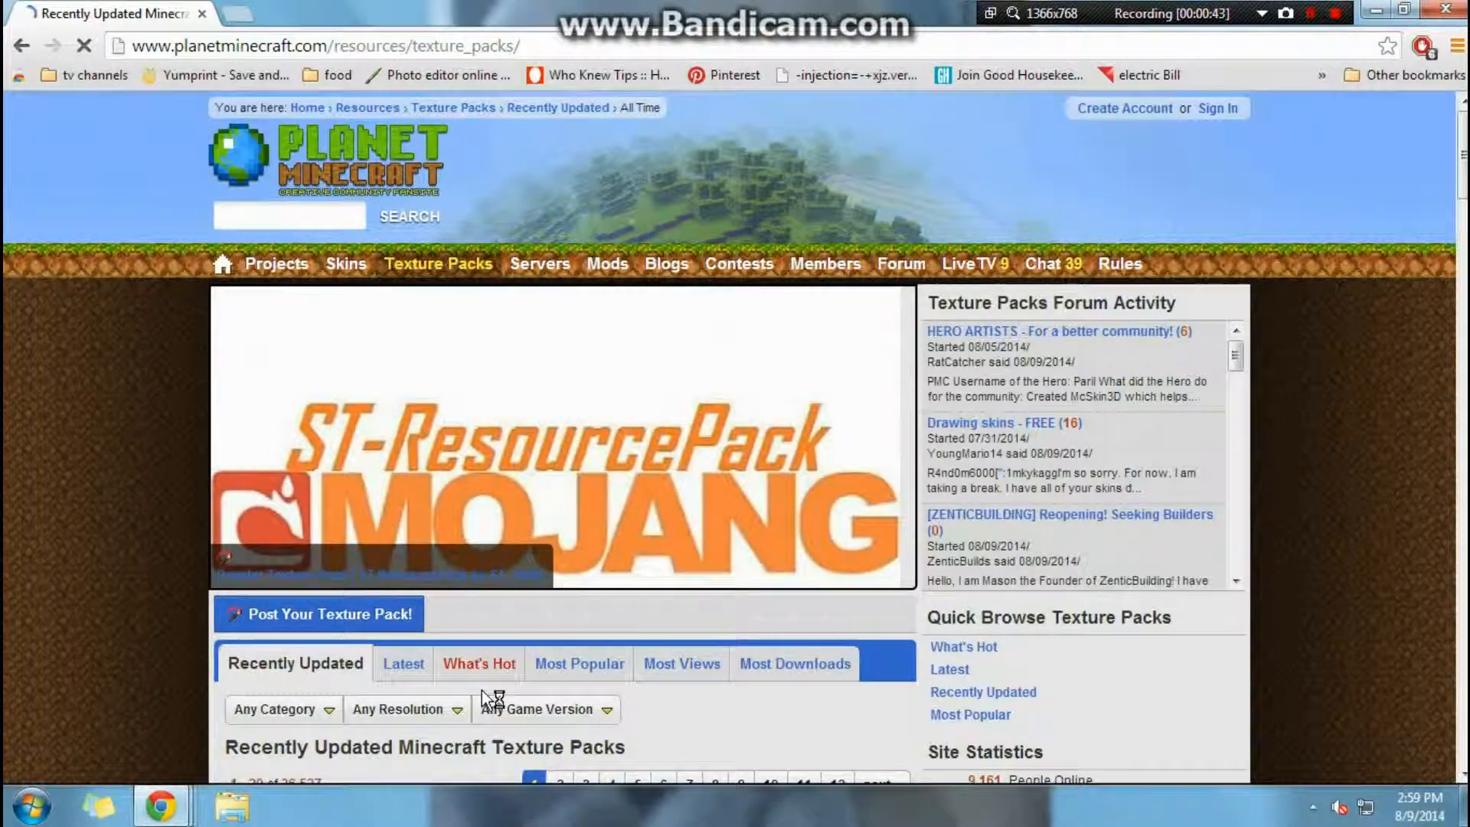
{"action": "scroll", "scroll_direction": "down", "scroll_amount": 3}
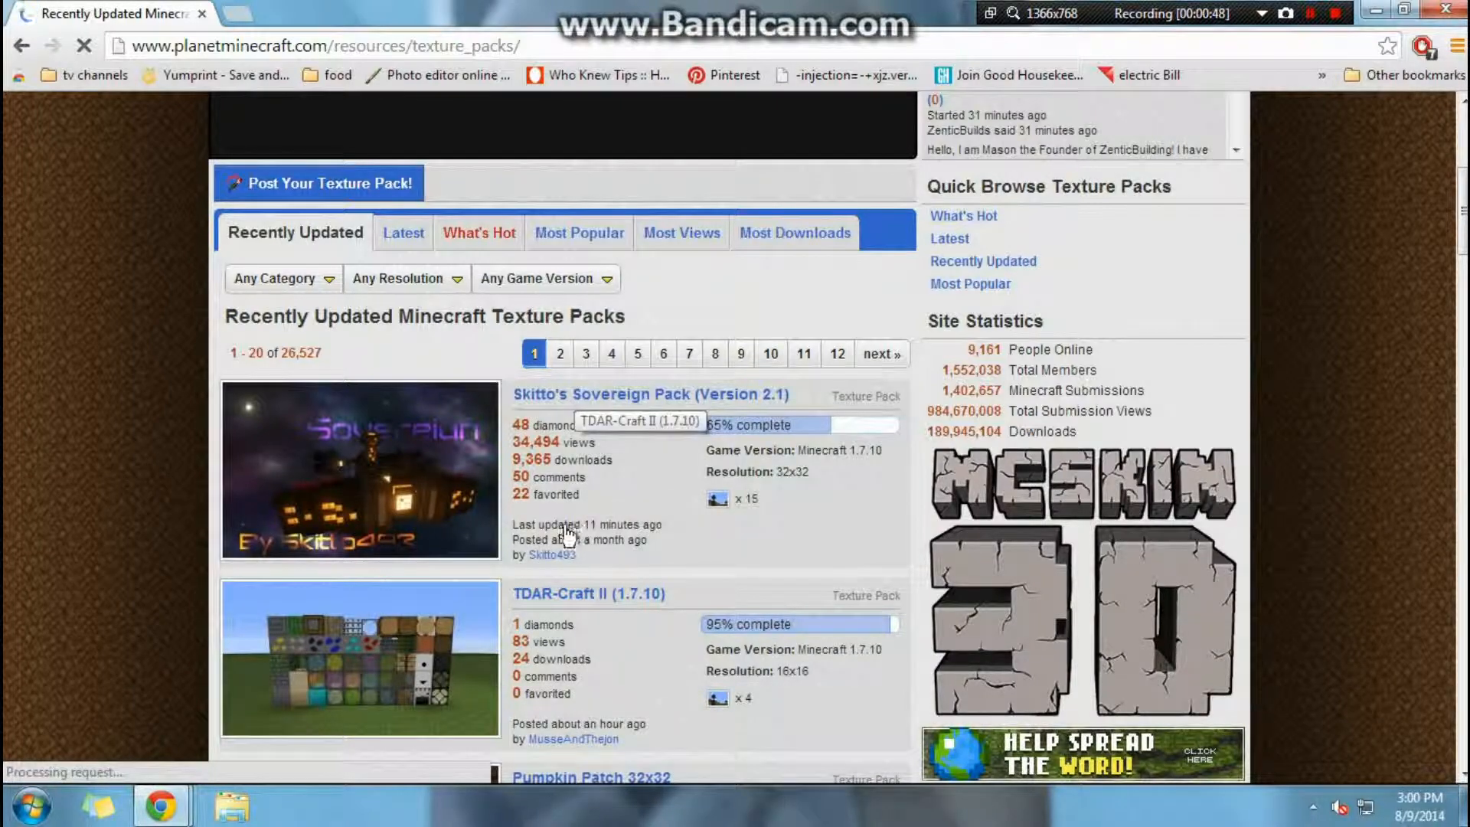
{"action": "scroll", "scroll_direction": "down", "scroll_amount": 3}
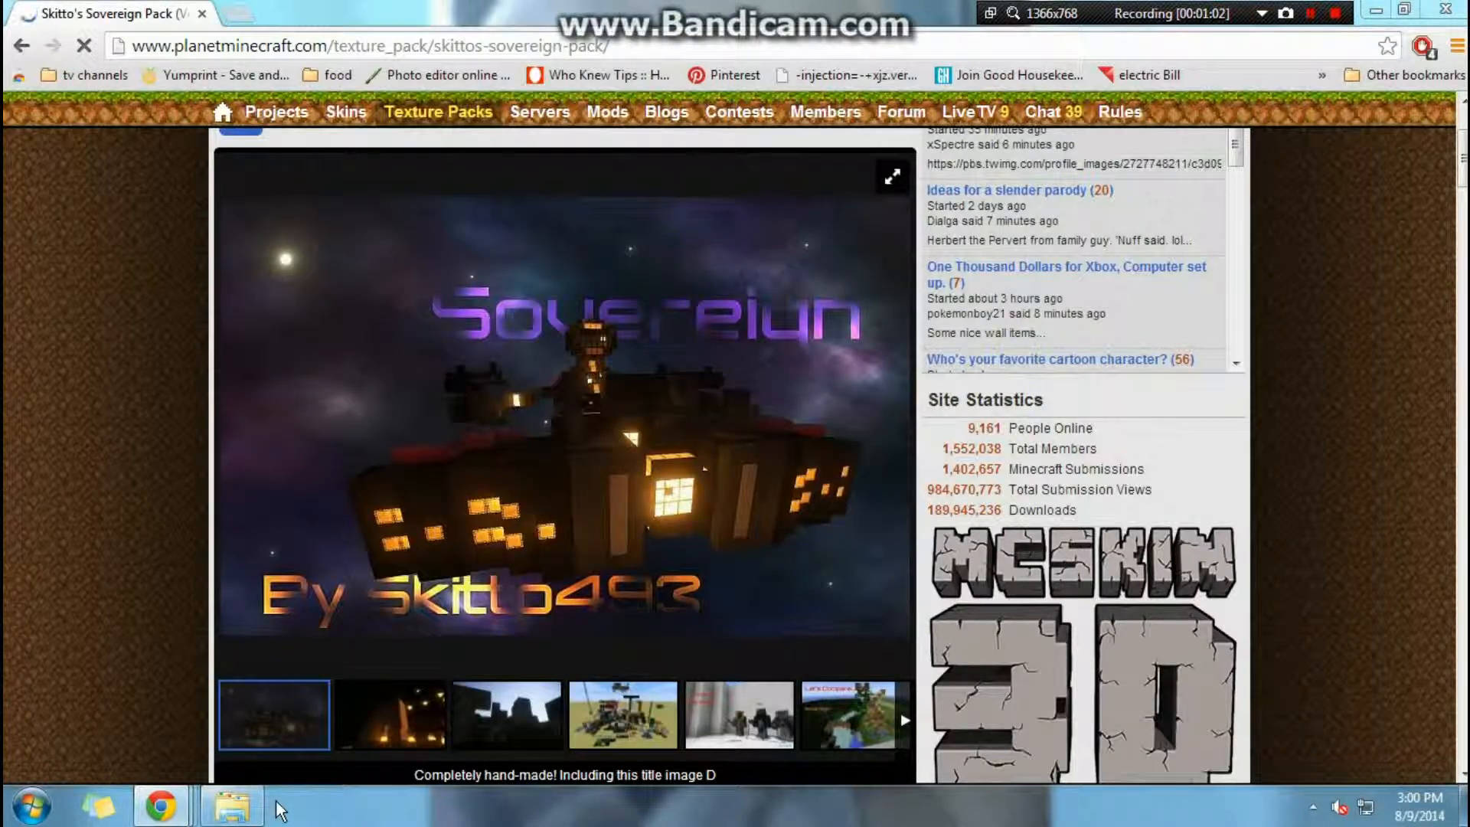
{"action": "left_click", "coordinate": [230, 804]}
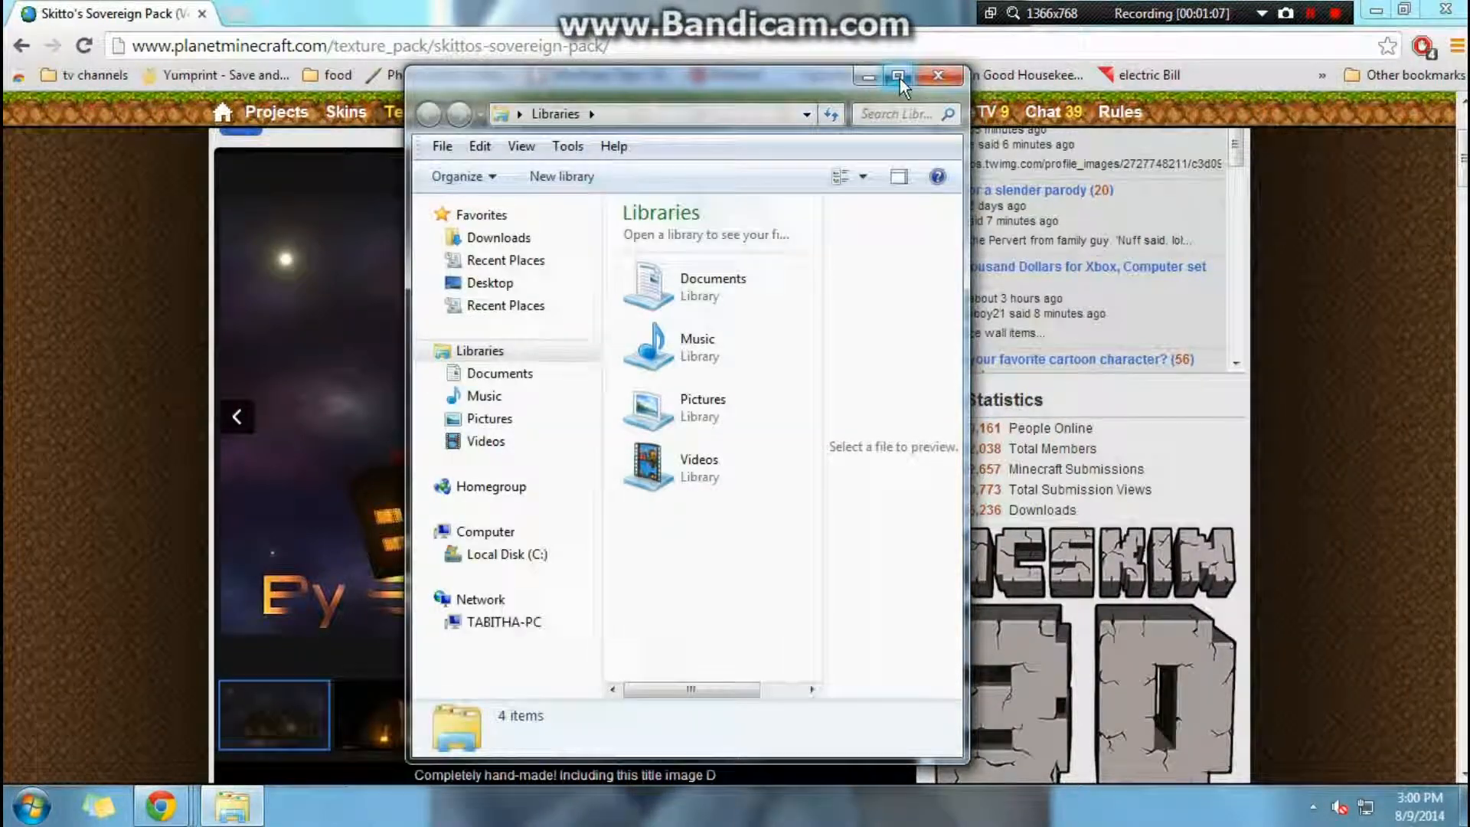
Extract LunaCraft 1.8.x (32x).zip in Downloads into its own folder with 7-Zip
{"action": "left_click", "coordinate": [898, 77]}
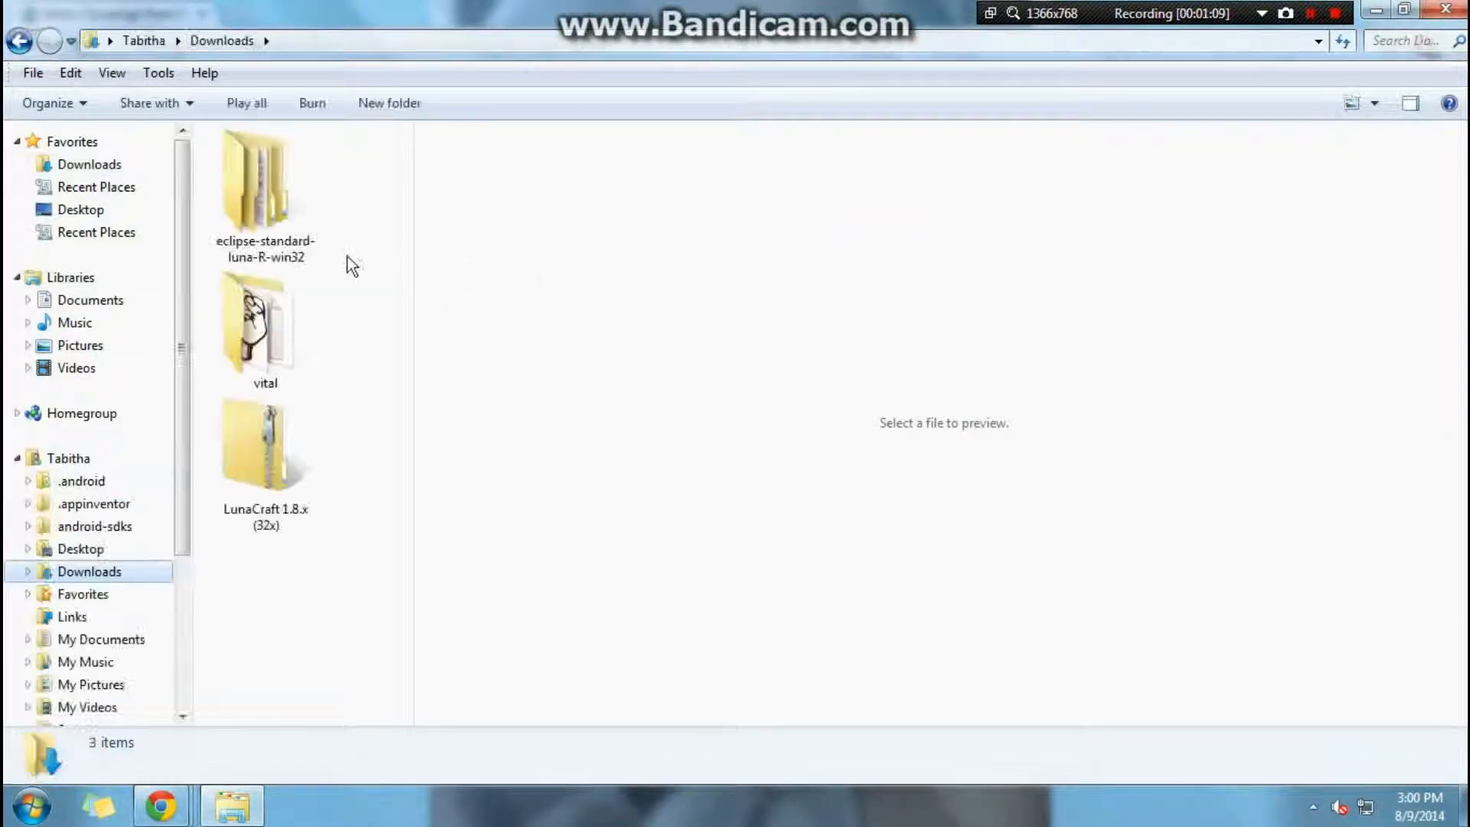
{"action": "right_click", "coordinate": [265, 450]}
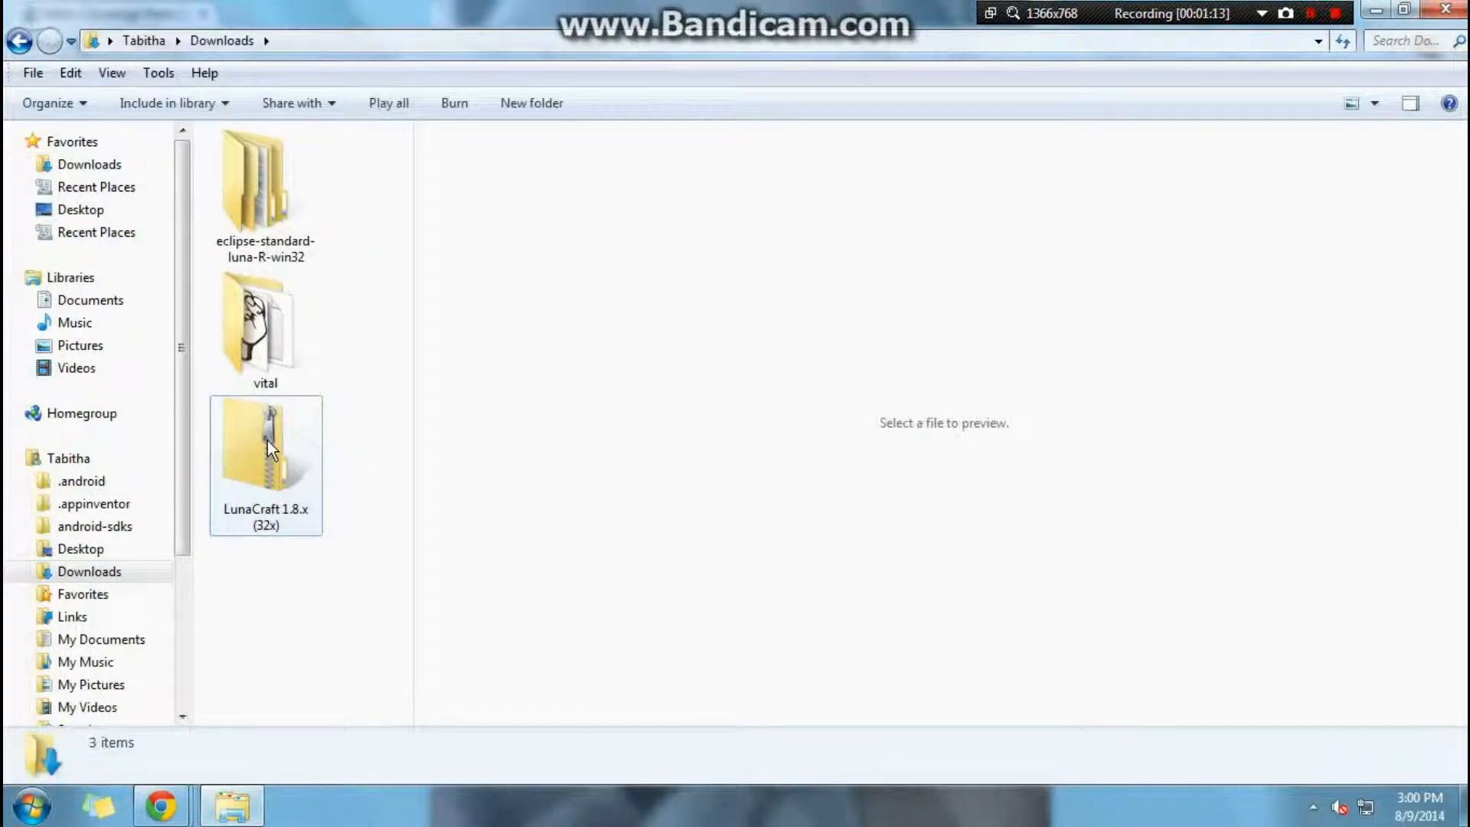
{"action": "right_click", "coordinate": [265, 450]}
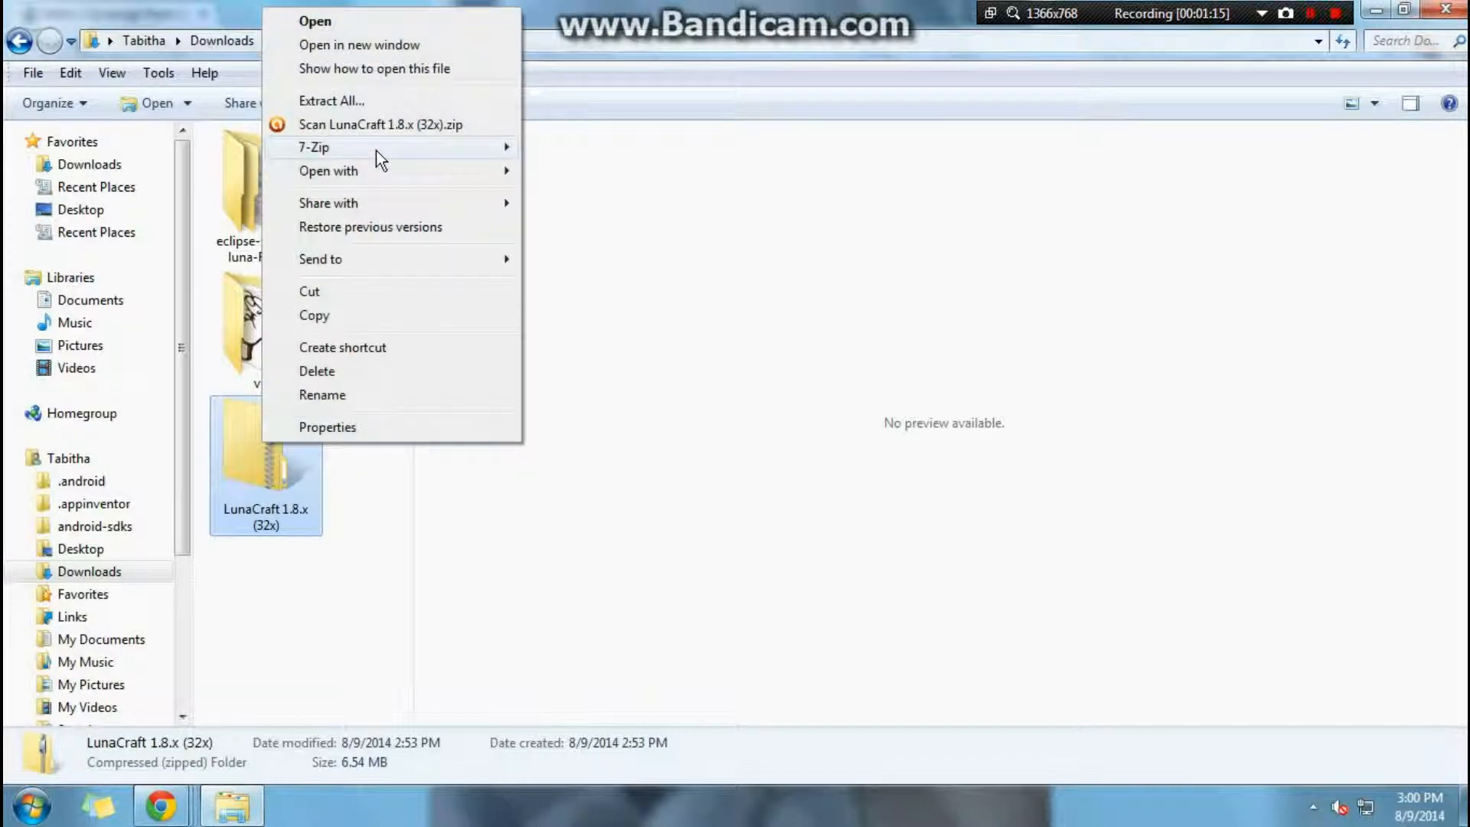
{"action": "left_click", "coordinate": [331, 101]}
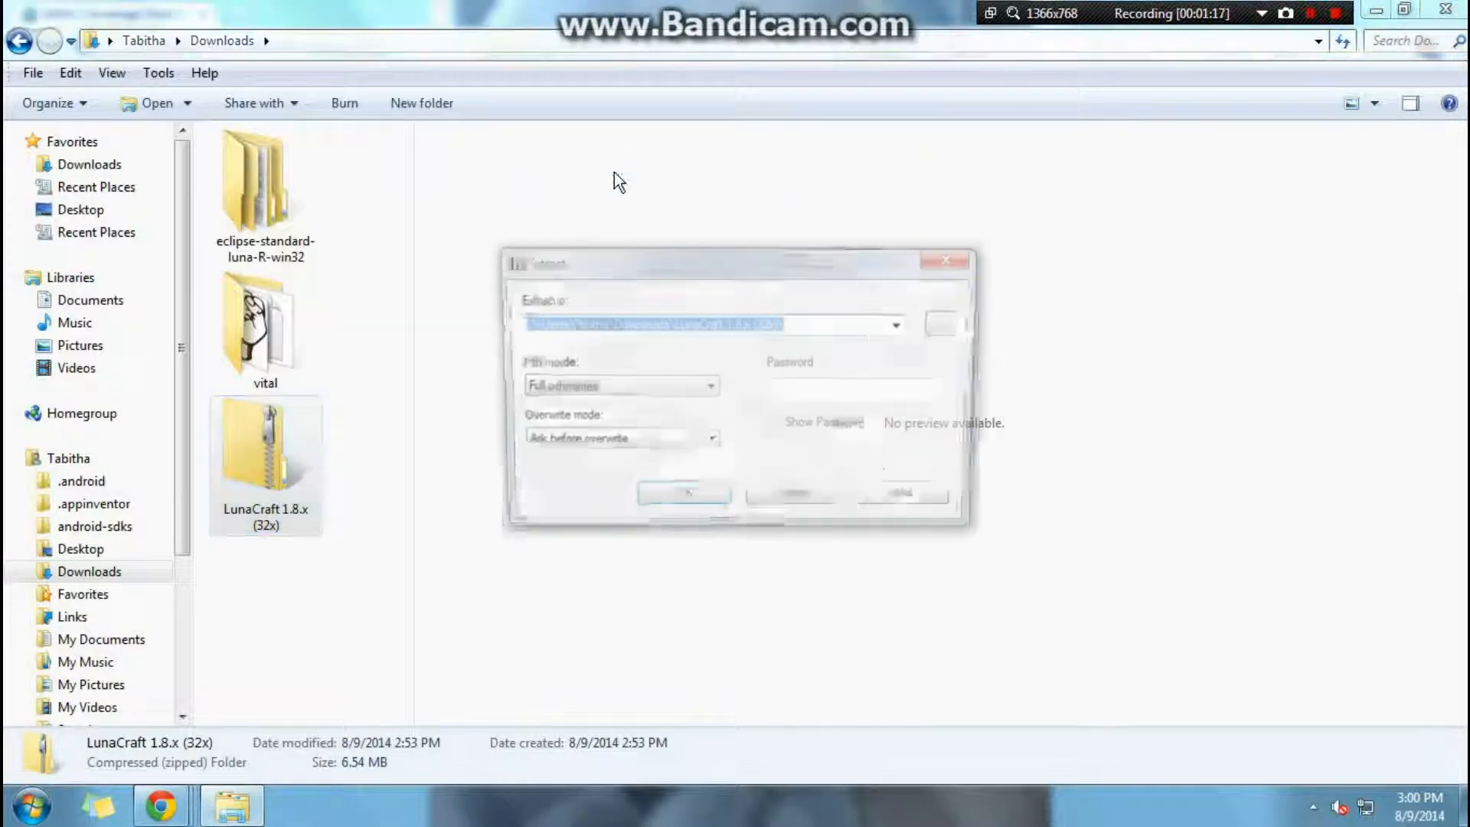
{"action": "left_click", "coordinate": [684, 492]}
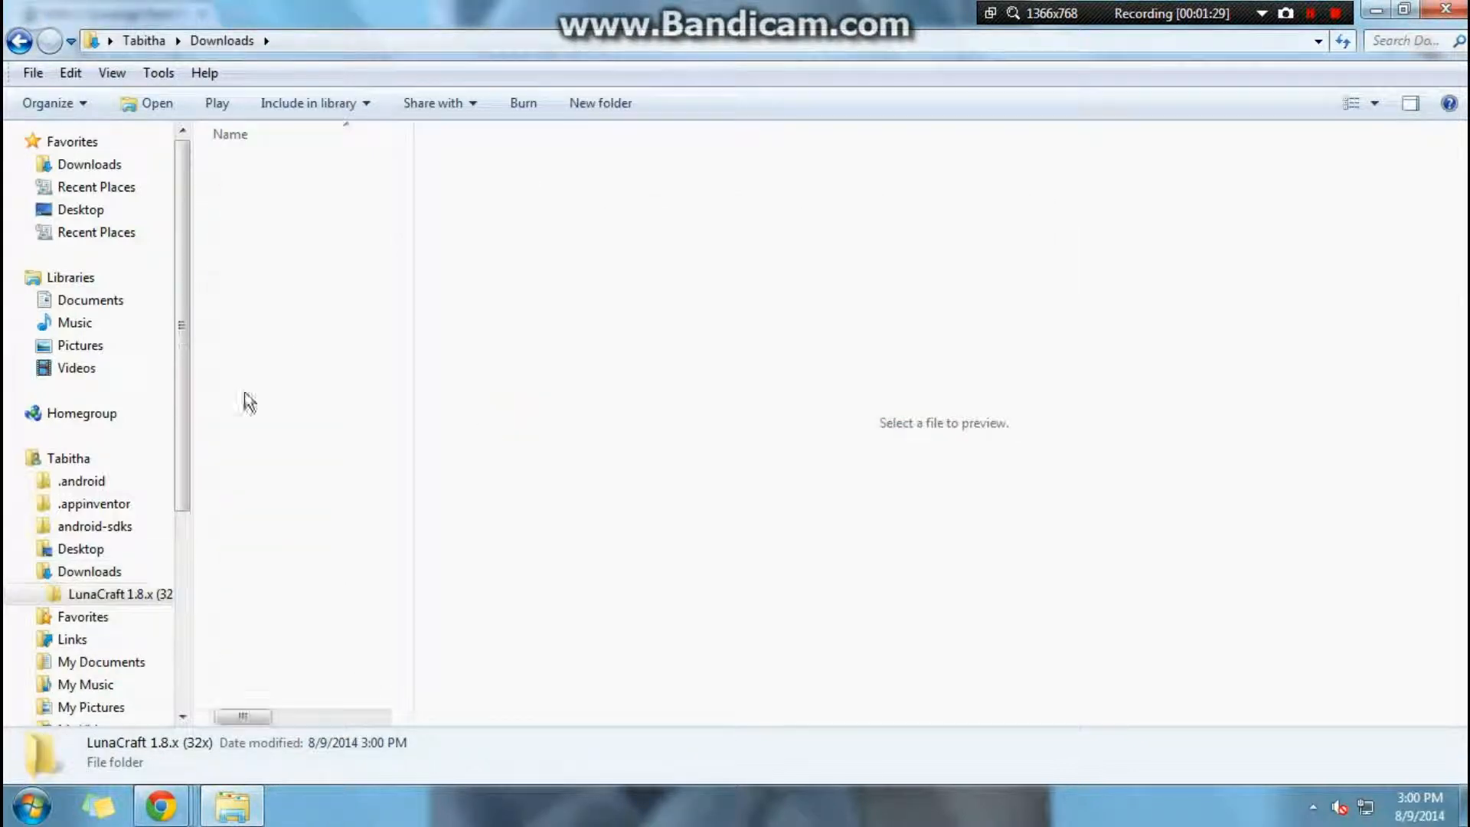
Browse into the extracted pack's assets\minecraft\textures folder, then bring up Start search
{"action": "double_click", "coordinate": [119, 594]}
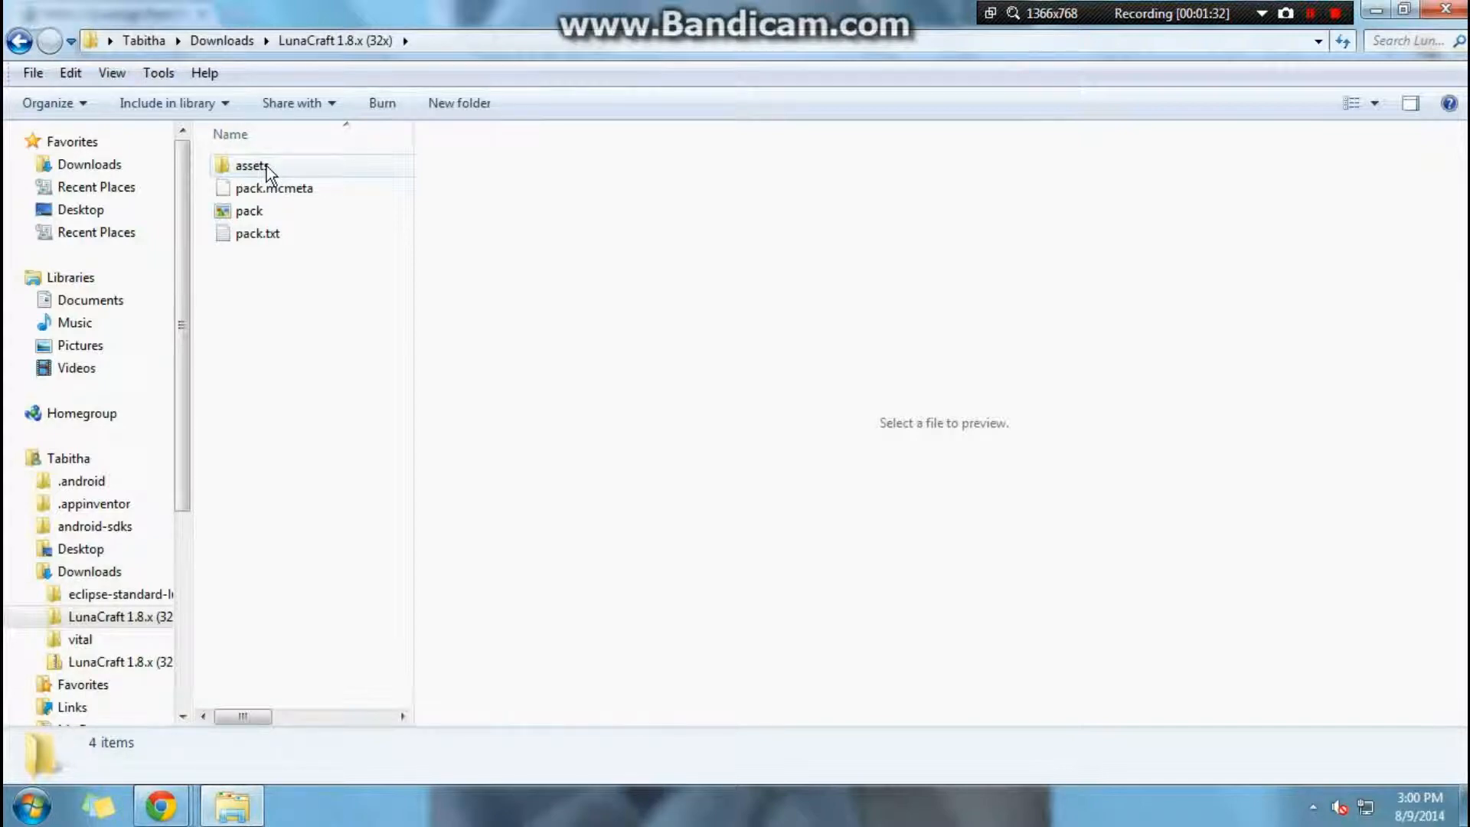
{"action": "double_click", "coordinate": [249, 165]}
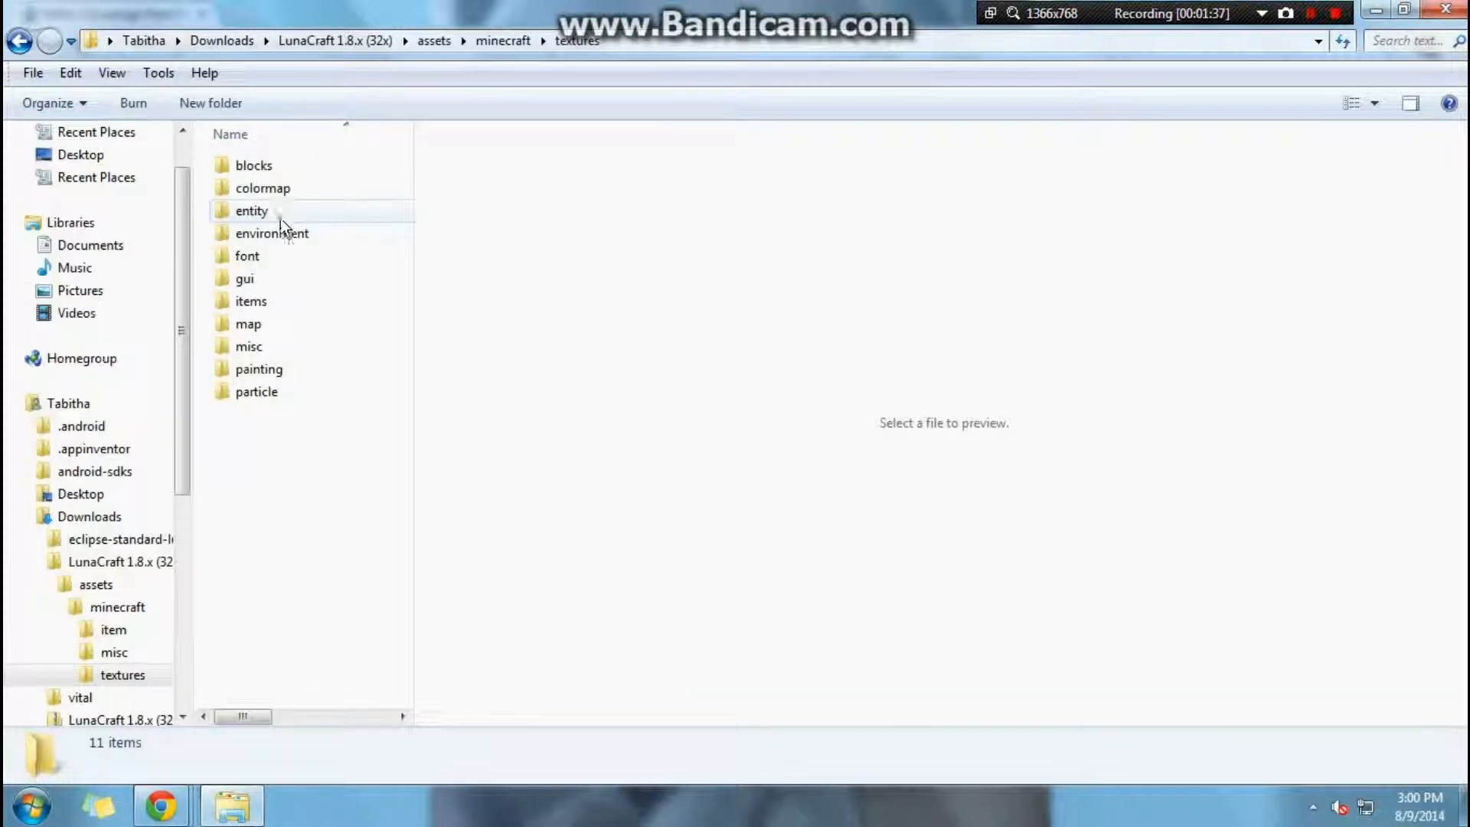
{"action": "left_click", "coordinate": [253, 165]}
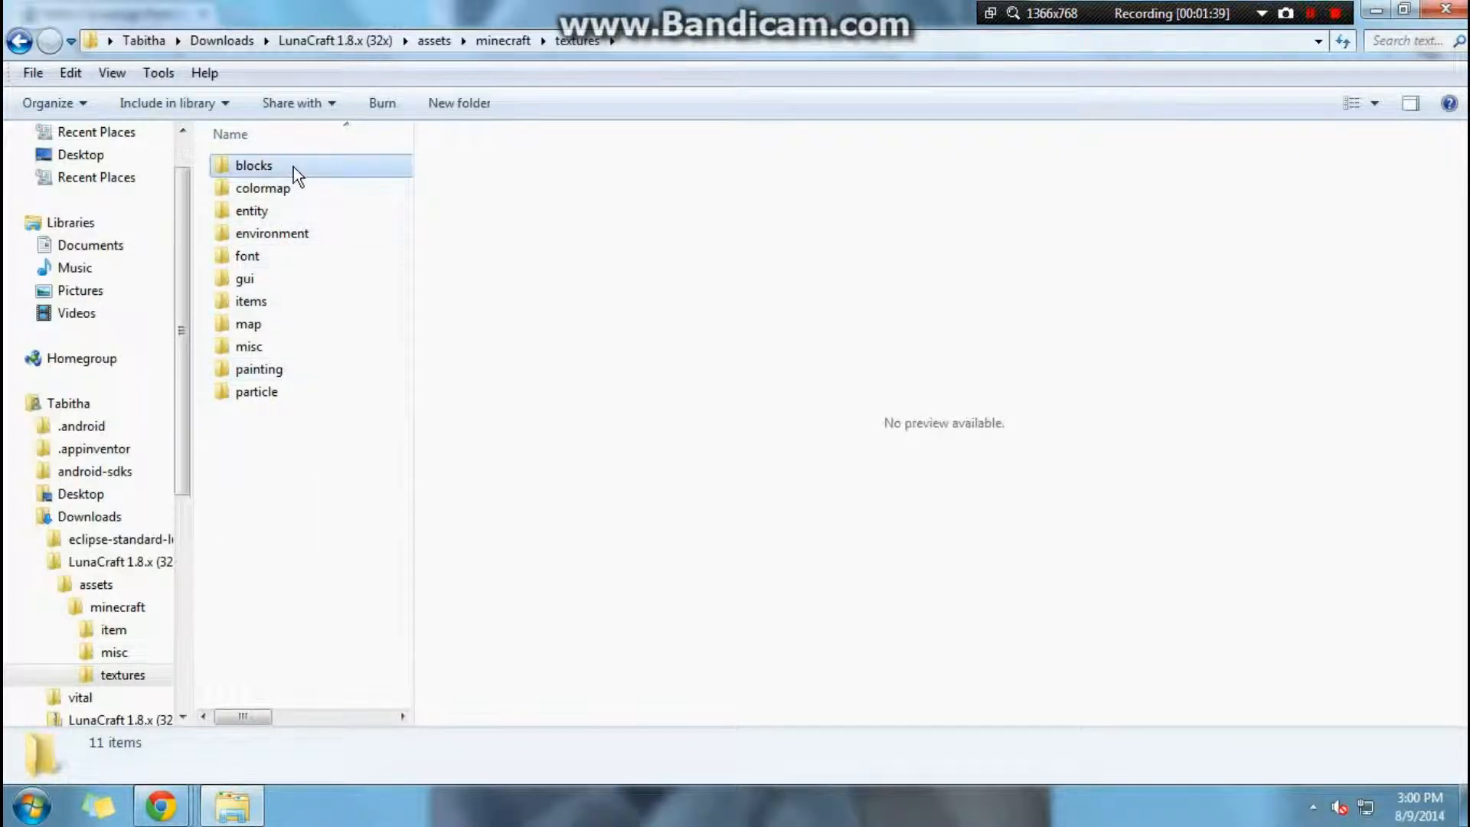
{"action": "left_click", "coordinate": [273, 233]}
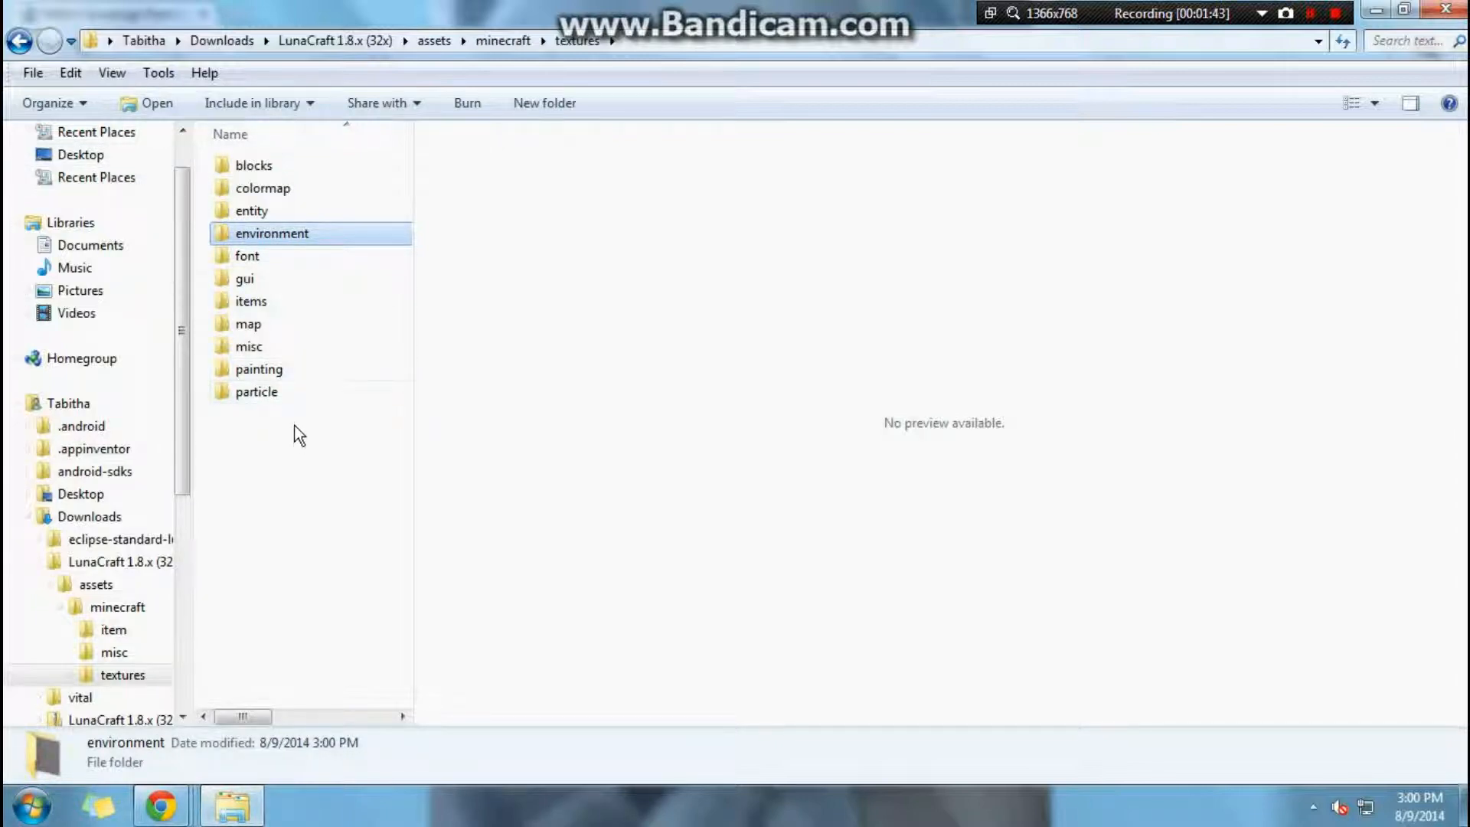
{"action": "left_click", "coordinate": [30, 804]}
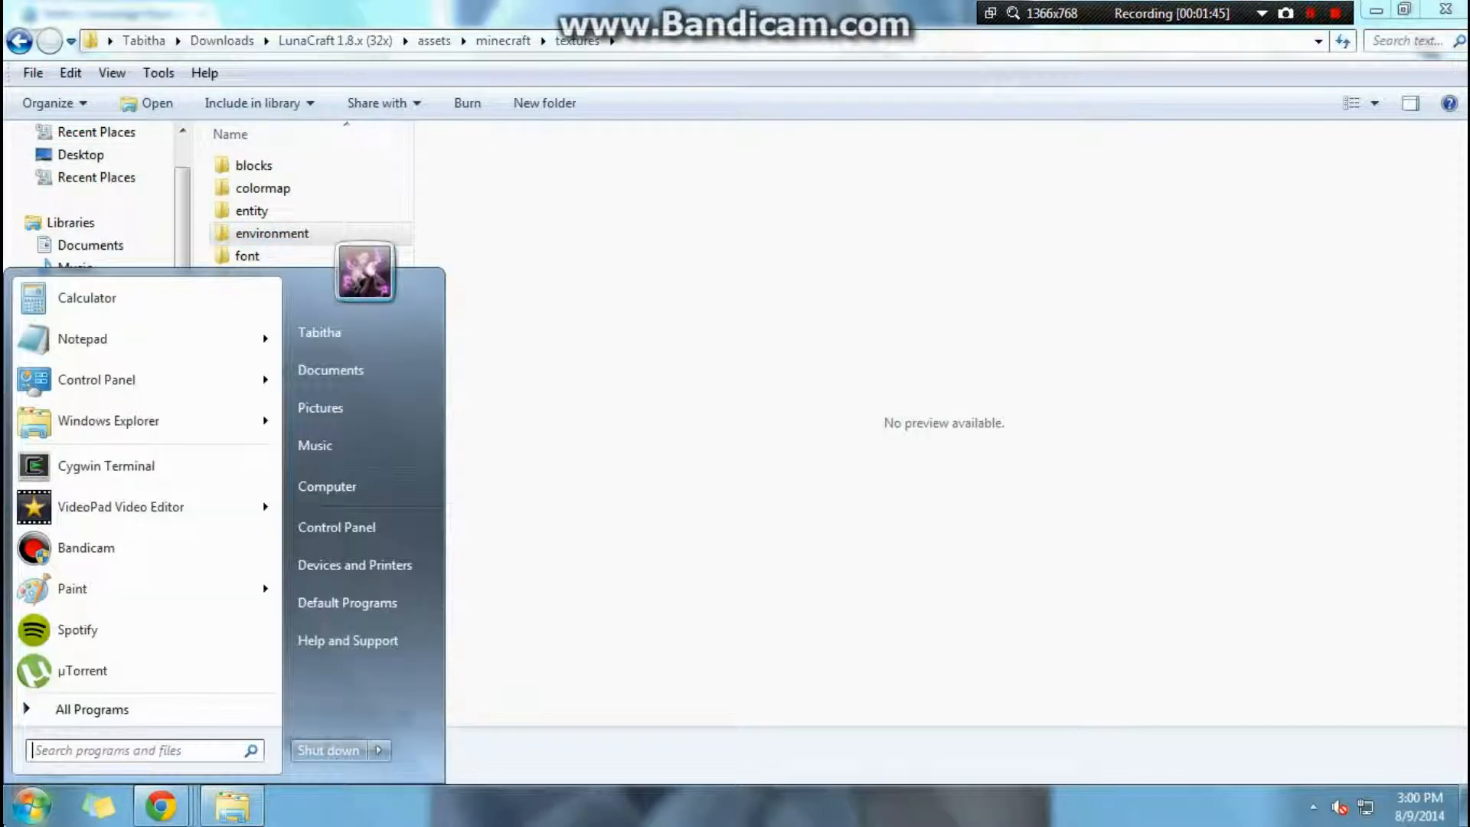
{"action": "mouse_move", "coordinate": [9, 801]}
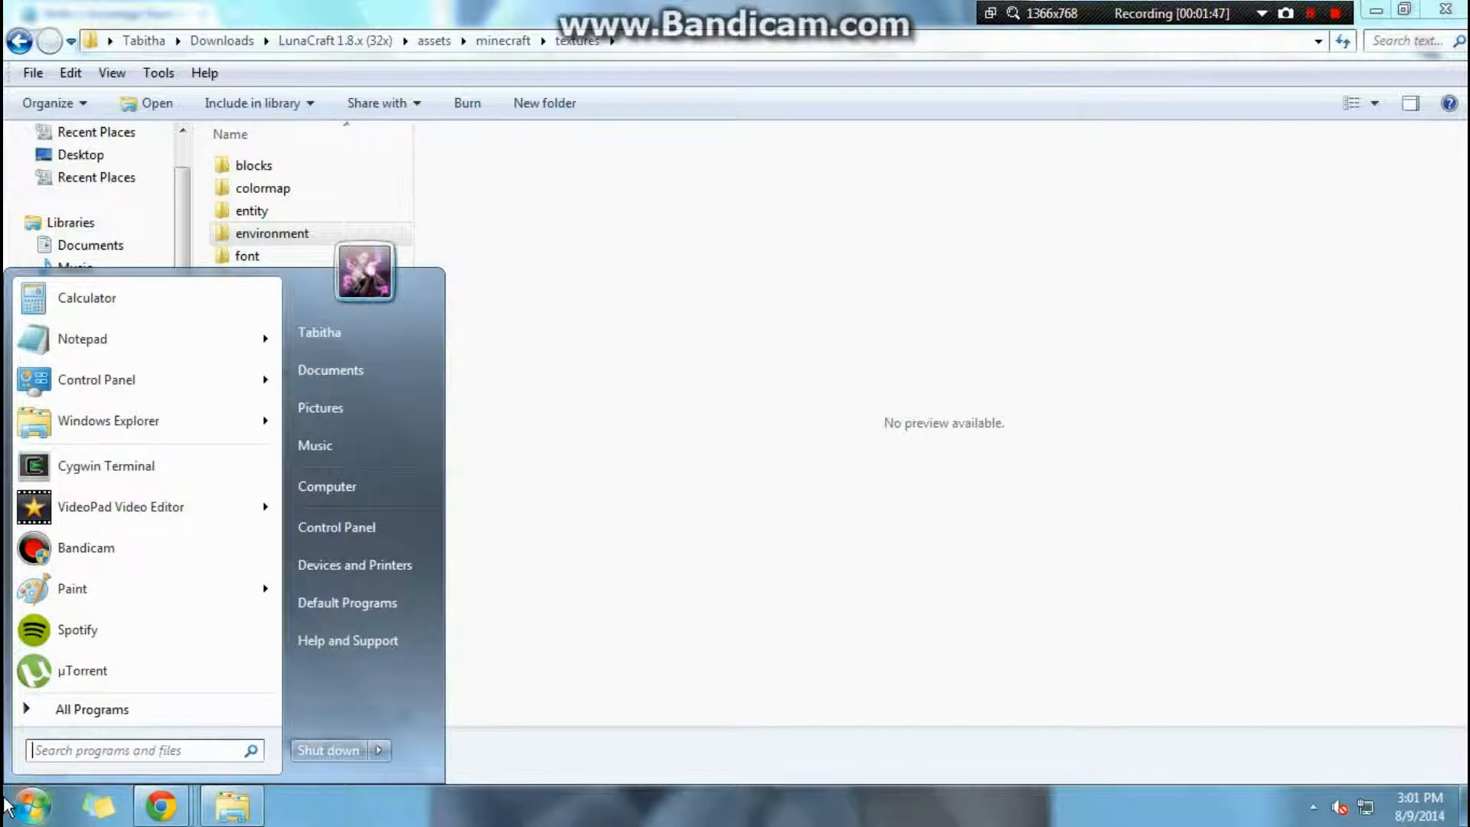
Via %appdata%, open .minecraft's versions\1.7.2 folder in a second Explorer window
{"action": "type", "text": "%"}
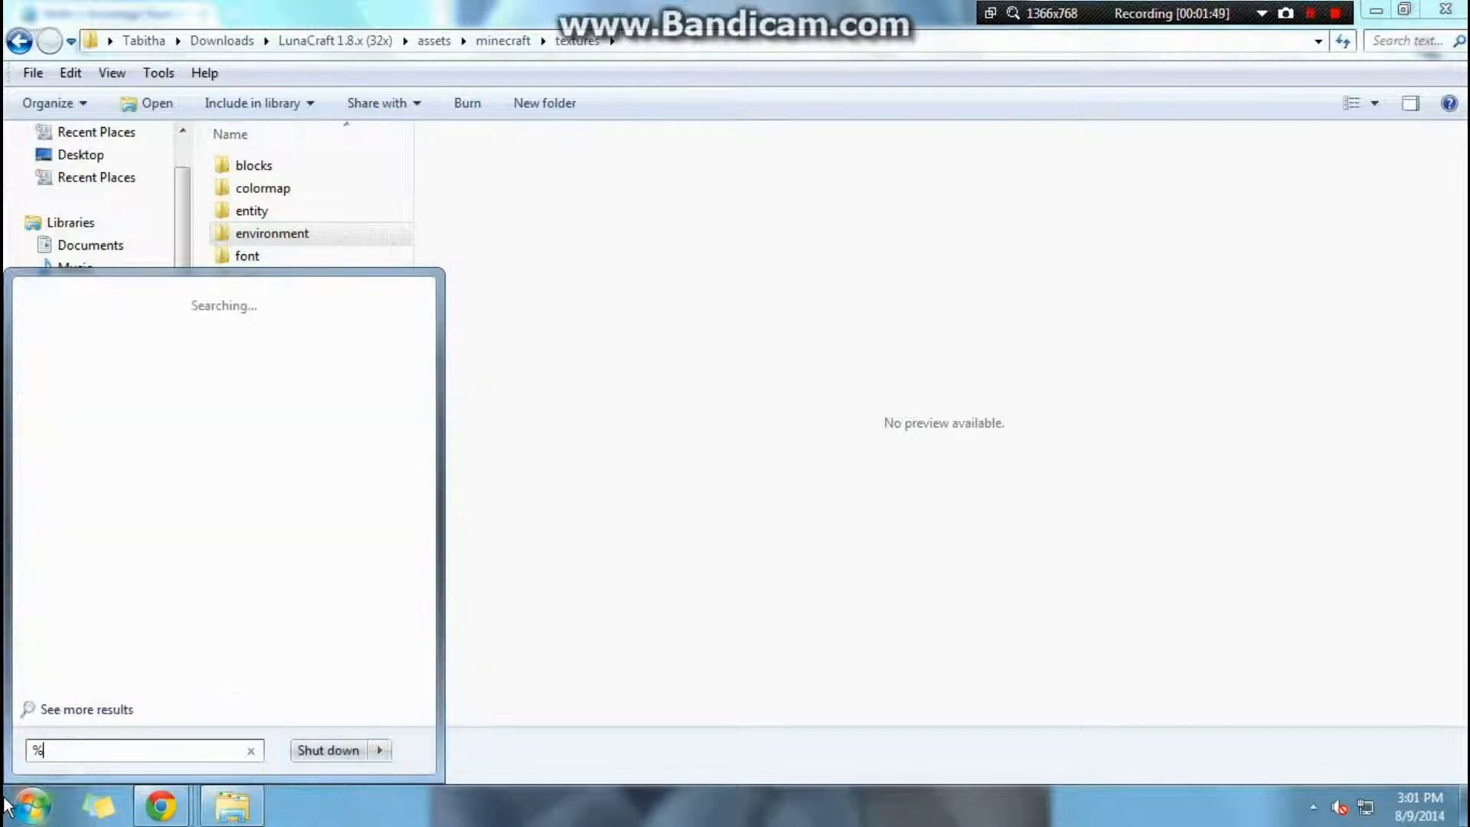
{"action": "type", "text": "appdat"}
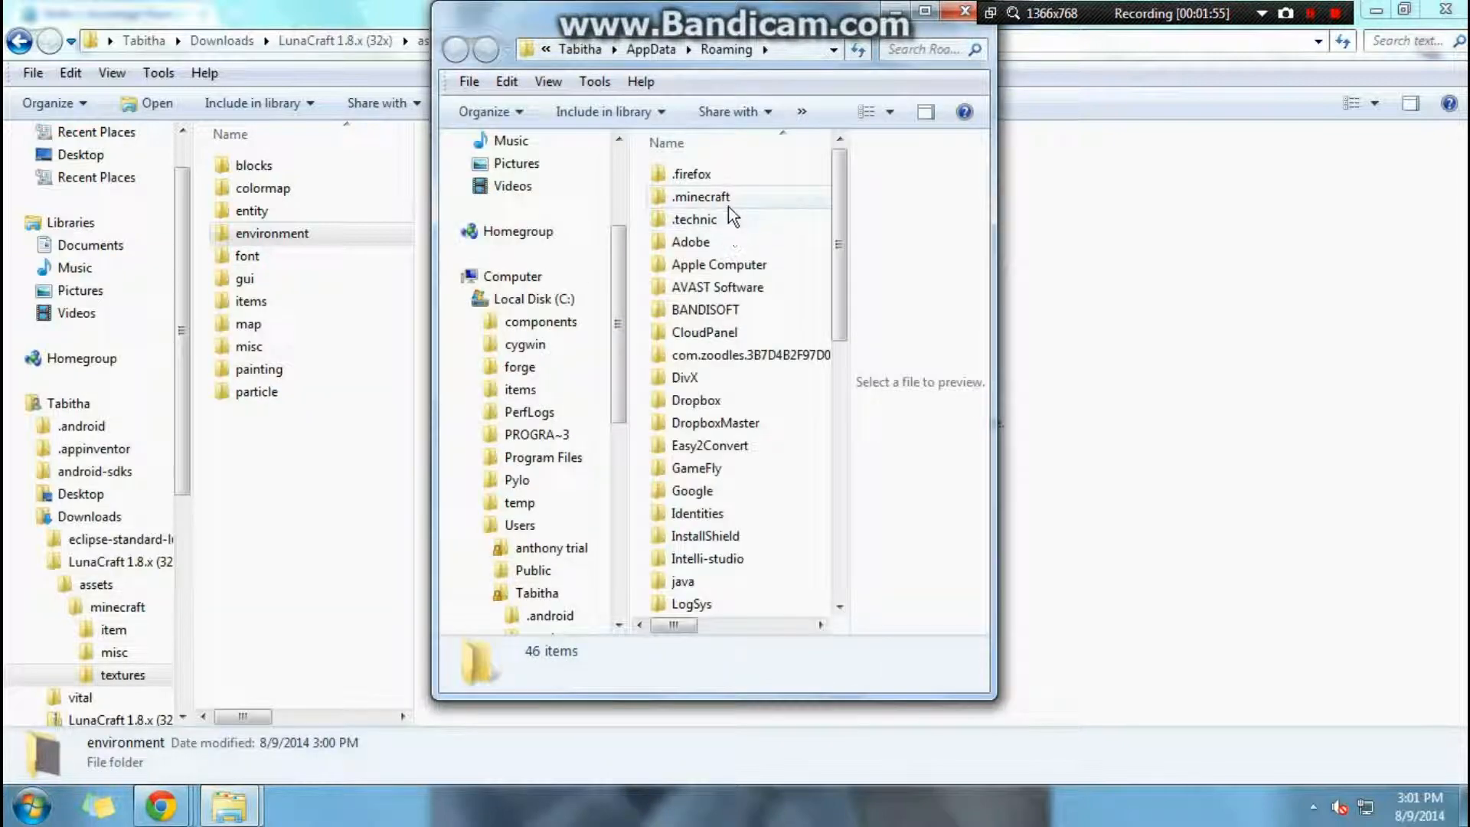
{"action": "double_click", "coordinate": [700, 196]}
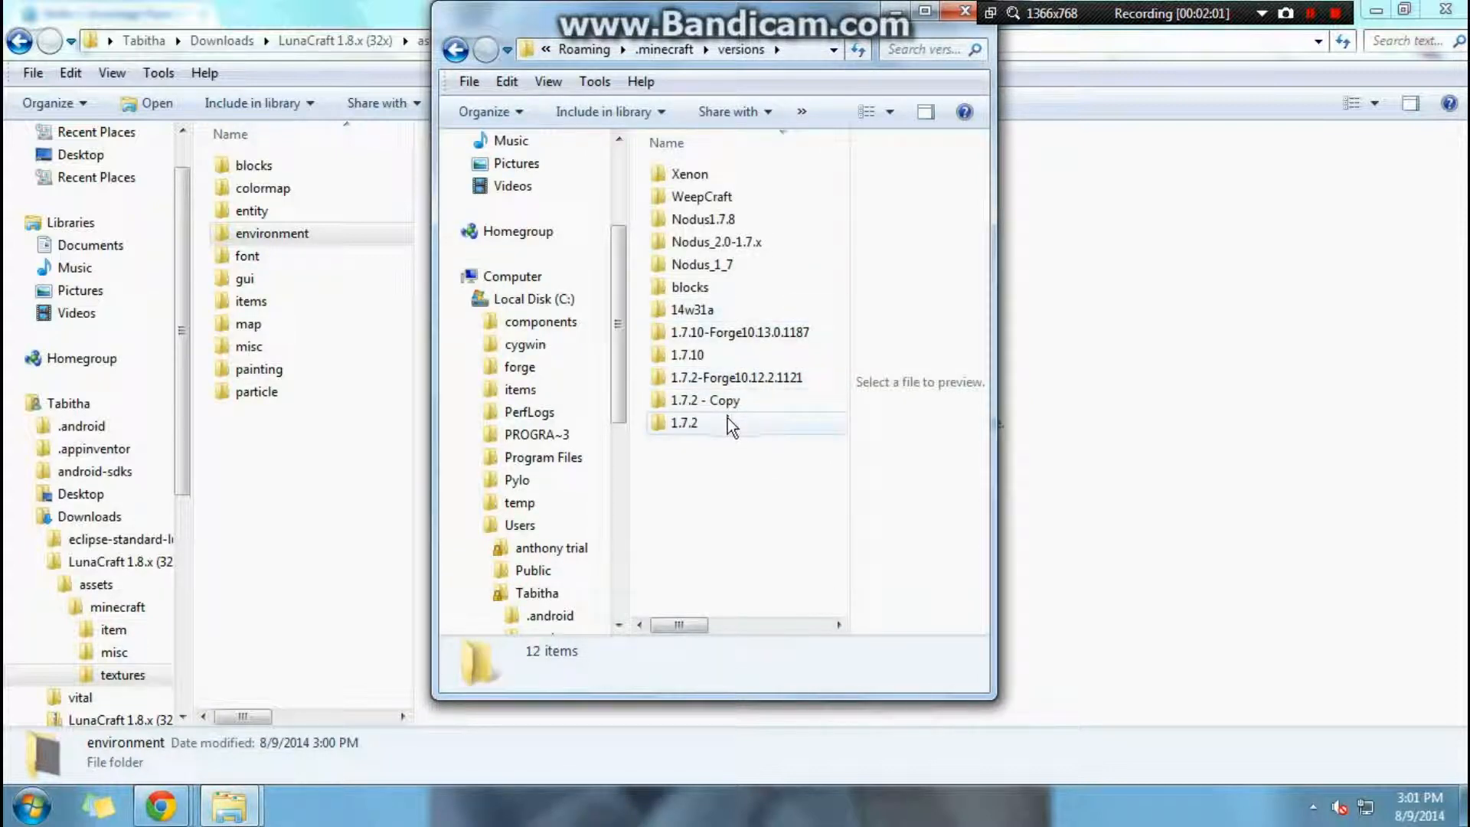
{"action": "left_click", "coordinate": [684, 423]}
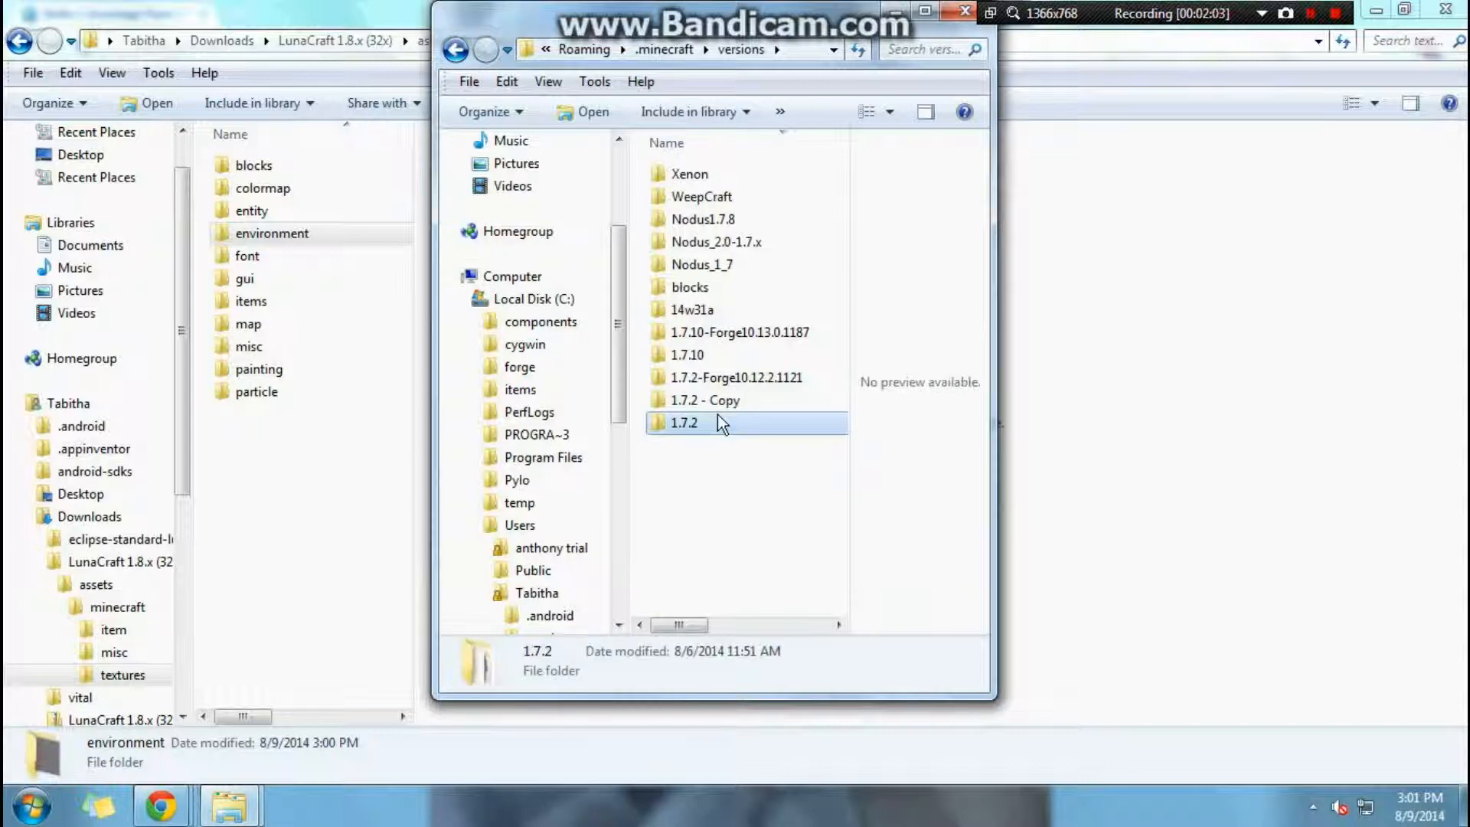
{"action": "double_click", "coordinate": [684, 423]}
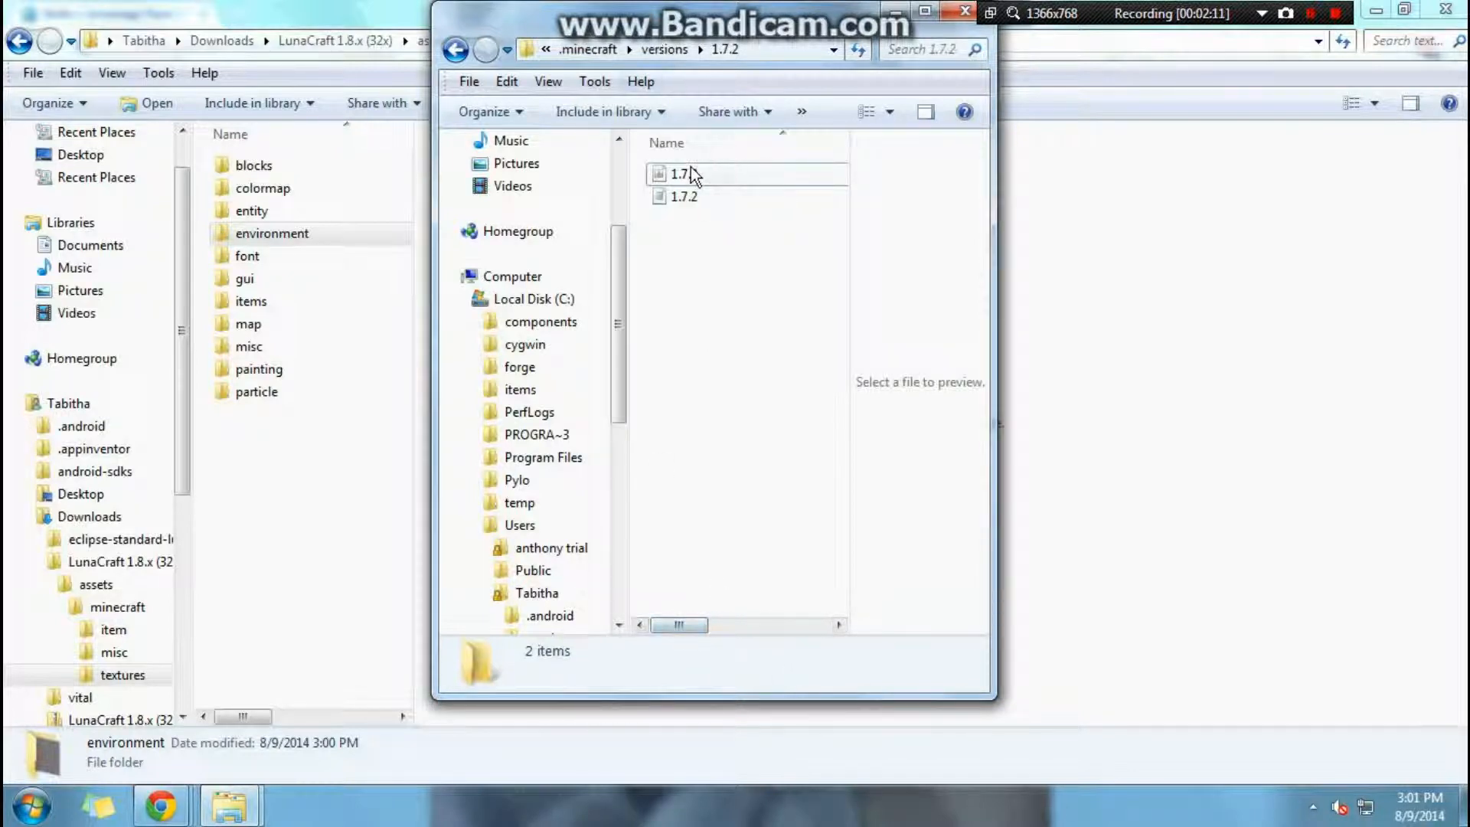
Open 1.7.2.jar as an archive in 7-Zip, select its assets folder, and return to Explorer
{"action": "right_click", "coordinate": [683, 175]}
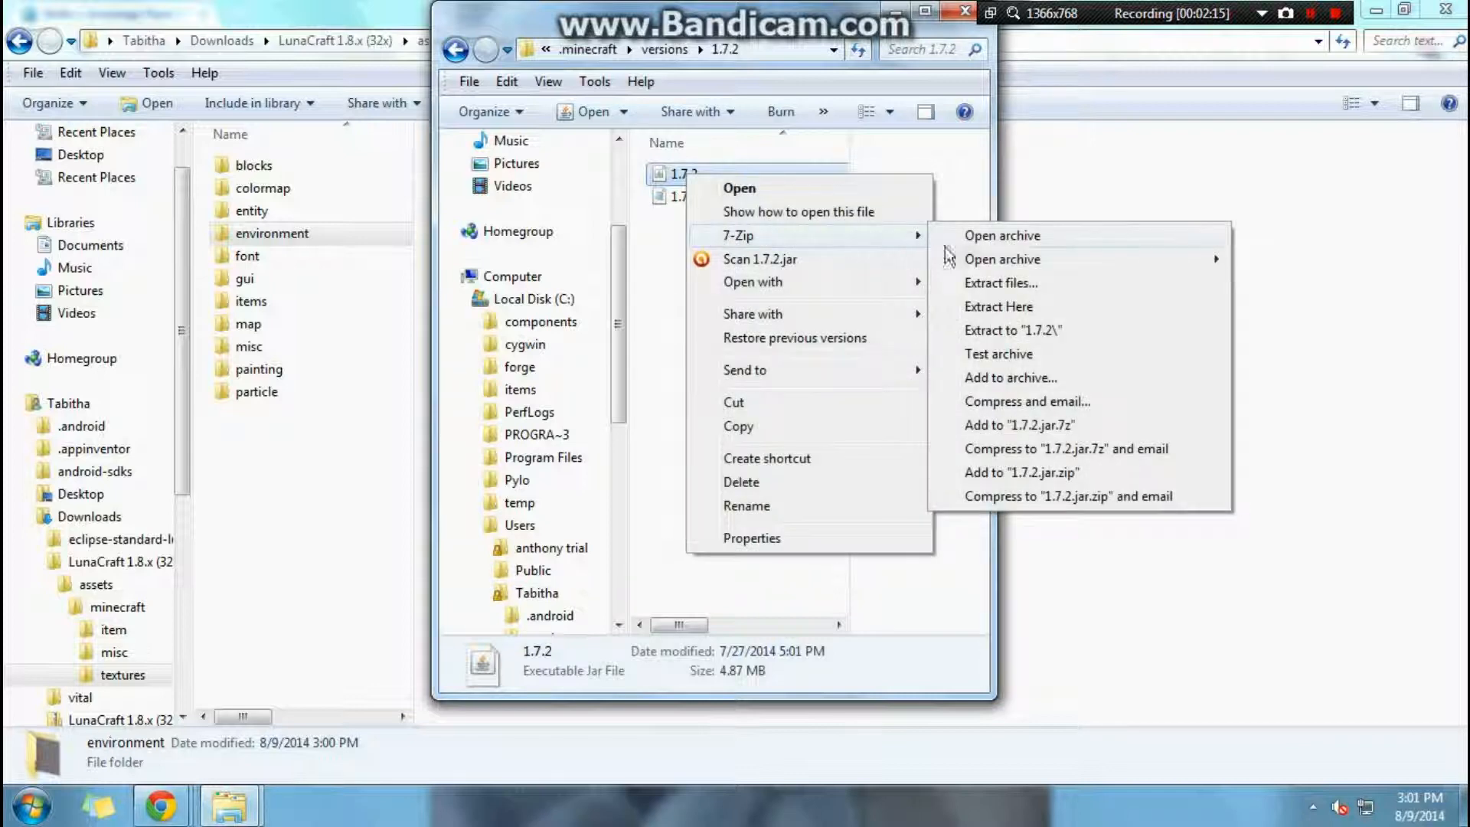
{"action": "left_click", "coordinate": [1002, 236]}
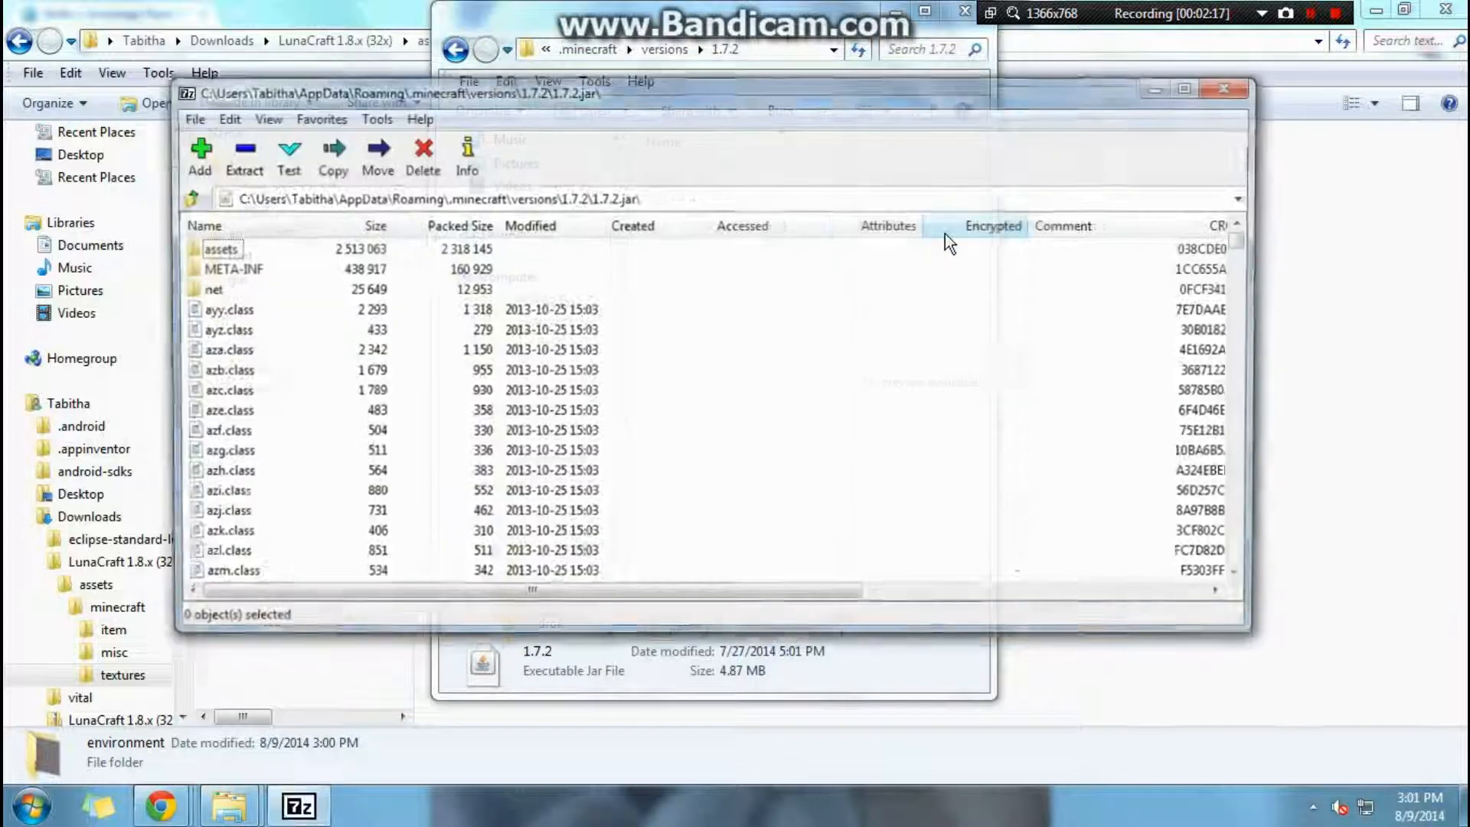
{"action": "left_click", "coordinate": [220, 248]}
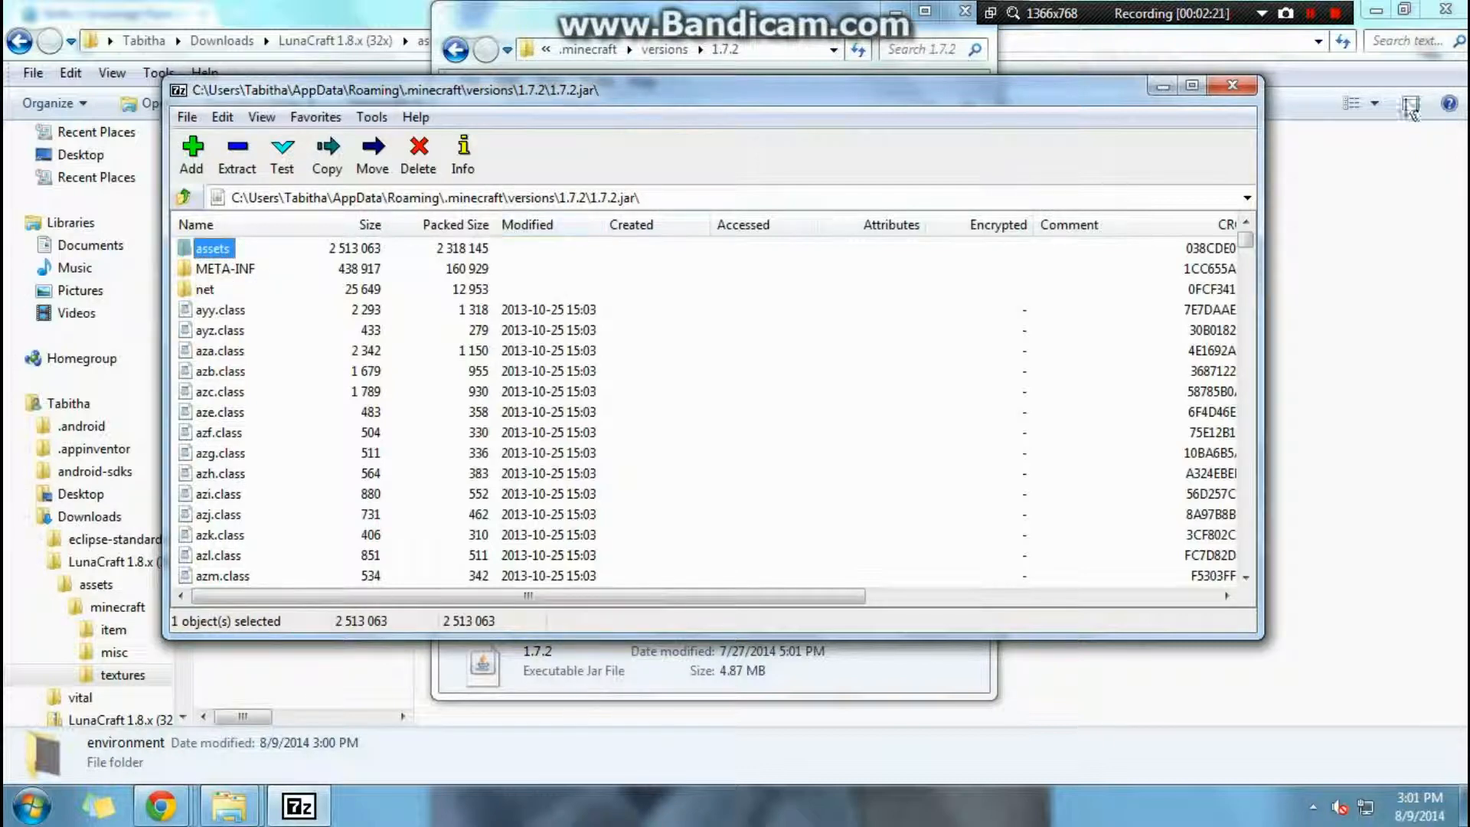
{"action": "left_click", "coordinate": [1230, 84]}
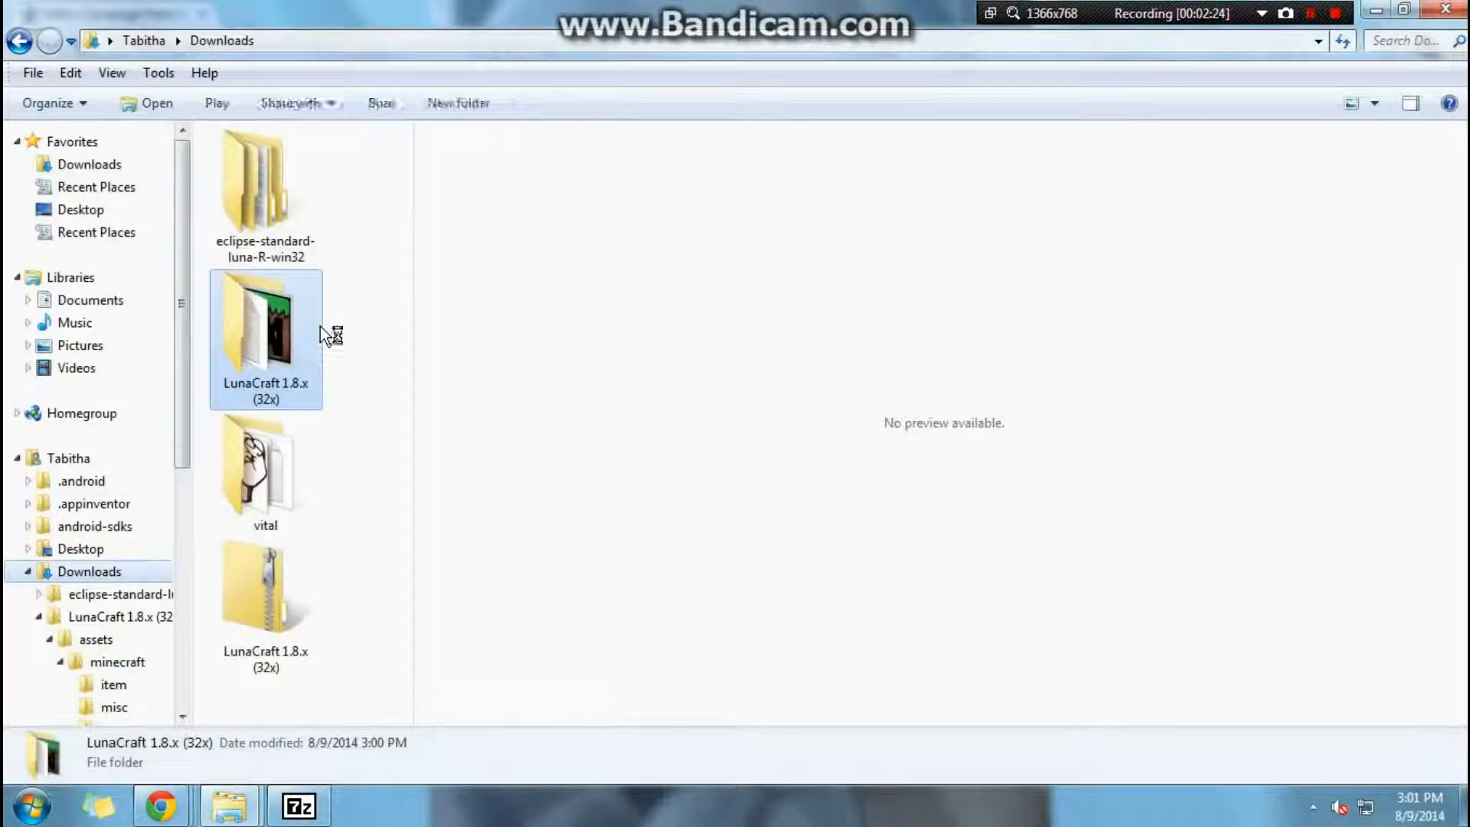
Remove the assets folder from the extracted LunaCraft 1.8.x (32x) pack folder
{"action": "double_click", "coordinate": [265, 337]}
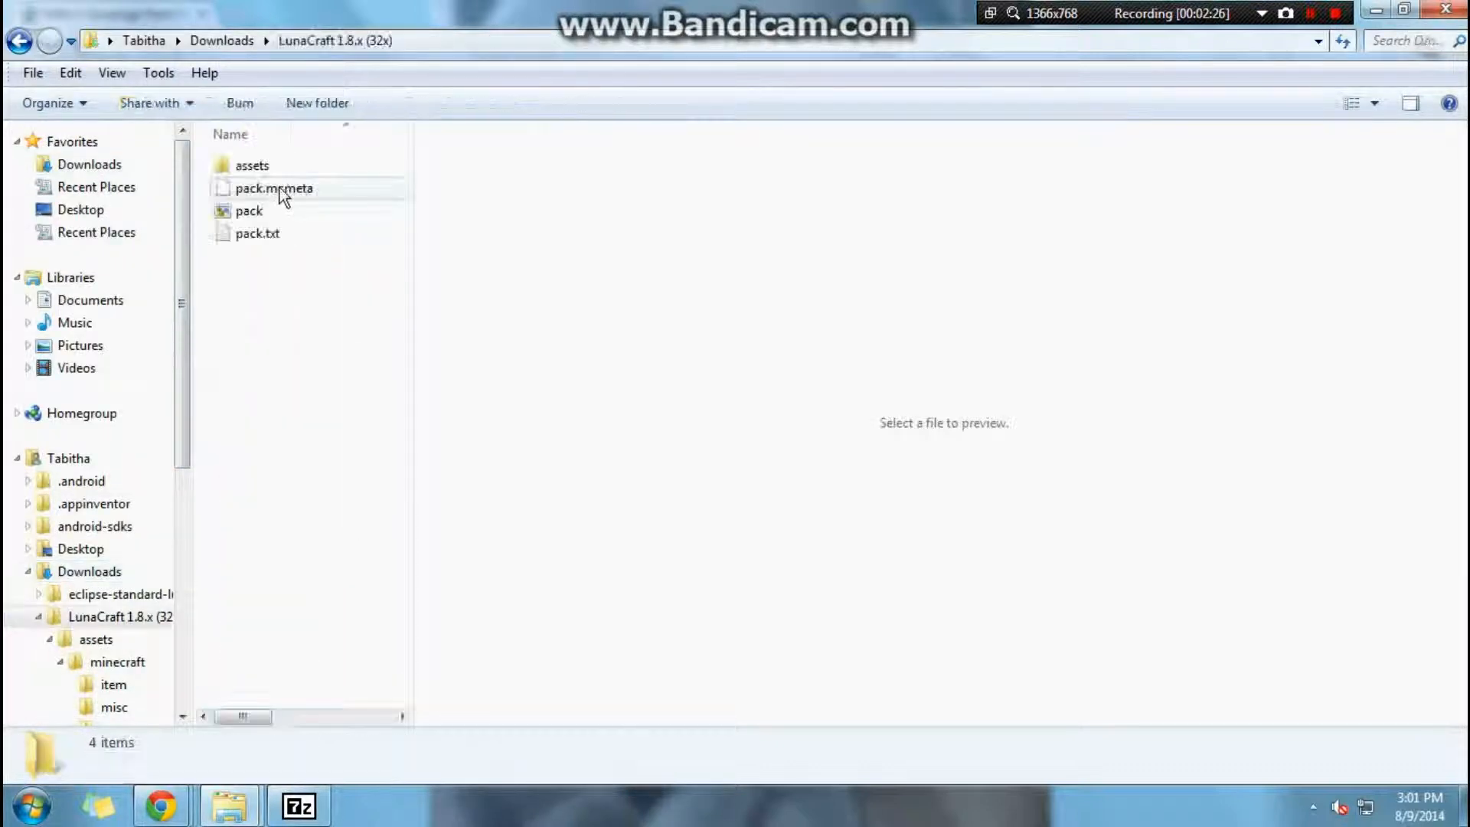
{"action": "right_click", "coordinate": [249, 165]}
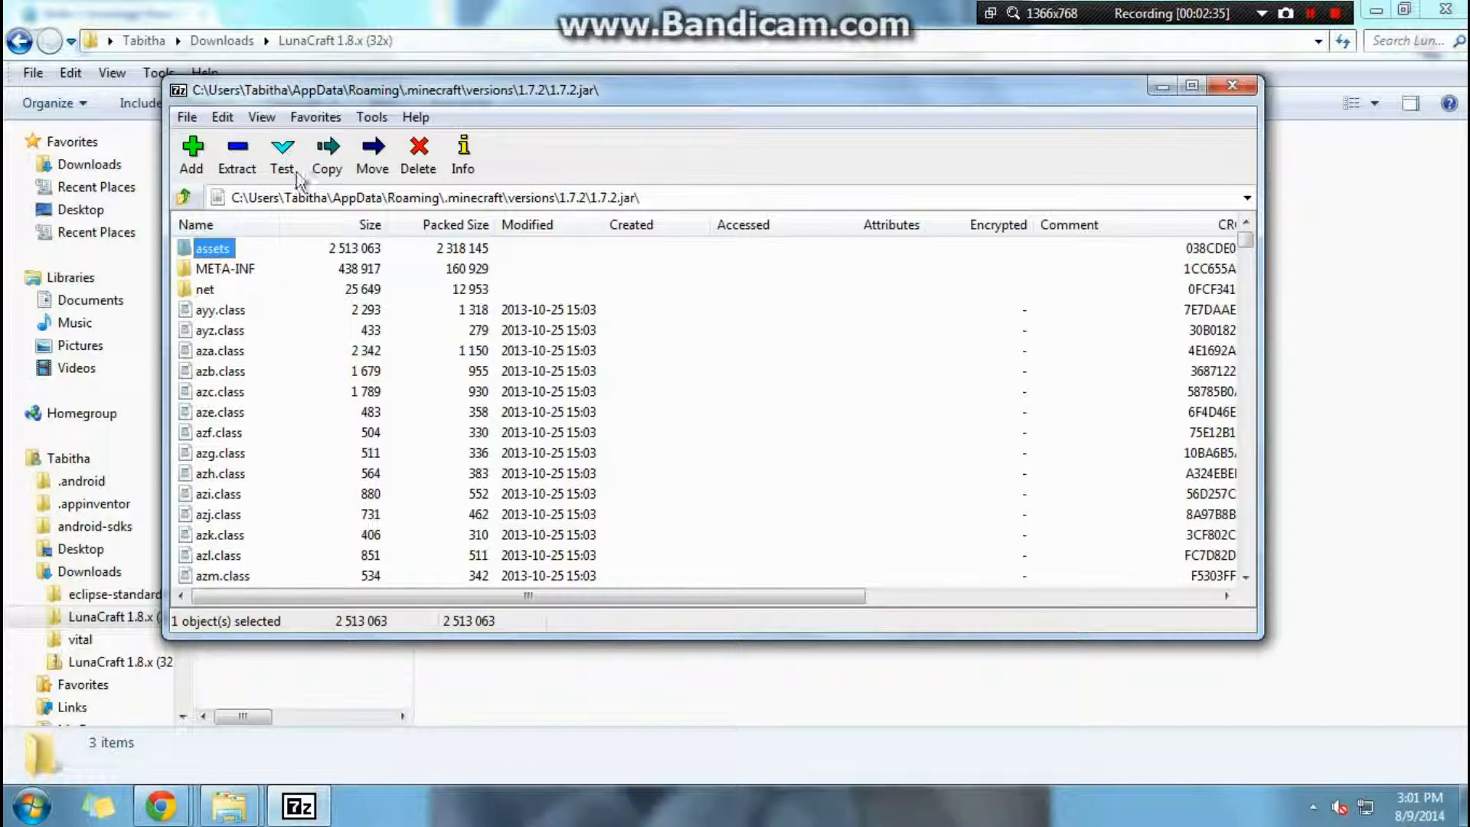
Copy the jar's assets folder into Downloads\LunaCraft 1.8.x (32x) as the destination
{"action": "left_click", "coordinate": [326, 153]}
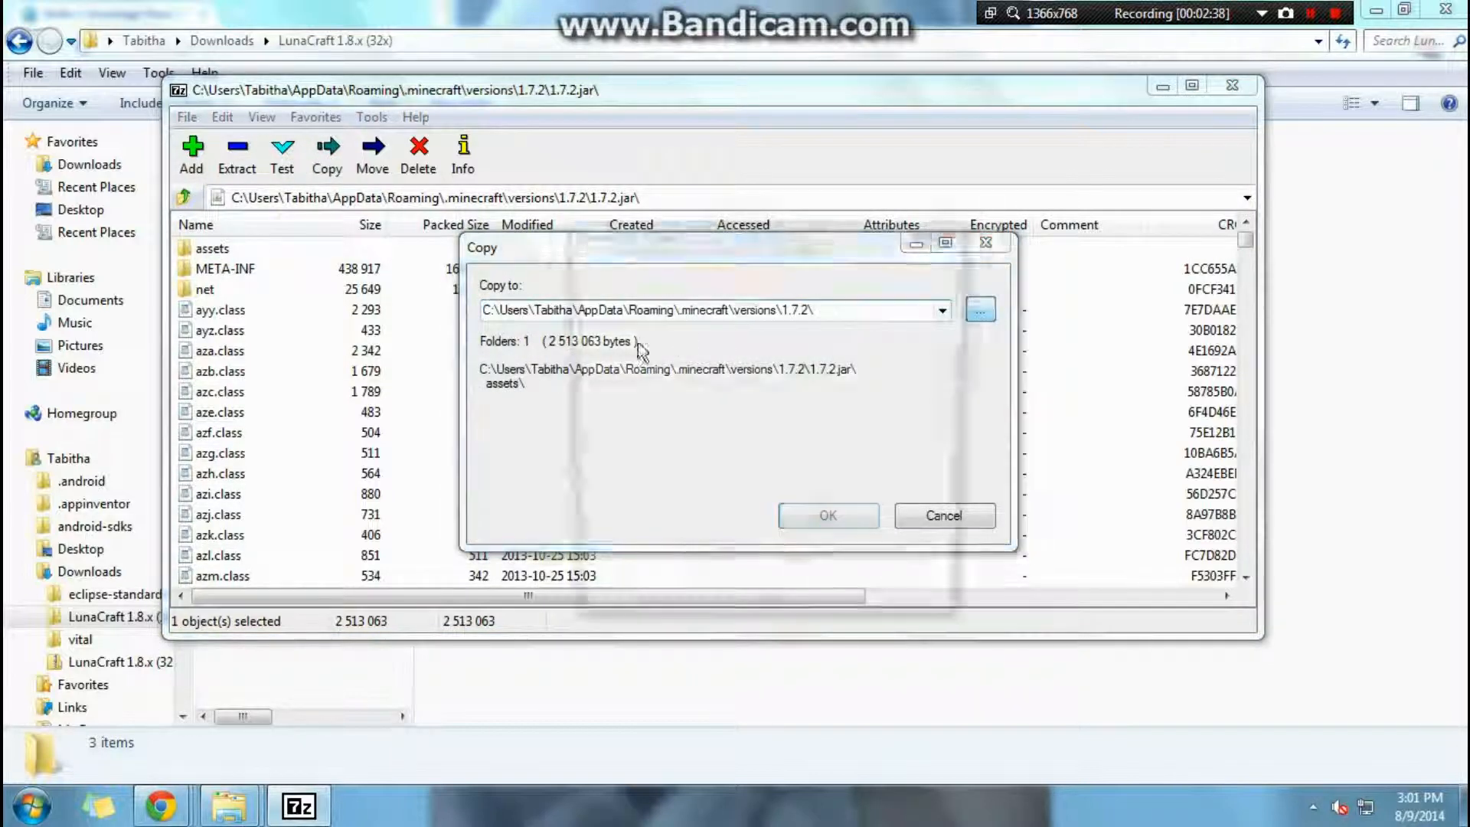
{"action": "left_click", "coordinate": [978, 309]}
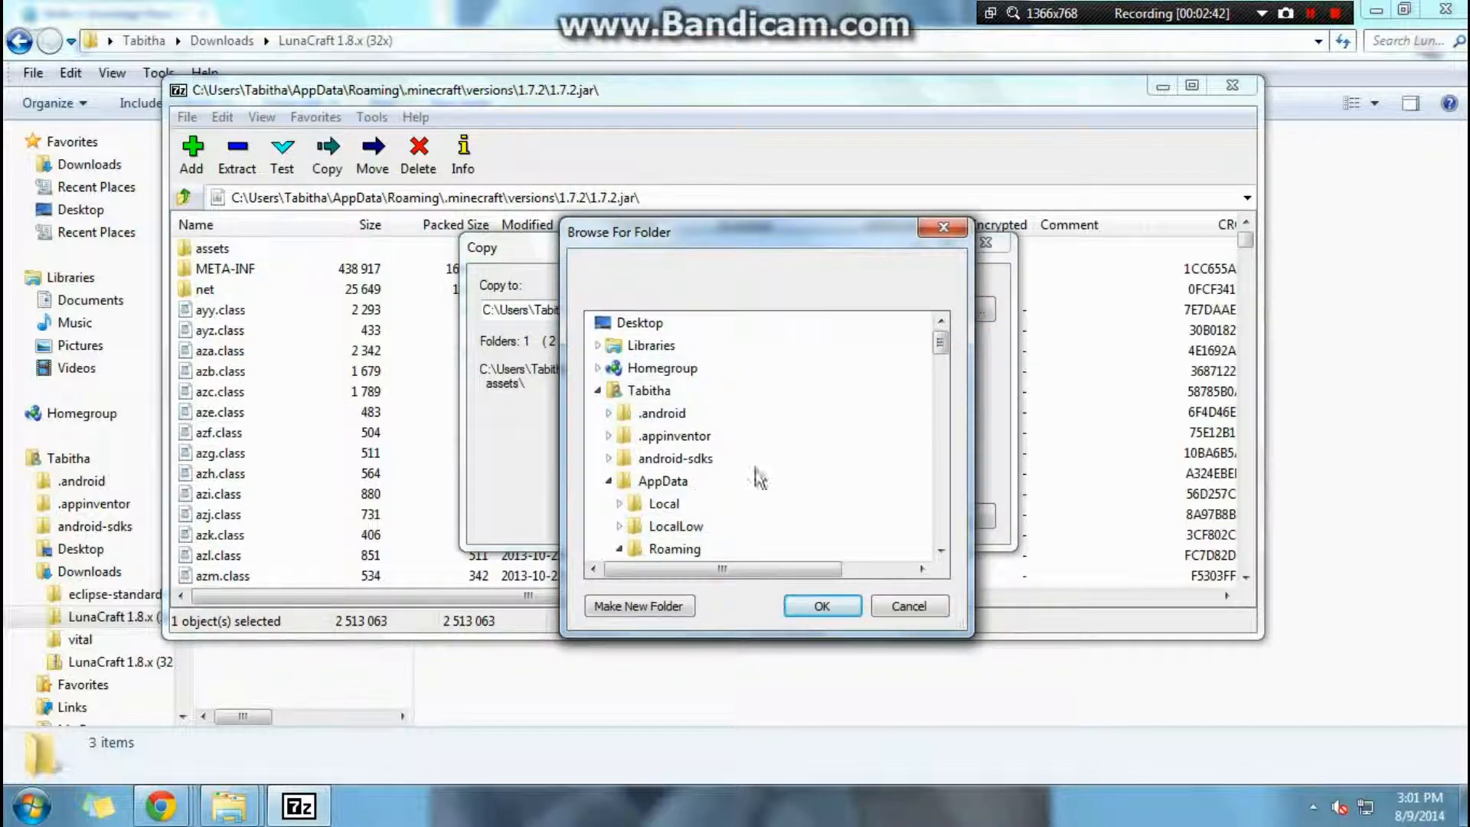
{"action": "scroll", "scroll_direction": "down", "scroll_amount": 3}
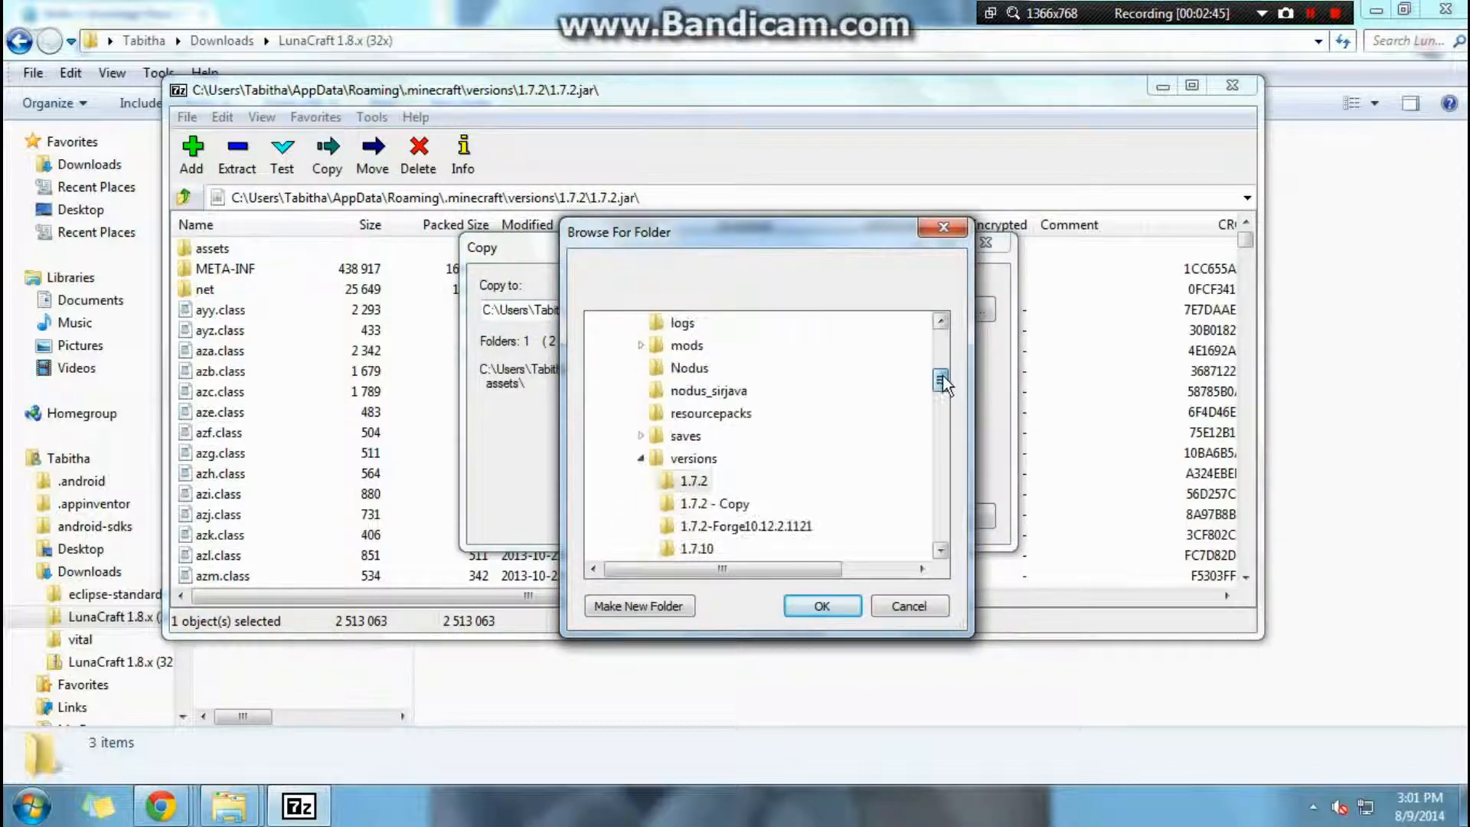
{"action": "scroll", "scroll_direction": "down", "scroll_amount": 3}
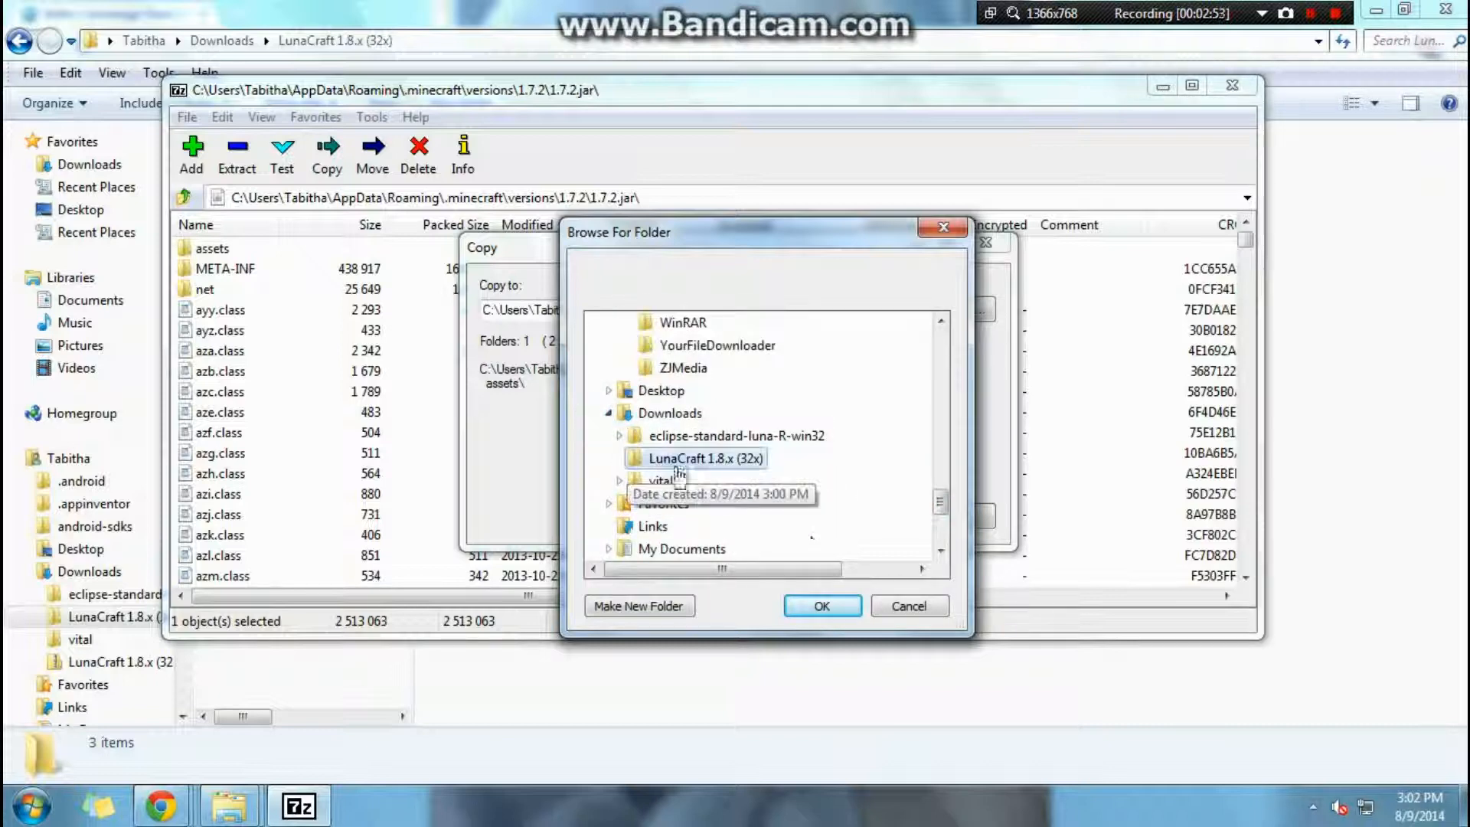
{"action": "left_click", "coordinate": [821, 606]}
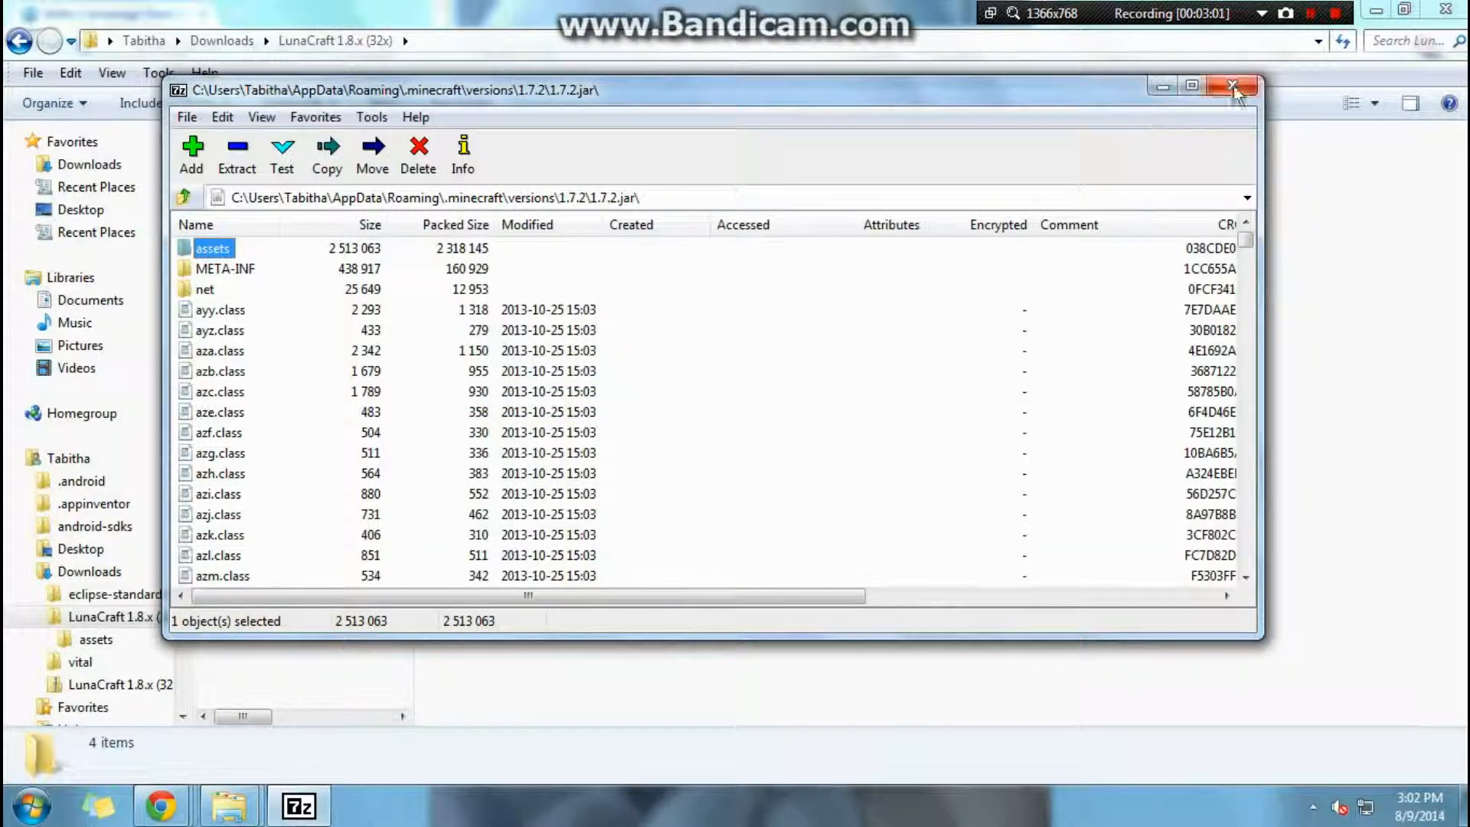
Close 7-Zip and browse into the pack's assets\minecraft\textures\blocks folder
{"action": "left_click", "coordinate": [1235, 85]}
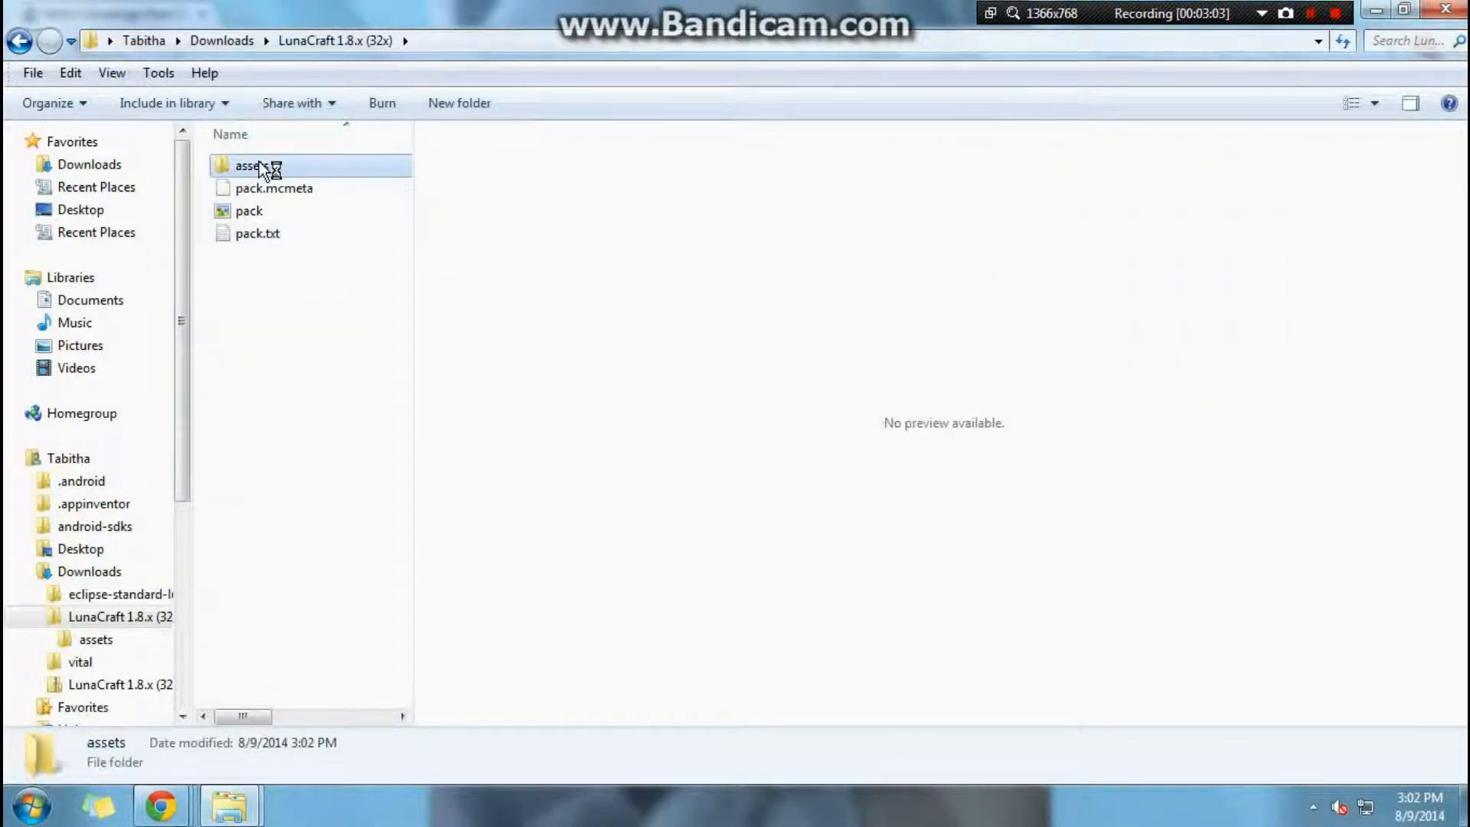
{"action": "double_click", "coordinate": [250, 166]}
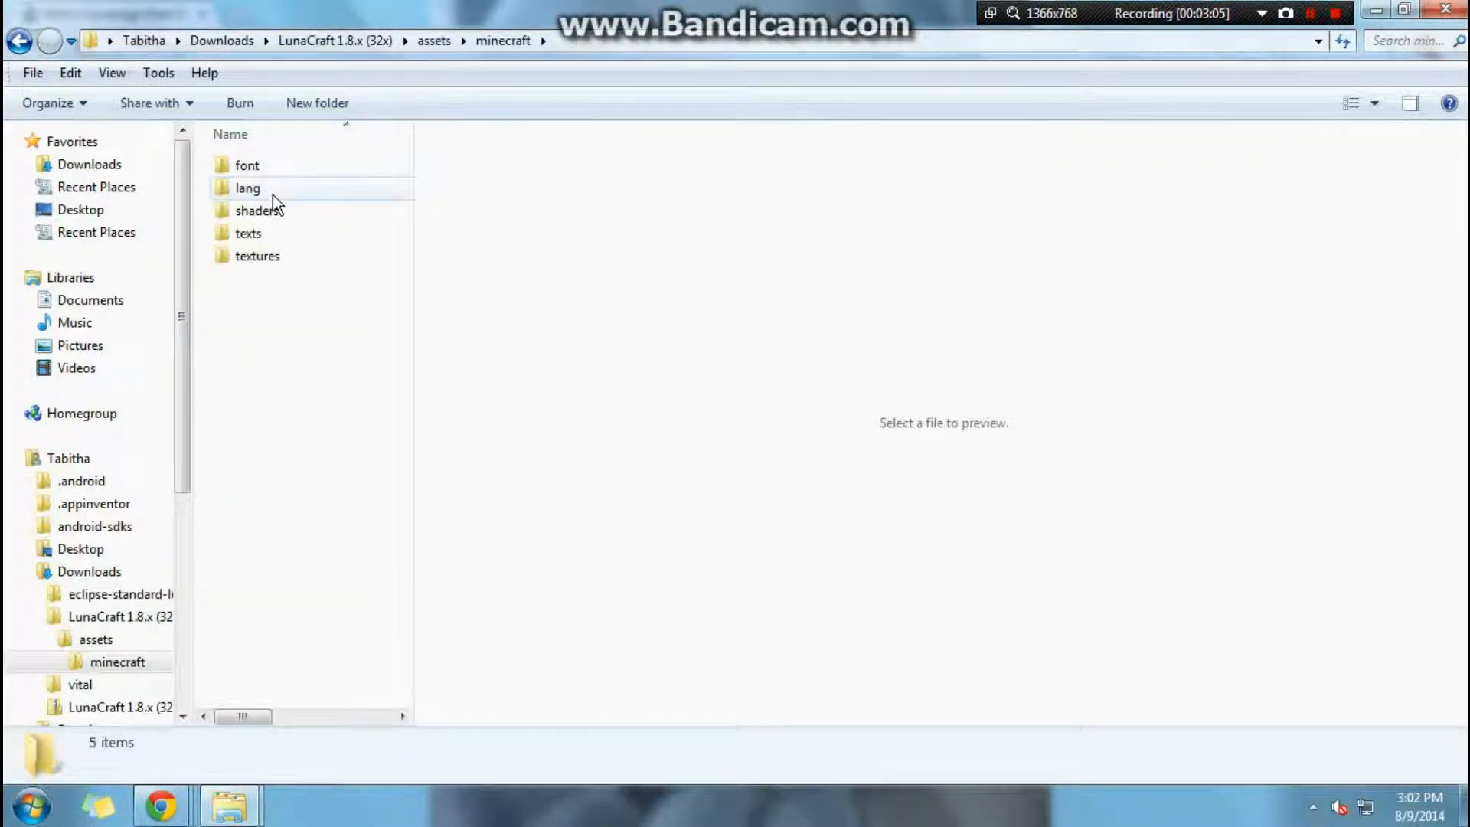
{"action": "left_click", "coordinate": [257, 256]}
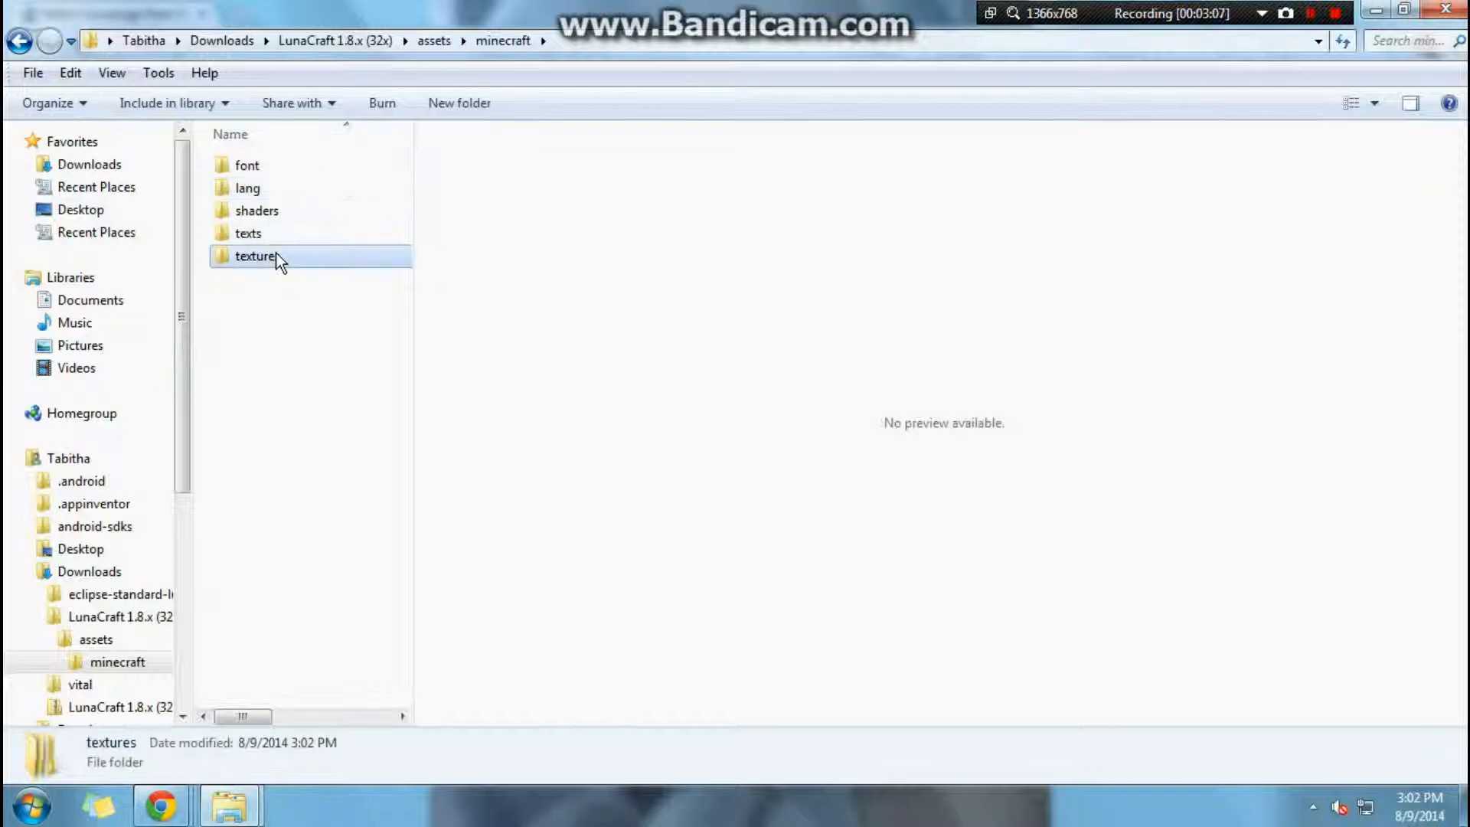
{"action": "double_click", "coordinate": [255, 256]}
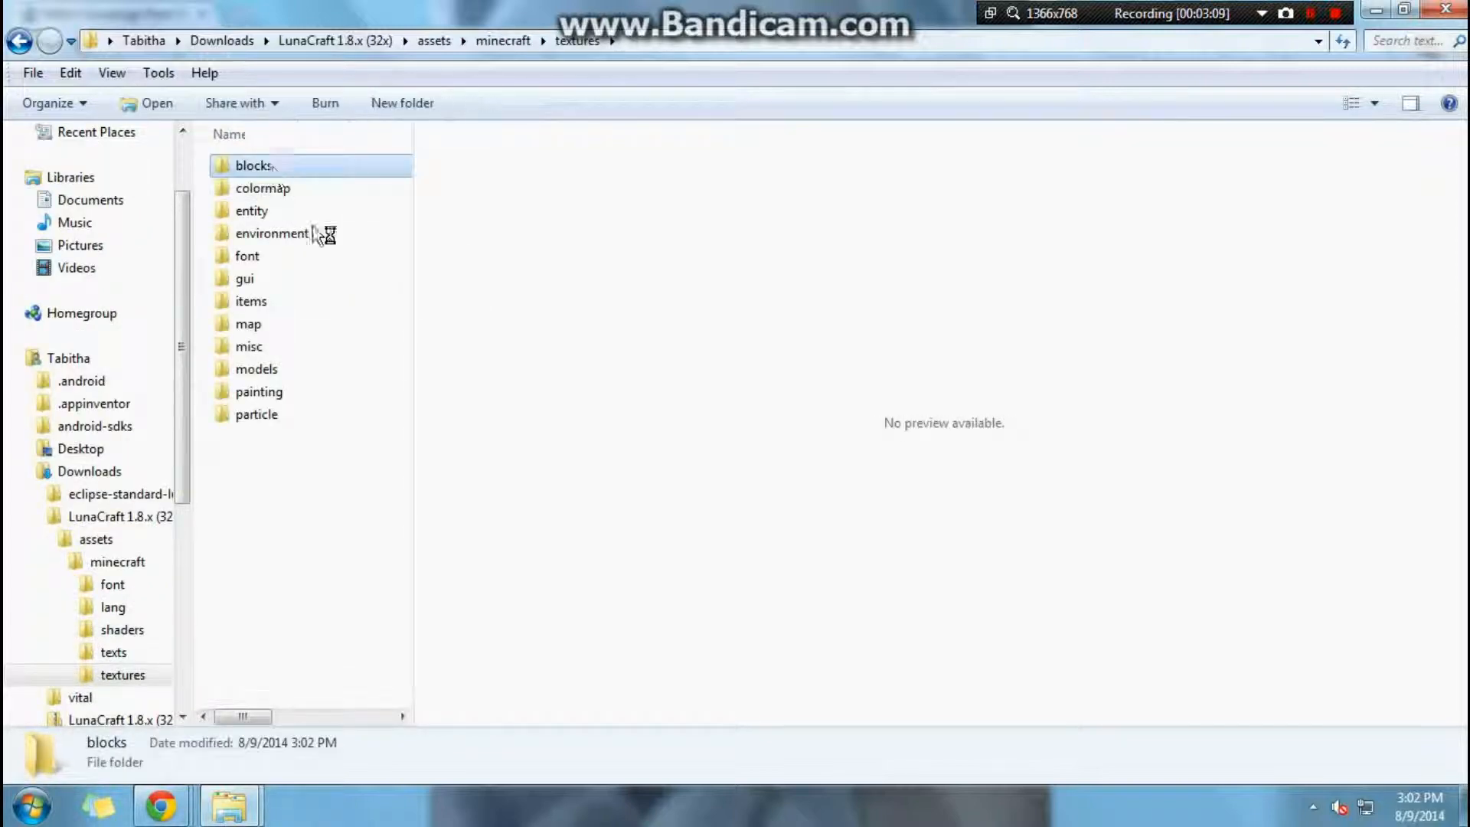
{"action": "double_click", "coordinate": [254, 165]}
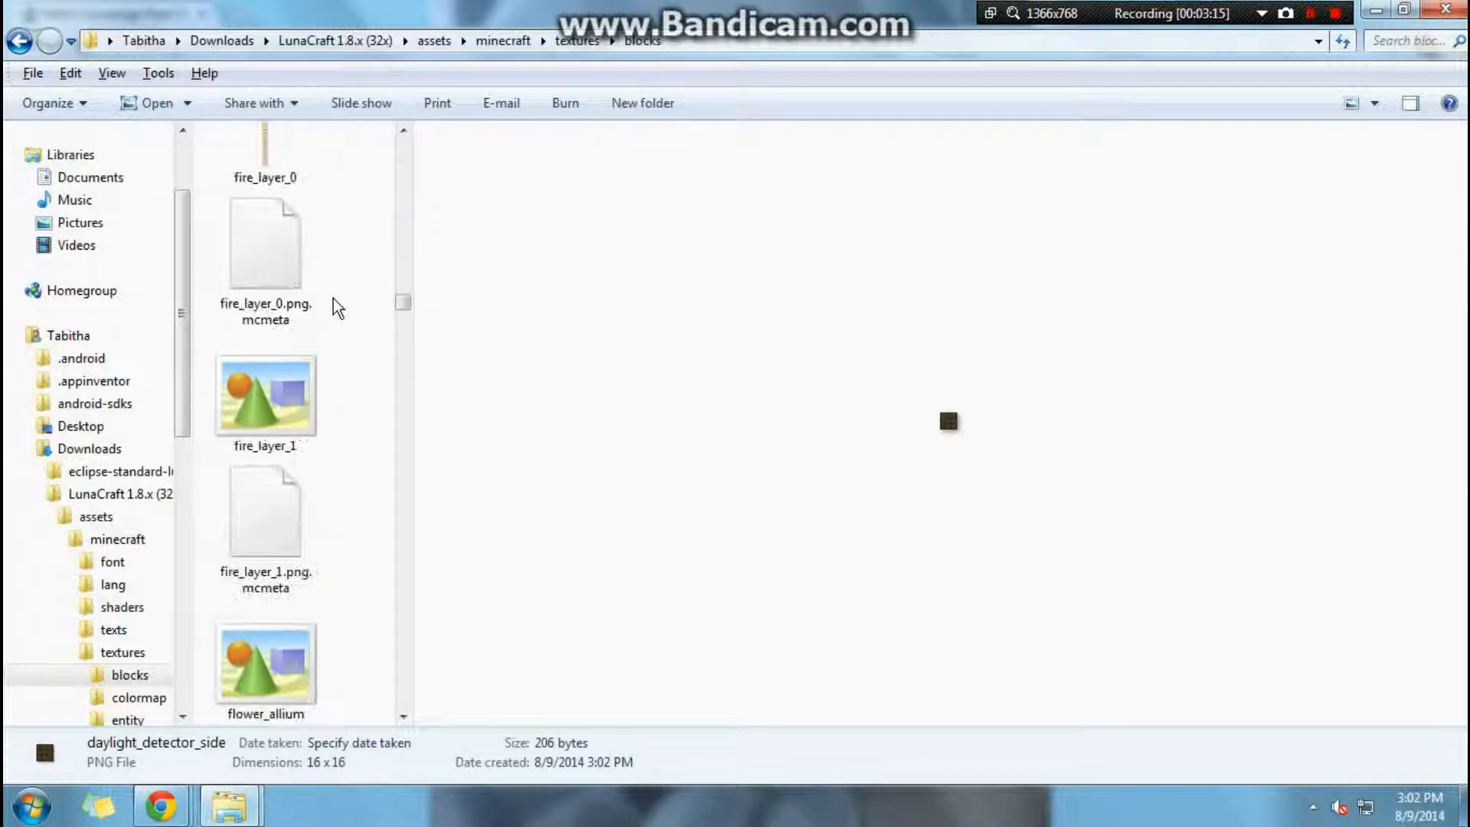
Locate dirt.png in the blocks folder and open it for editing
{"action": "scroll", "scroll_direction": "down", "scroll_amount": 3}
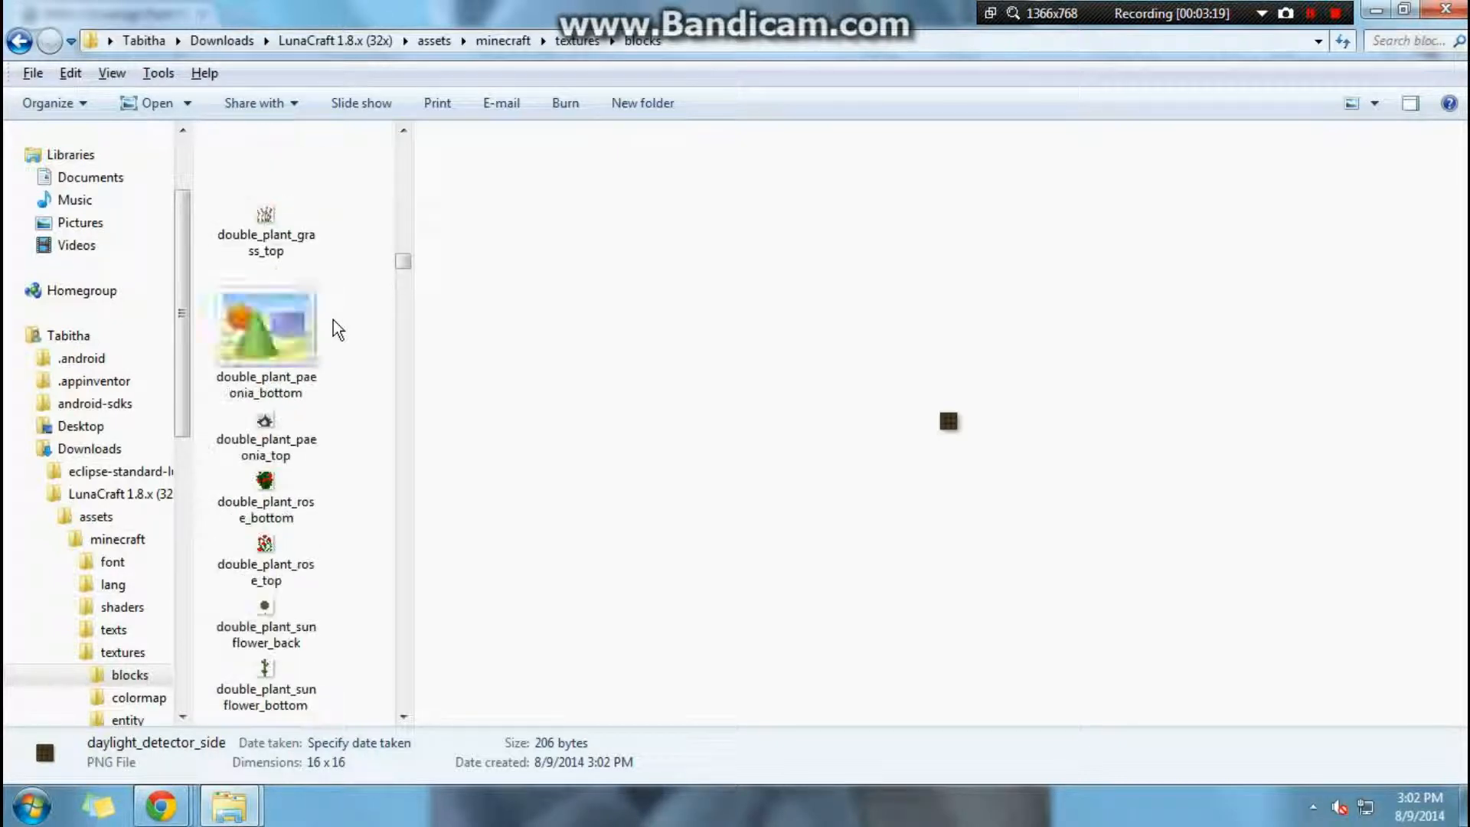
{"action": "scroll", "scroll_direction": "down", "scroll_amount": 3}
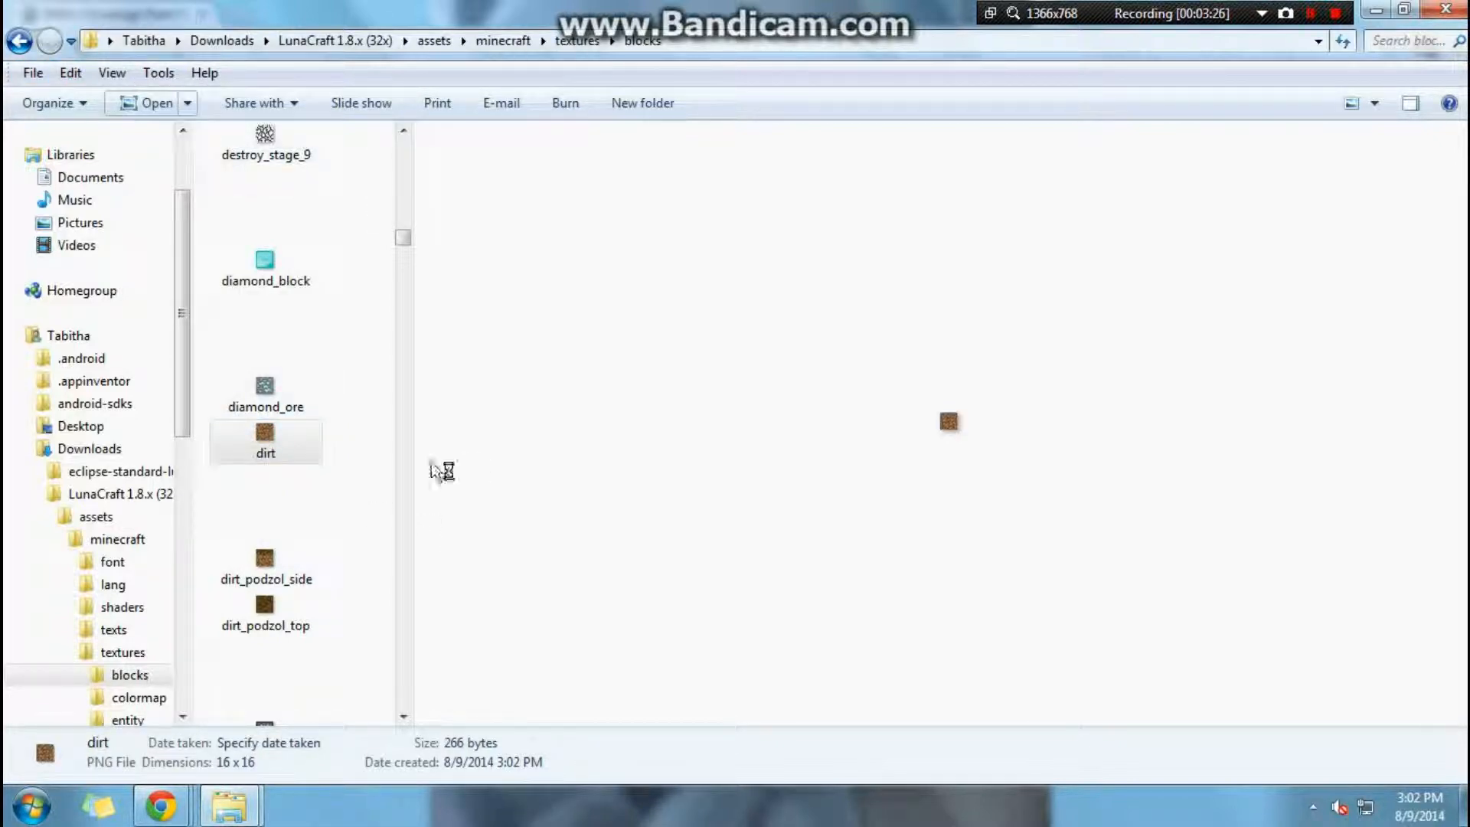
{"action": "double_click", "coordinate": [265, 432]}
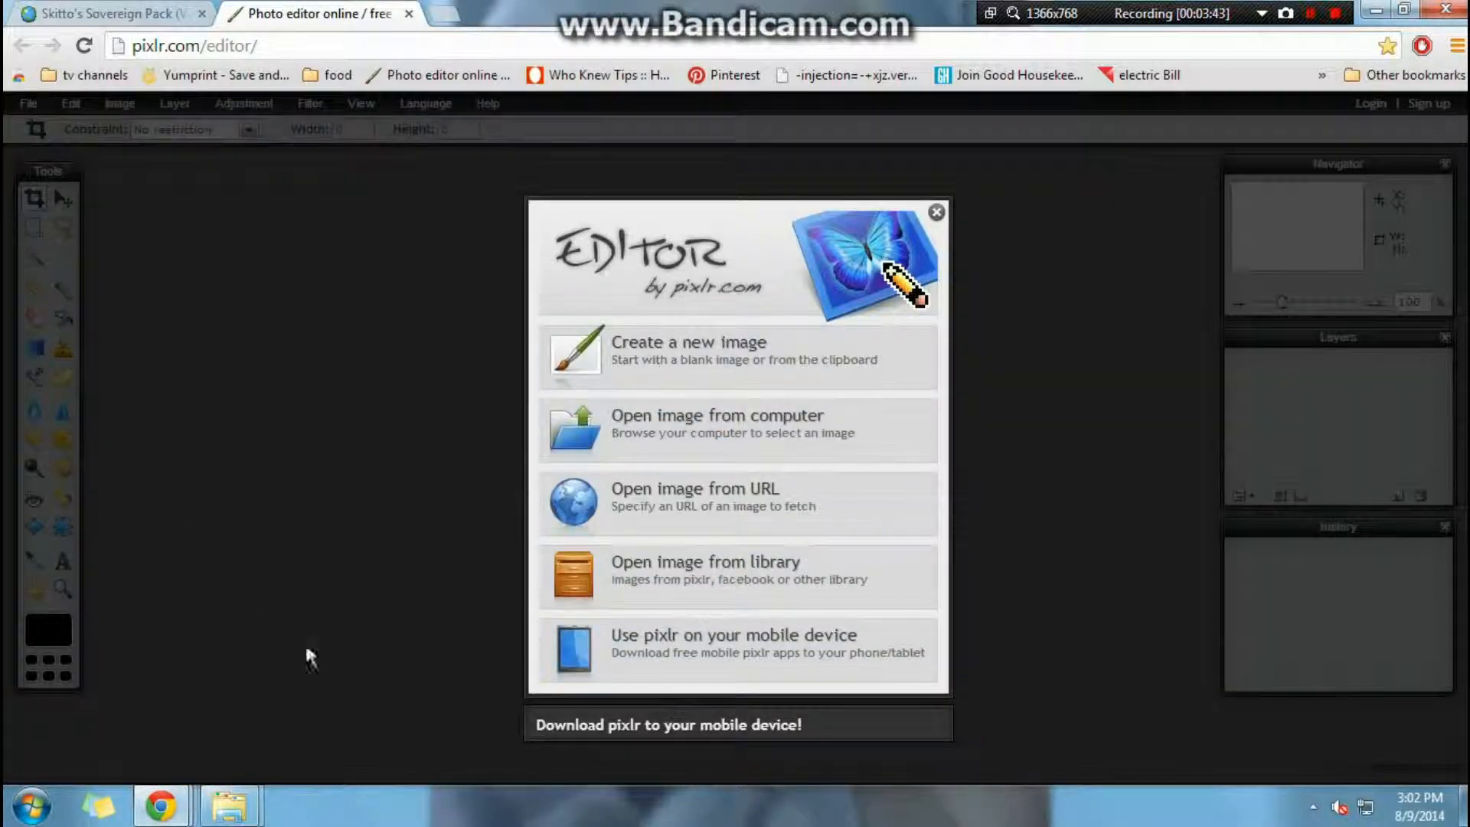
{"action": "mouse_move", "coordinate": [588, 794]}
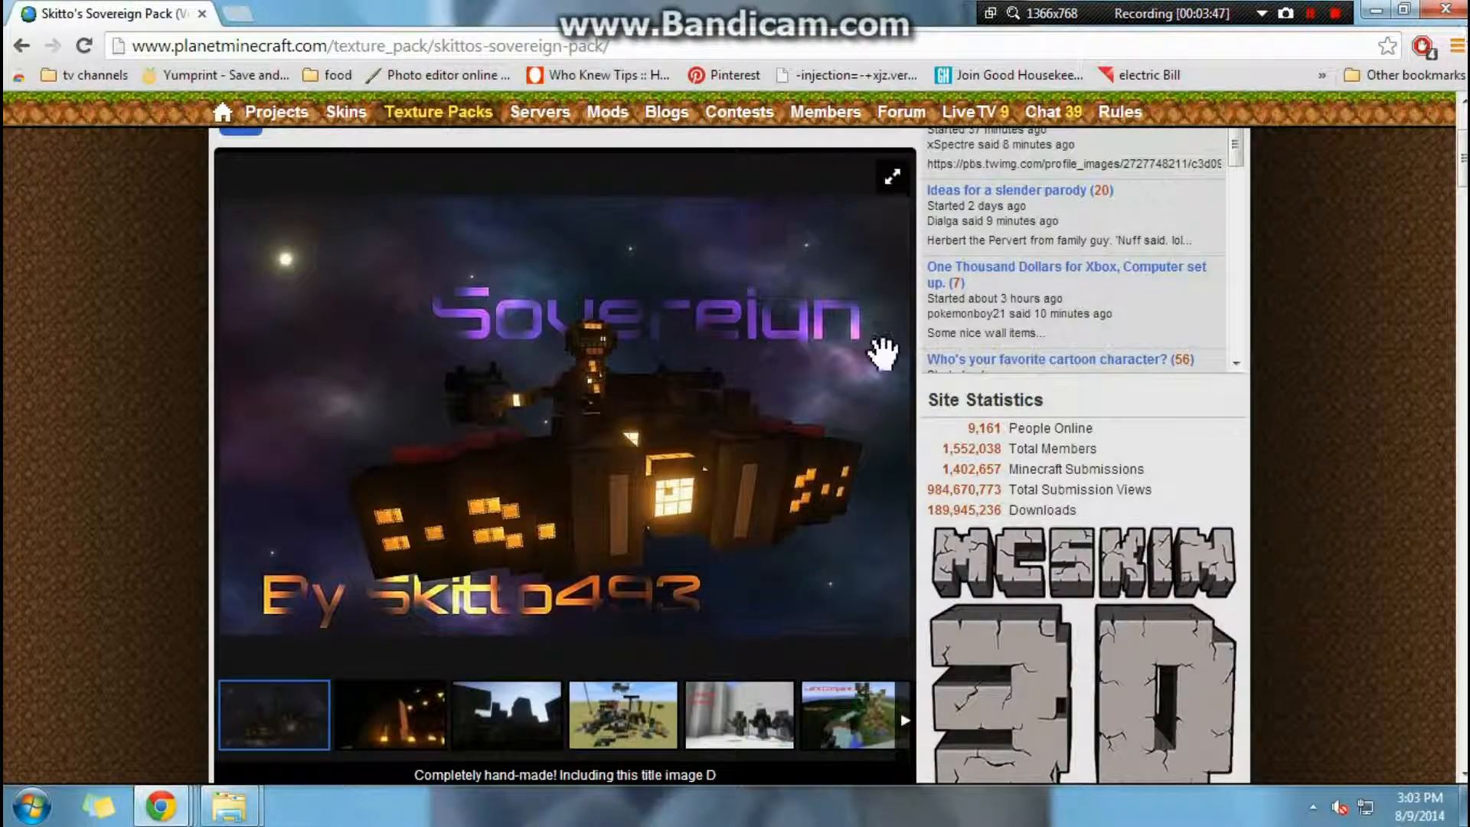
{"action": "mouse_move", "coordinate": [228, 804]}
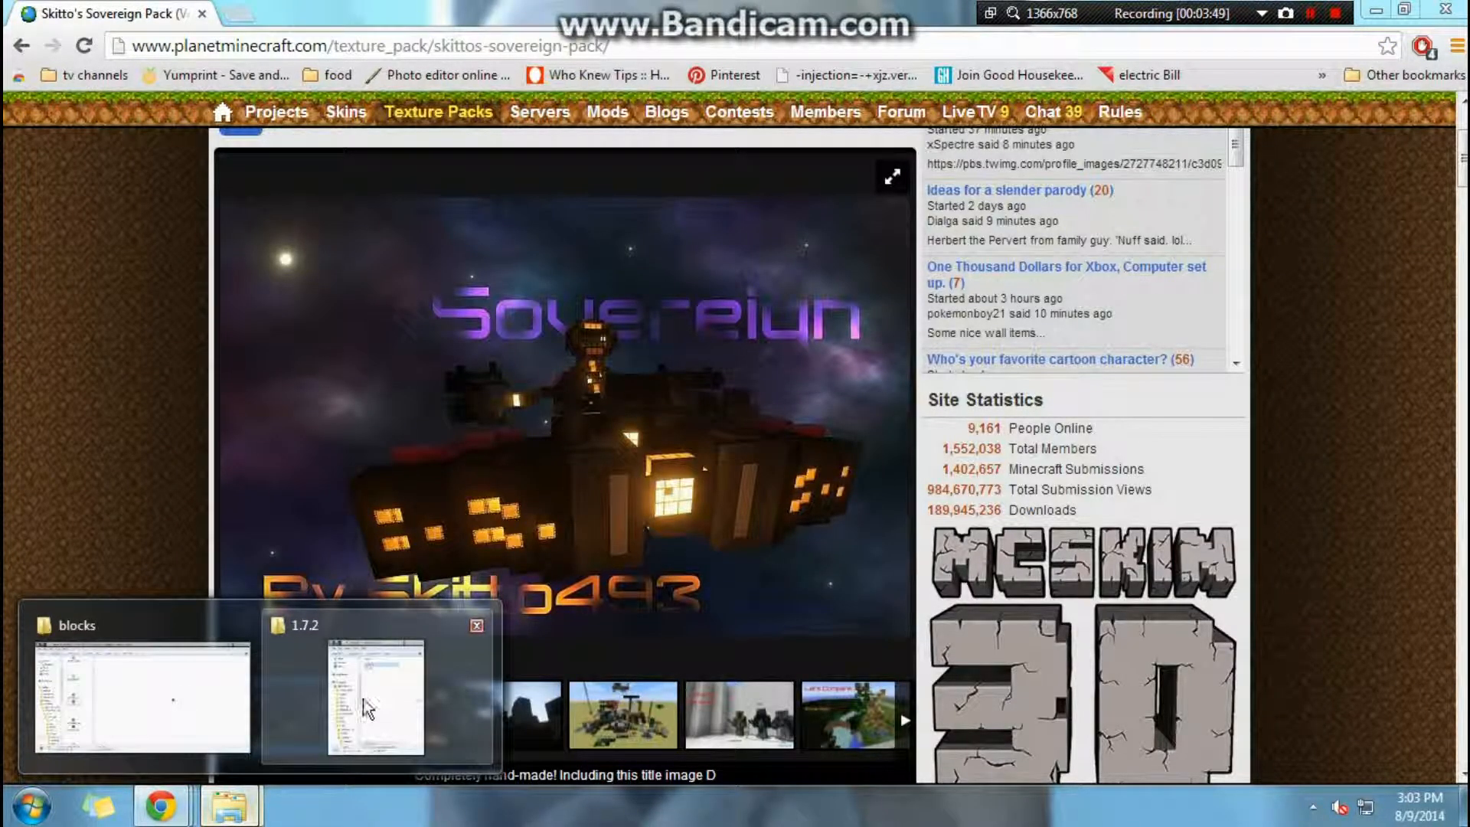
Return from Chrome to the Explorer window showing the pack's blocks folder
{"action": "left_click", "coordinate": [375, 693]}
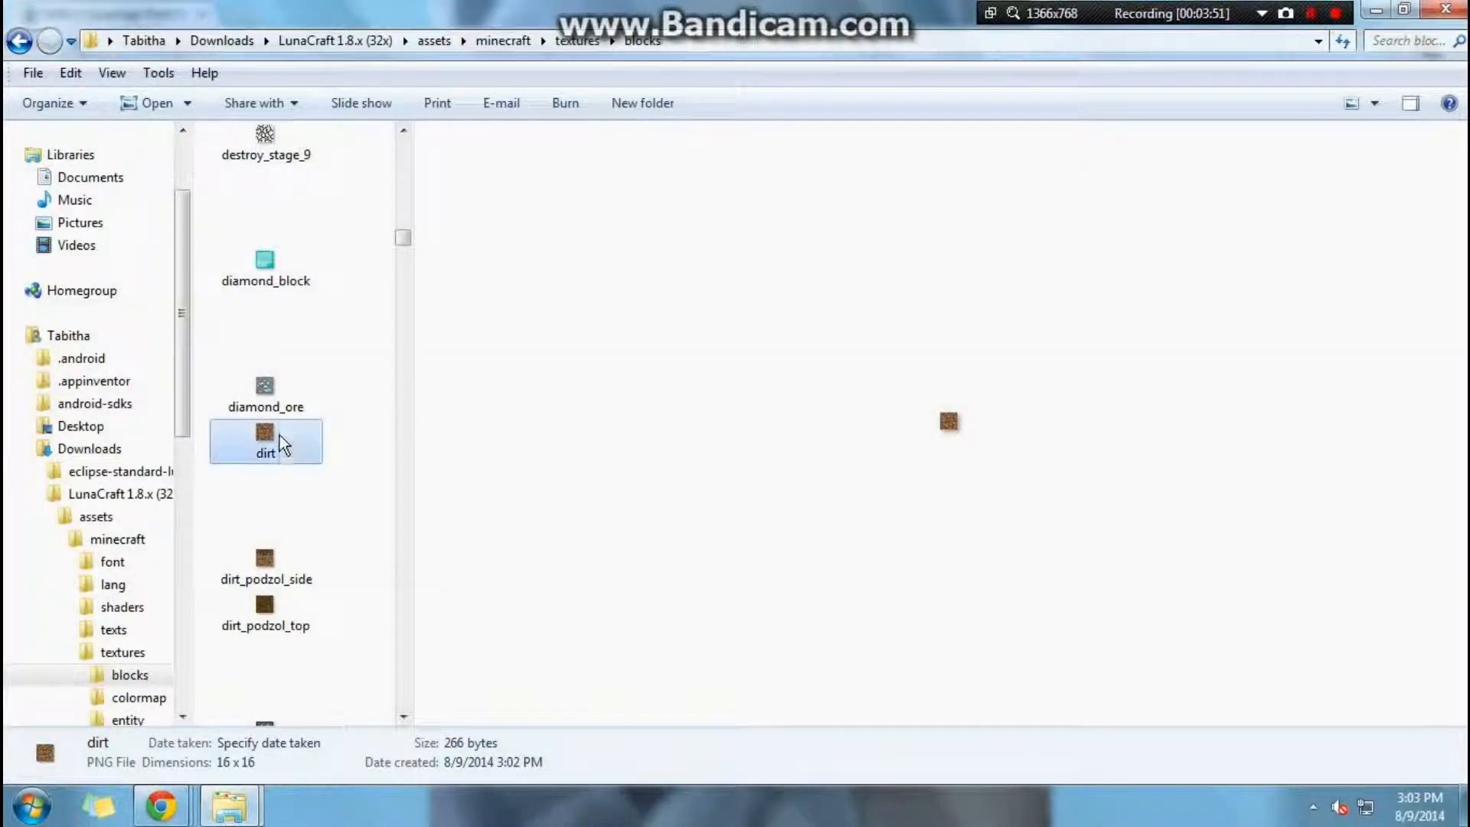
Open dirt.png in Windows Photo Viewer and hand it over to Paint for editing
{"action": "right_click", "coordinate": [265, 441]}
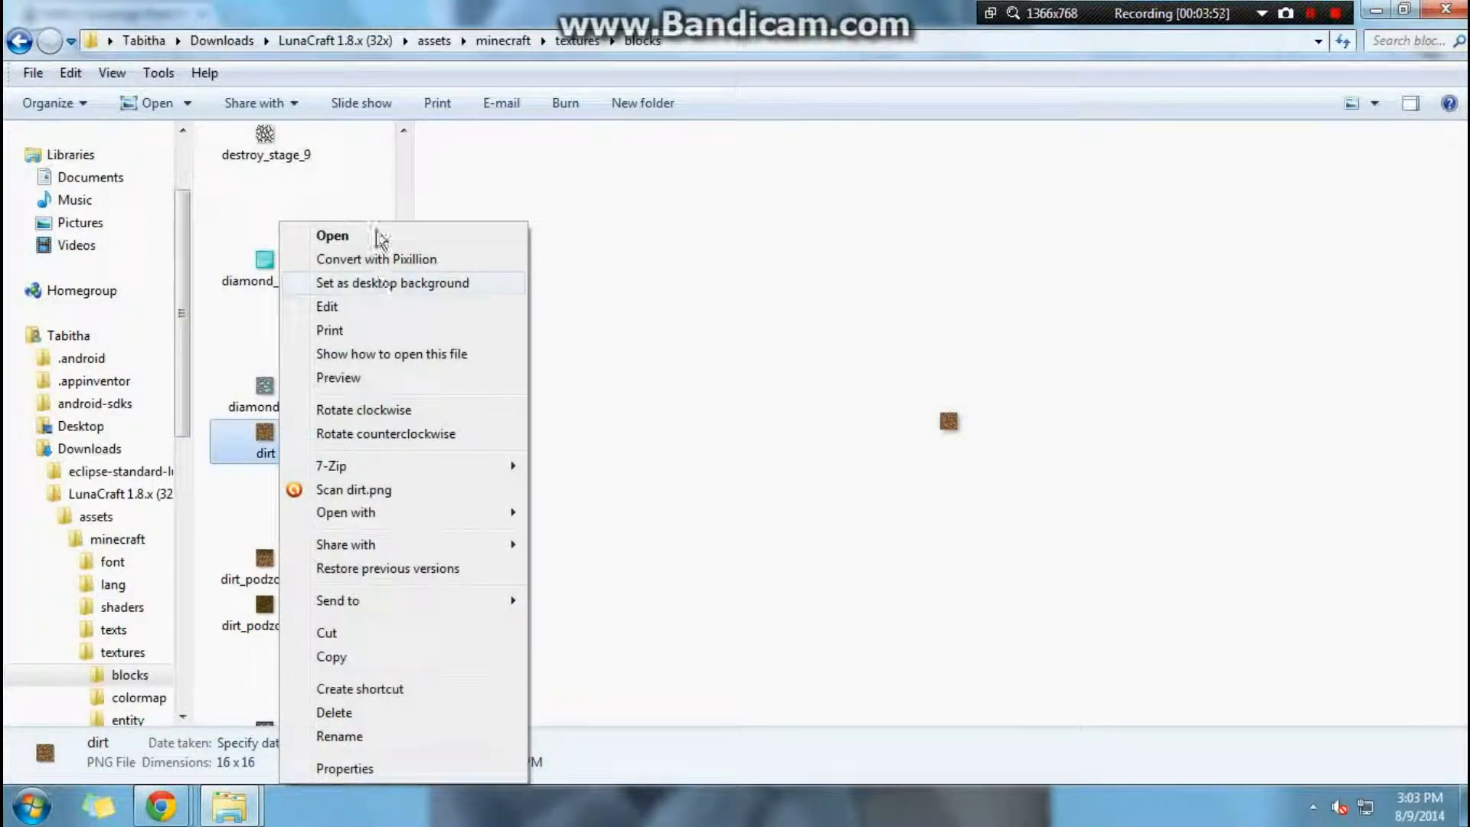
{"action": "left_click", "coordinate": [332, 236]}
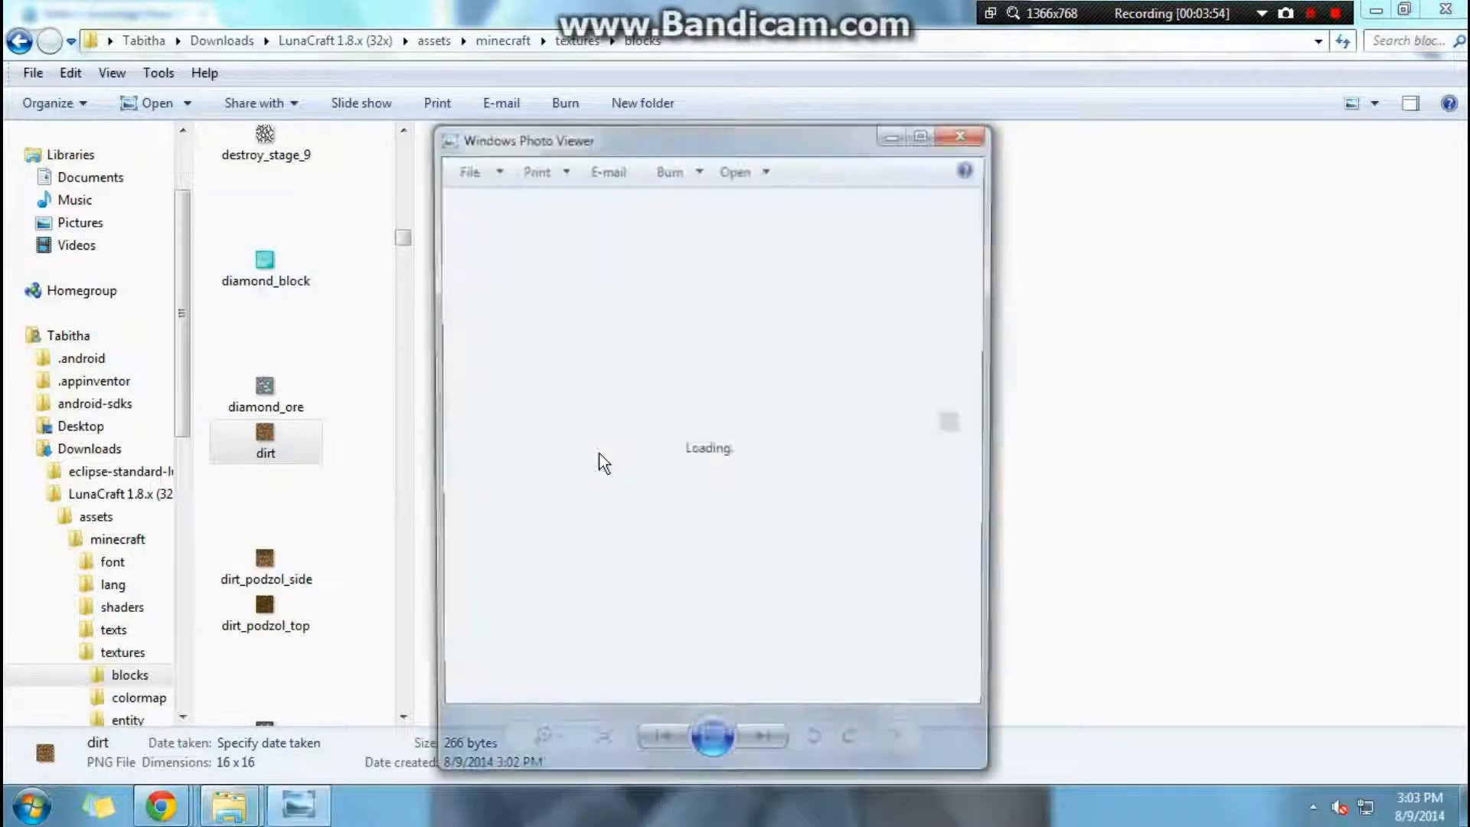
{"action": "left_click", "coordinate": [741, 169]}
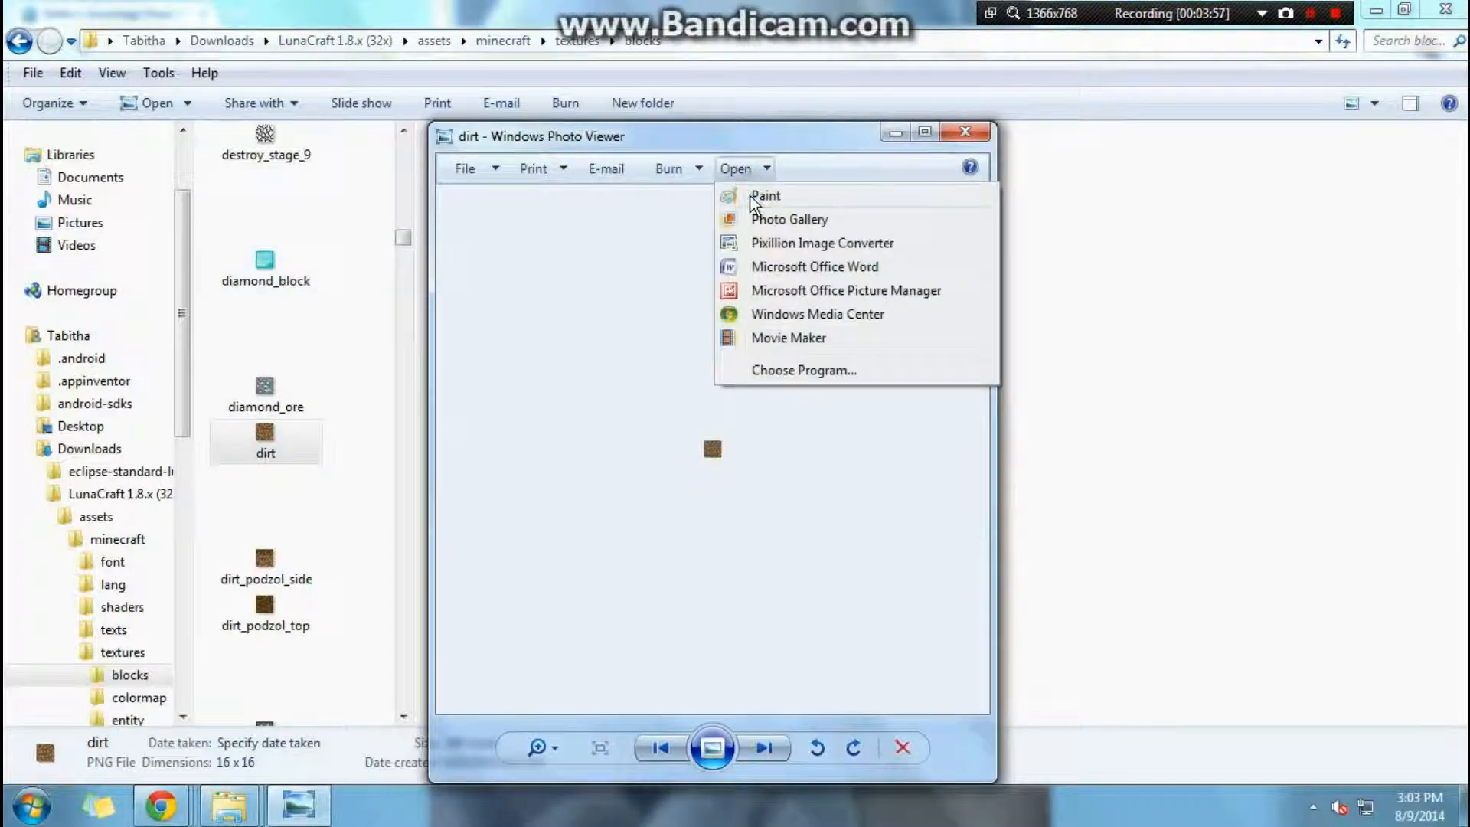
{"action": "left_click", "coordinate": [765, 194]}
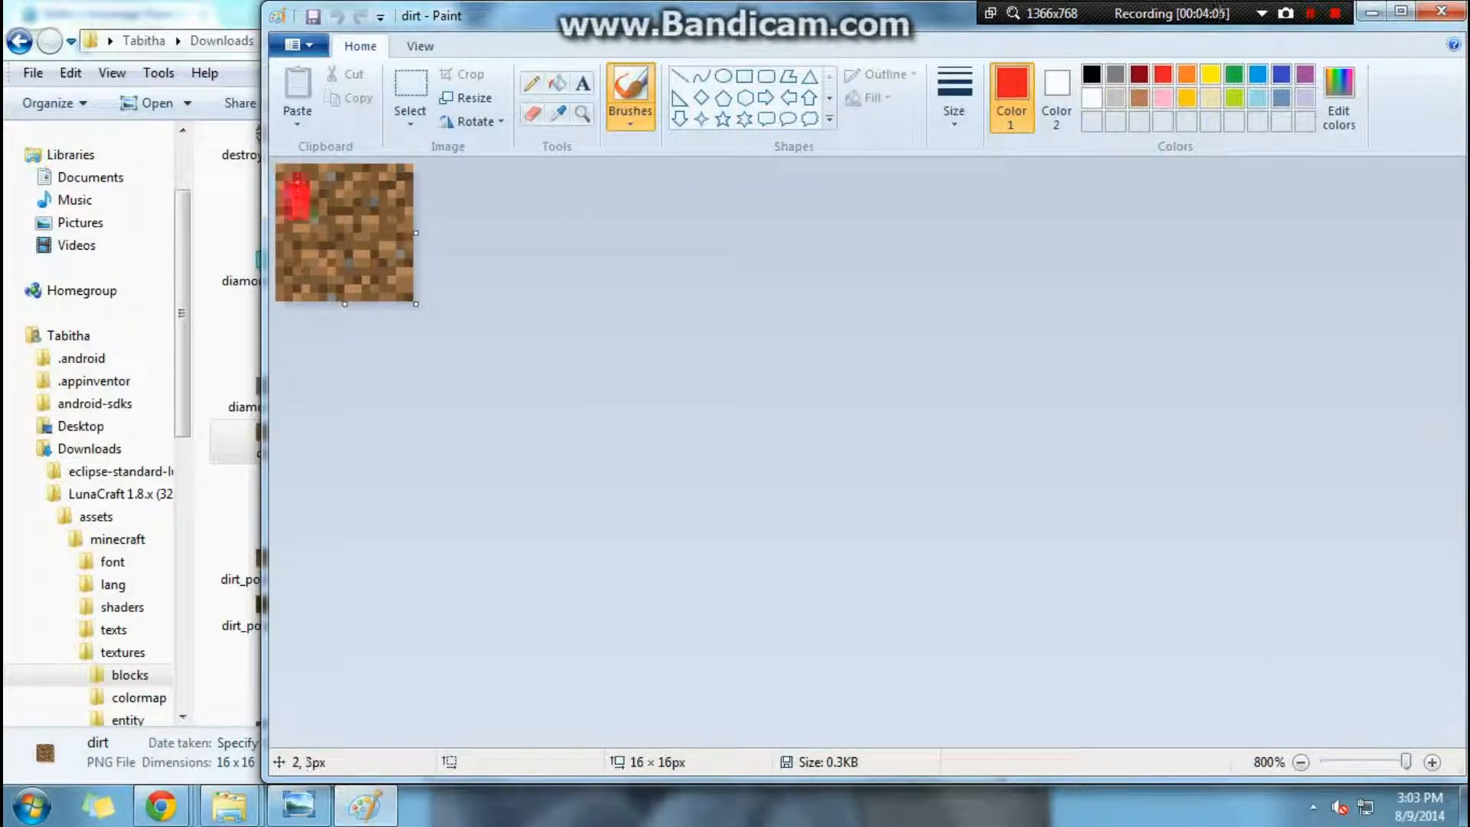
Draw a red mark across the dirt texture in Paint
{"action": "left_click_drag", "start_coordinate": [295, 187], "coordinate": [336, 277]}
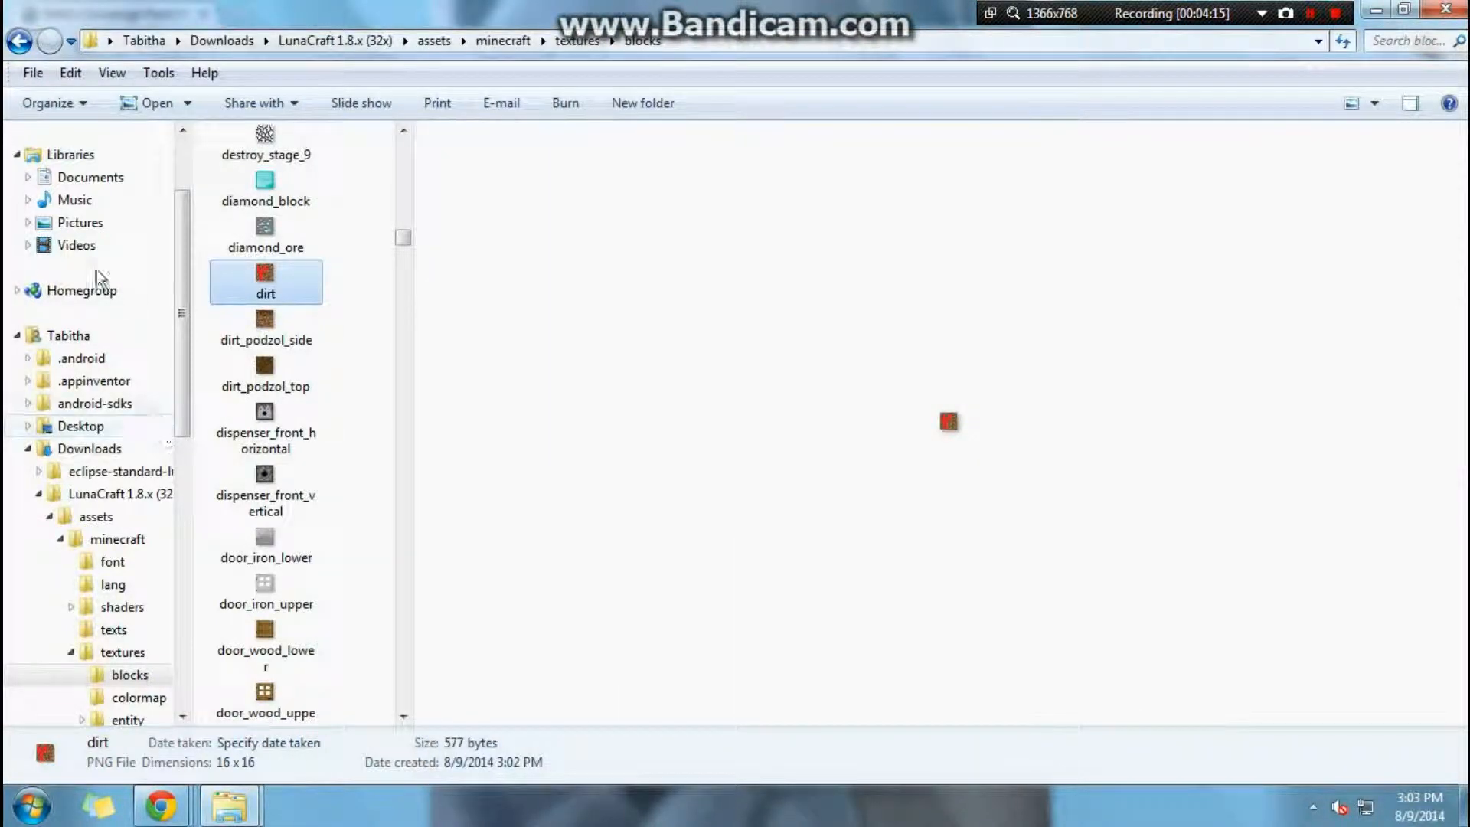
Go back up from the blocks folder toward the LunaCraft pack in Downloads
{"action": "left_click", "coordinate": [19, 40]}
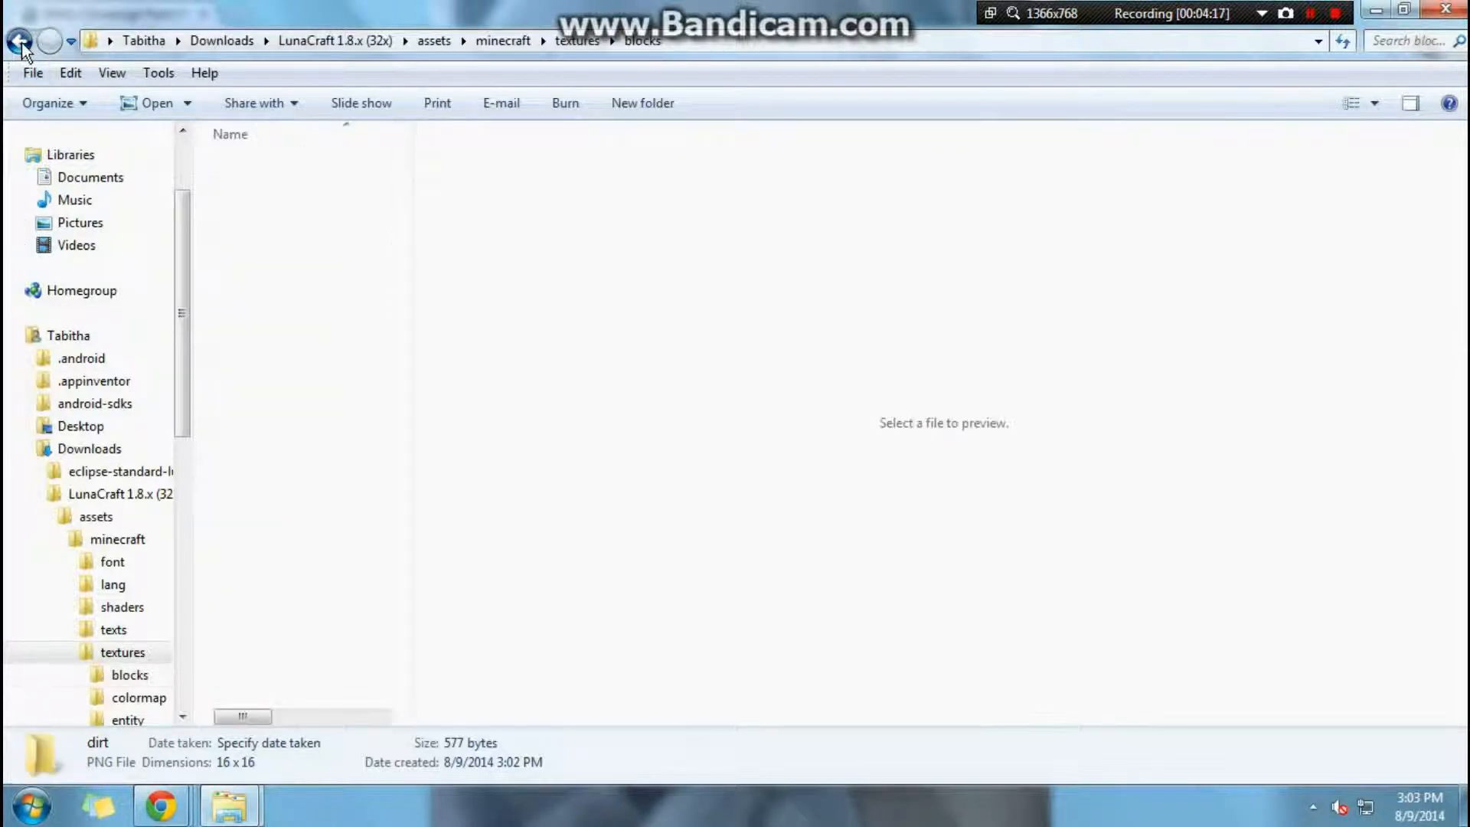
{"action": "left_click", "coordinate": [18, 40]}
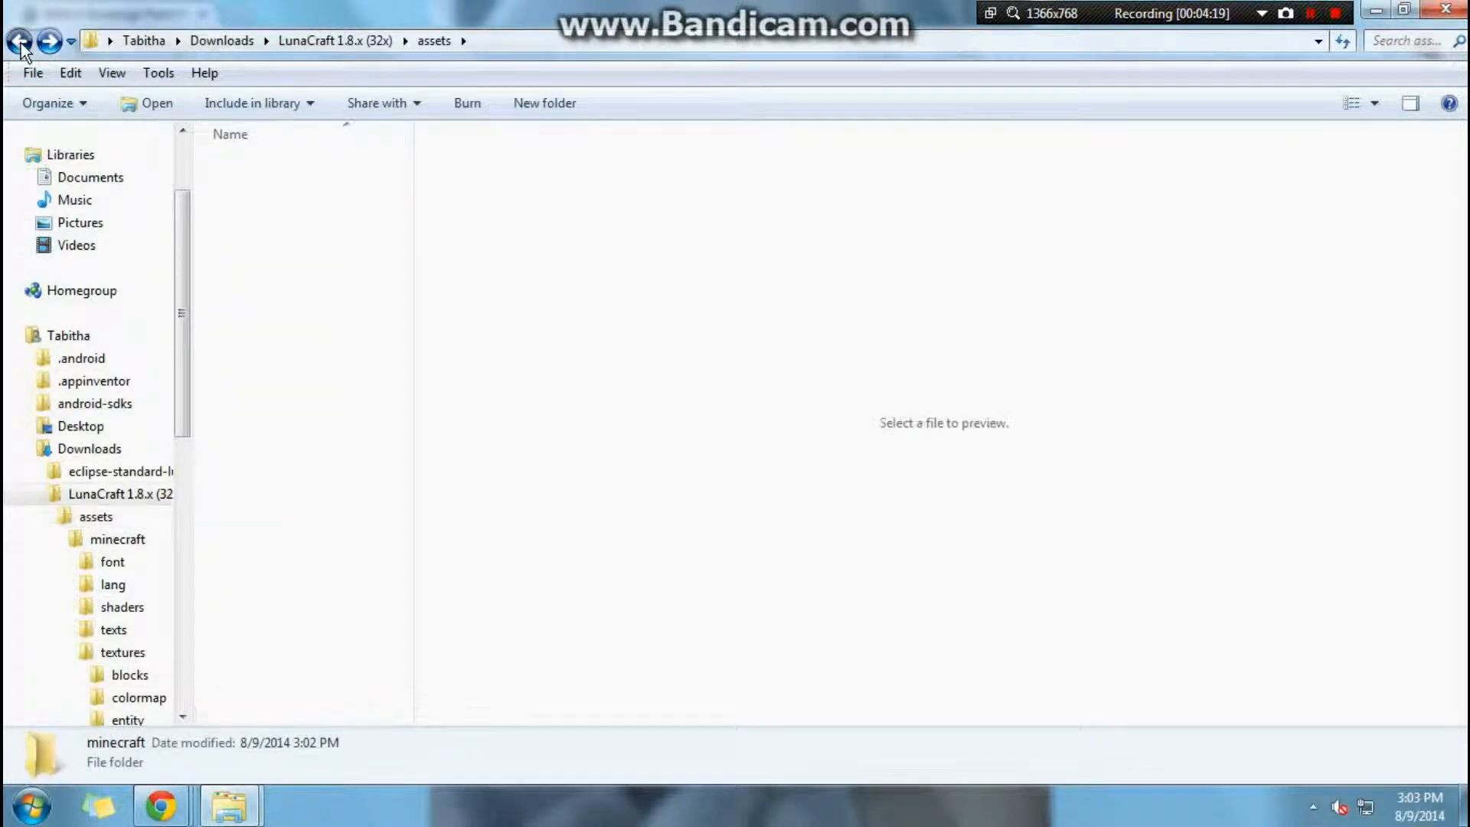
{"action": "right_click", "coordinate": [264, 337]}
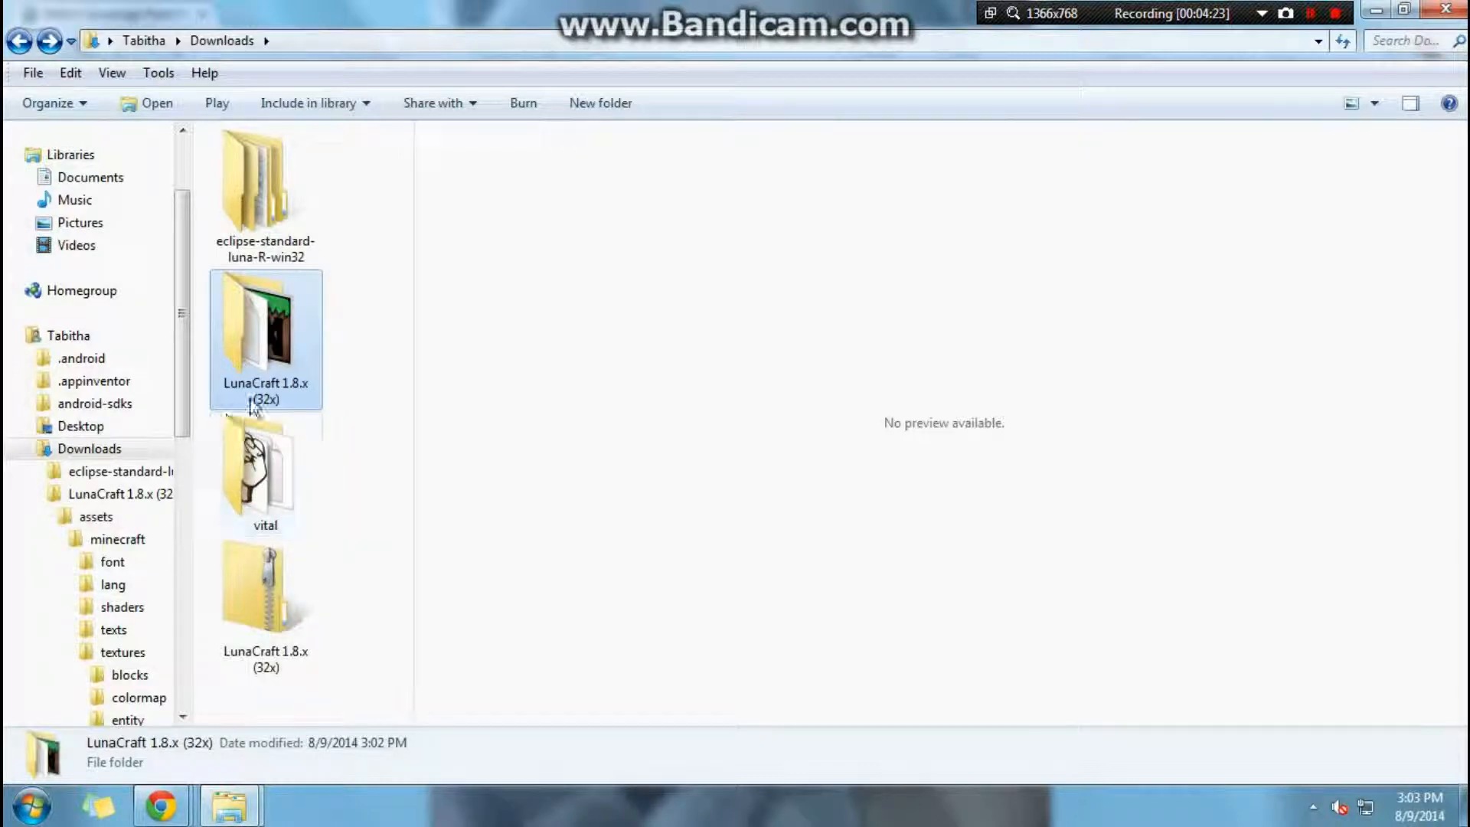
{"action": "left_click", "coordinate": [265, 473]}
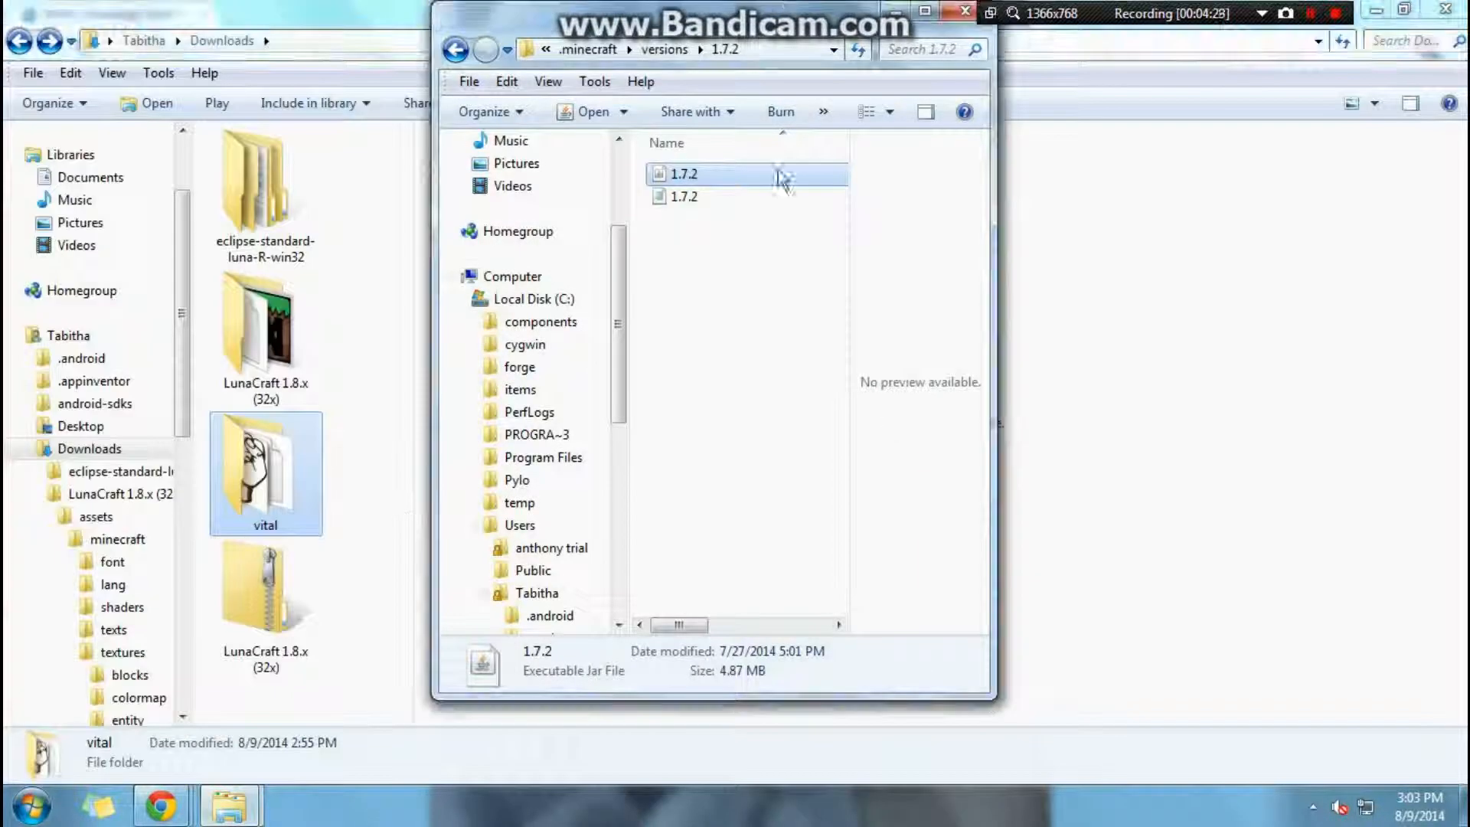
Browse from versions/1.7.2 up to .minecraft\resourcepacks, find it empty, then open eclipse-standard-luna-R-win32
{"action": "left_click", "coordinate": [455, 49]}
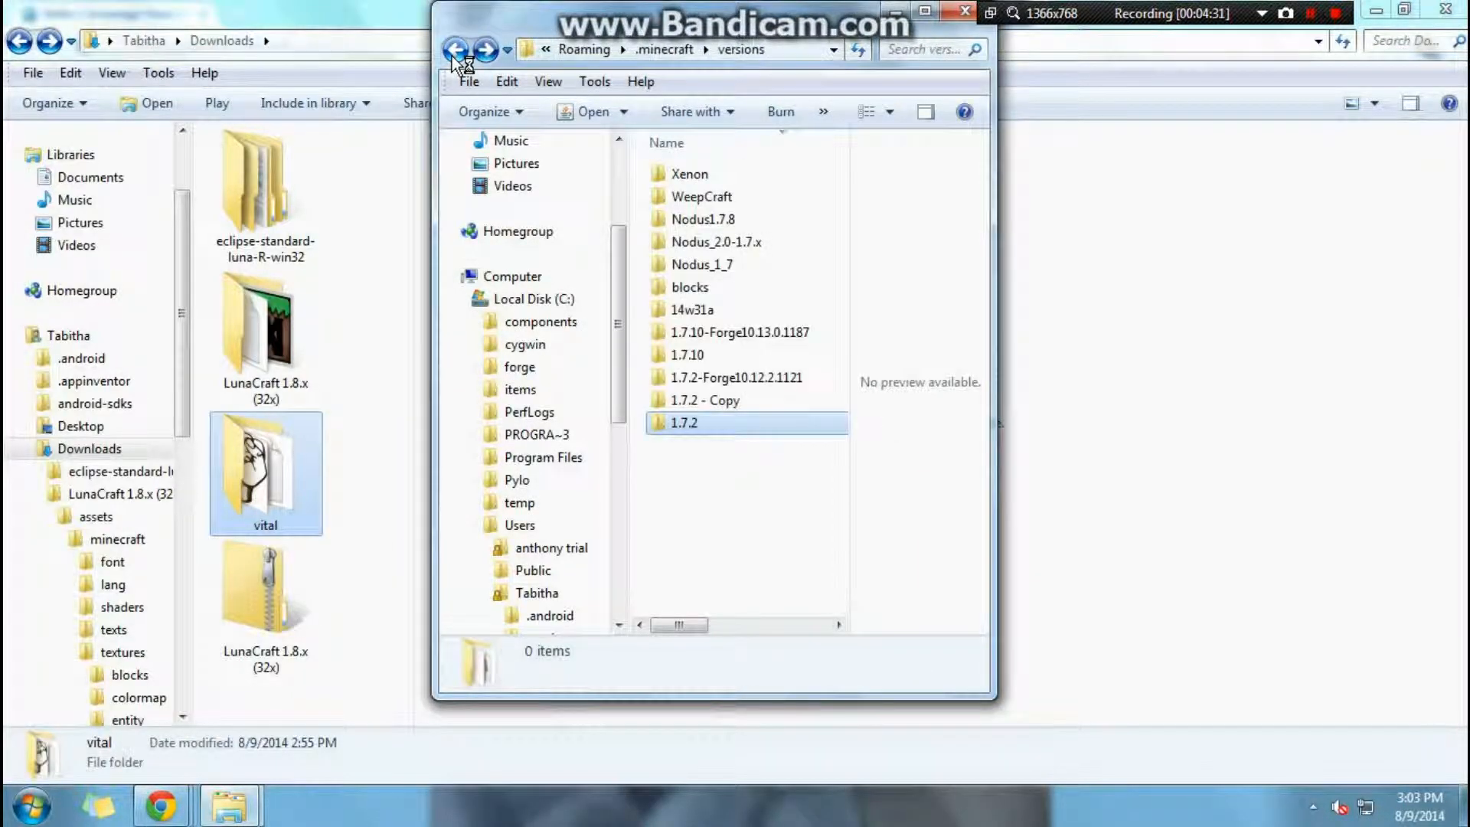
{"action": "left_click", "coordinate": [455, 49]}
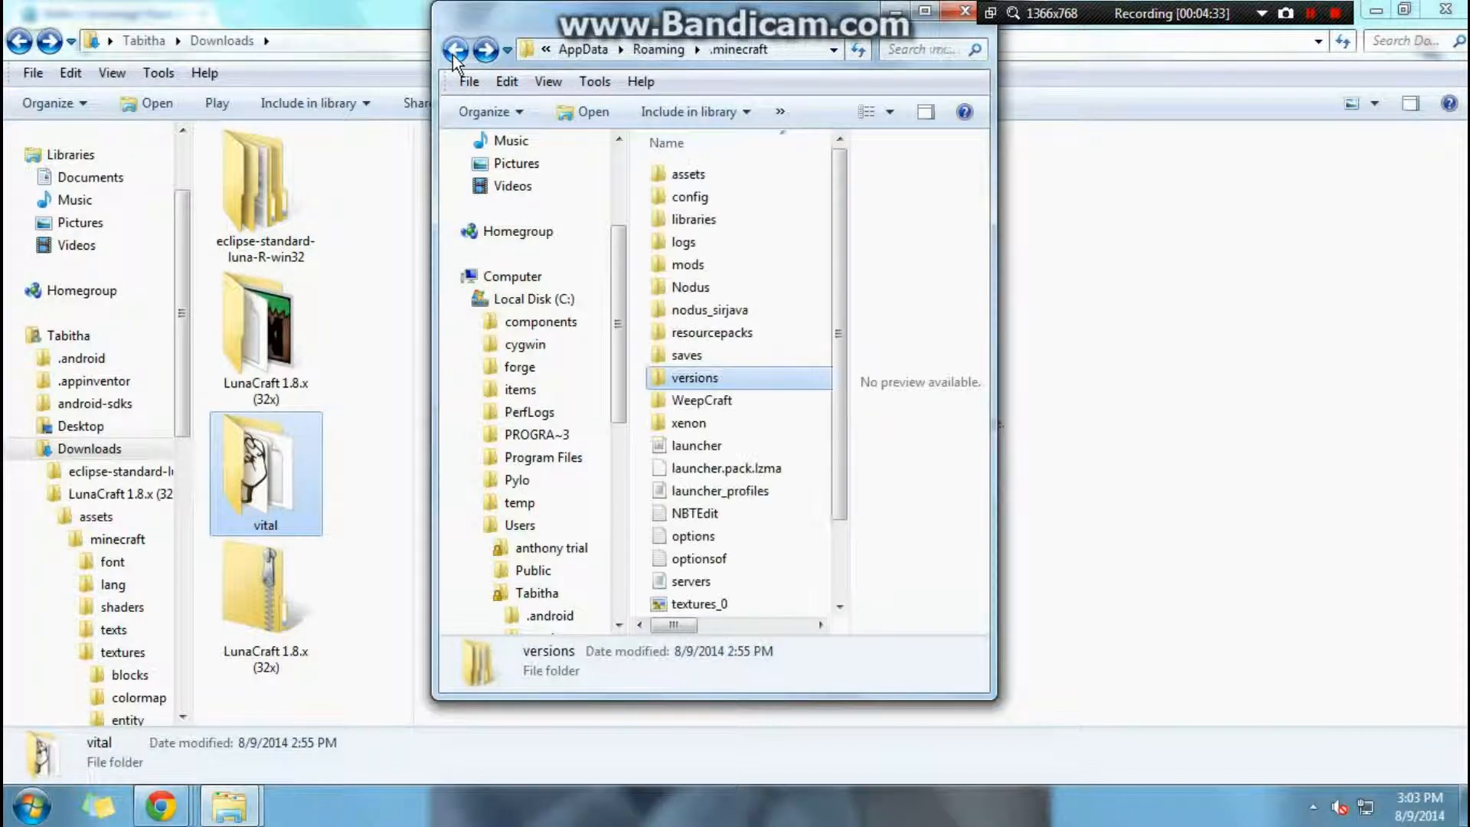
{"action": "left_click", "coordinate": [455, 49]}
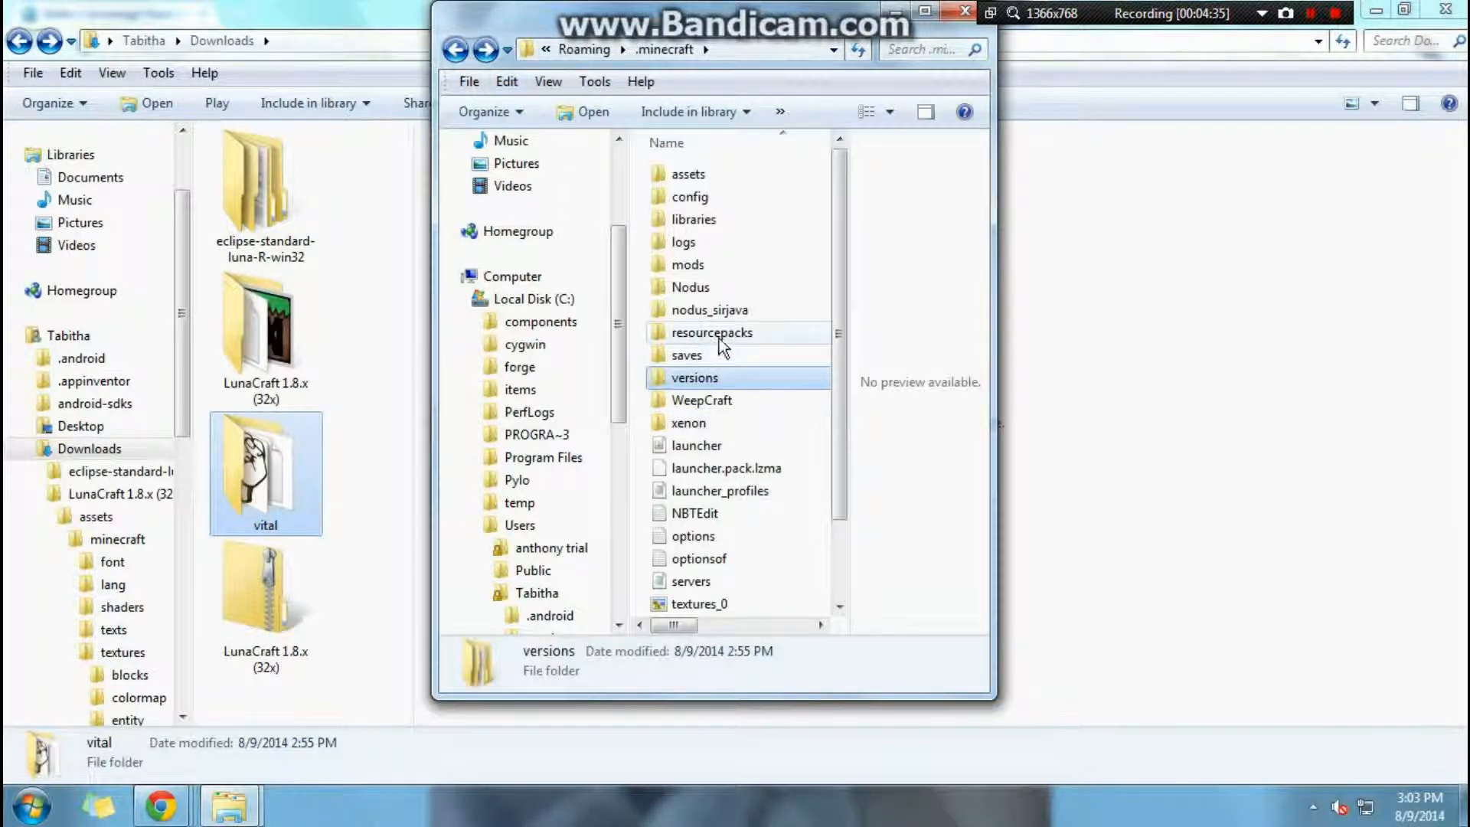
{"action": "double_click", "coordinate": [711, 332]}
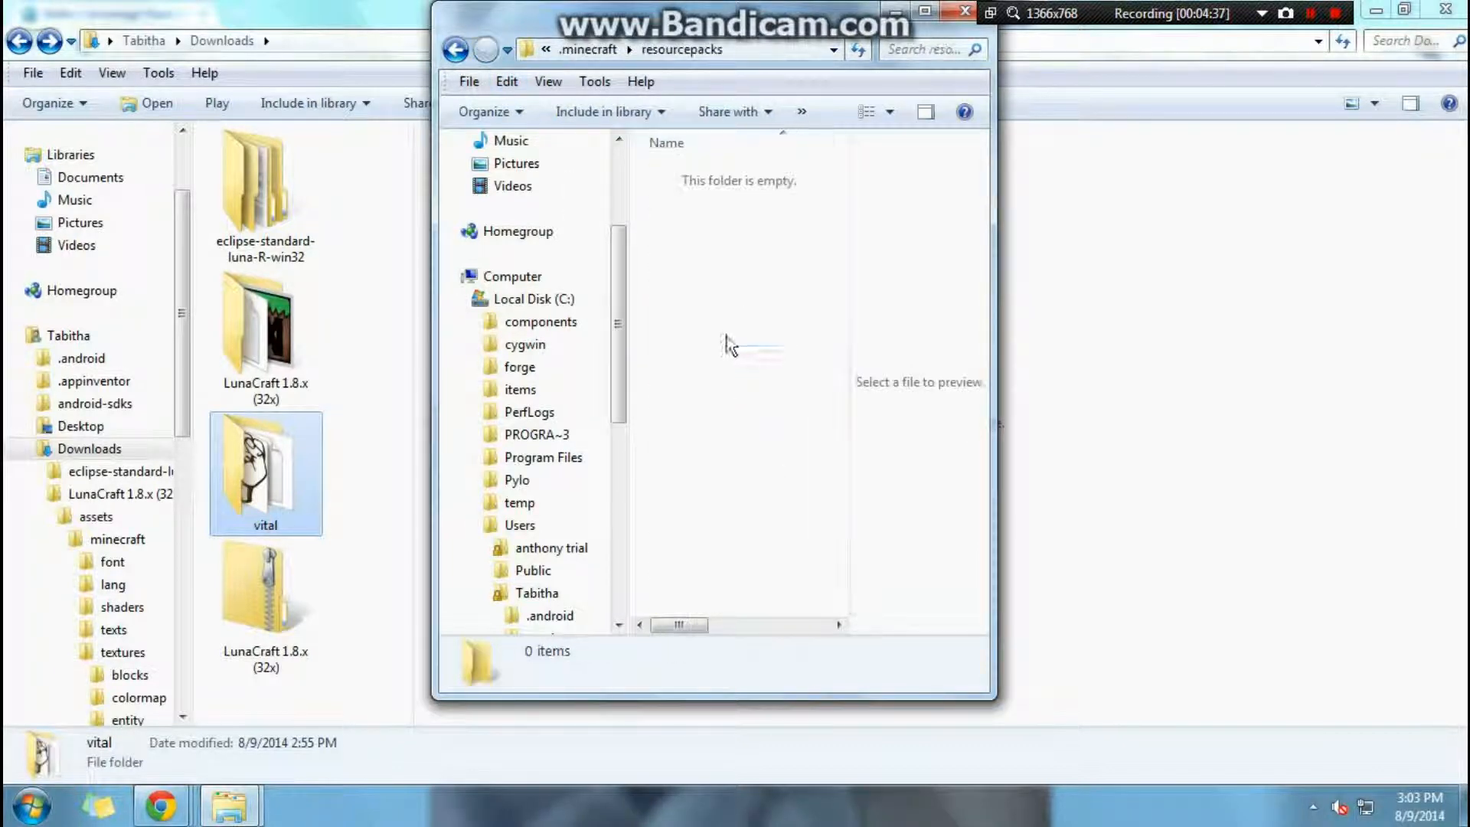
{"action": "right_click", "coordinate": [731, 345]}
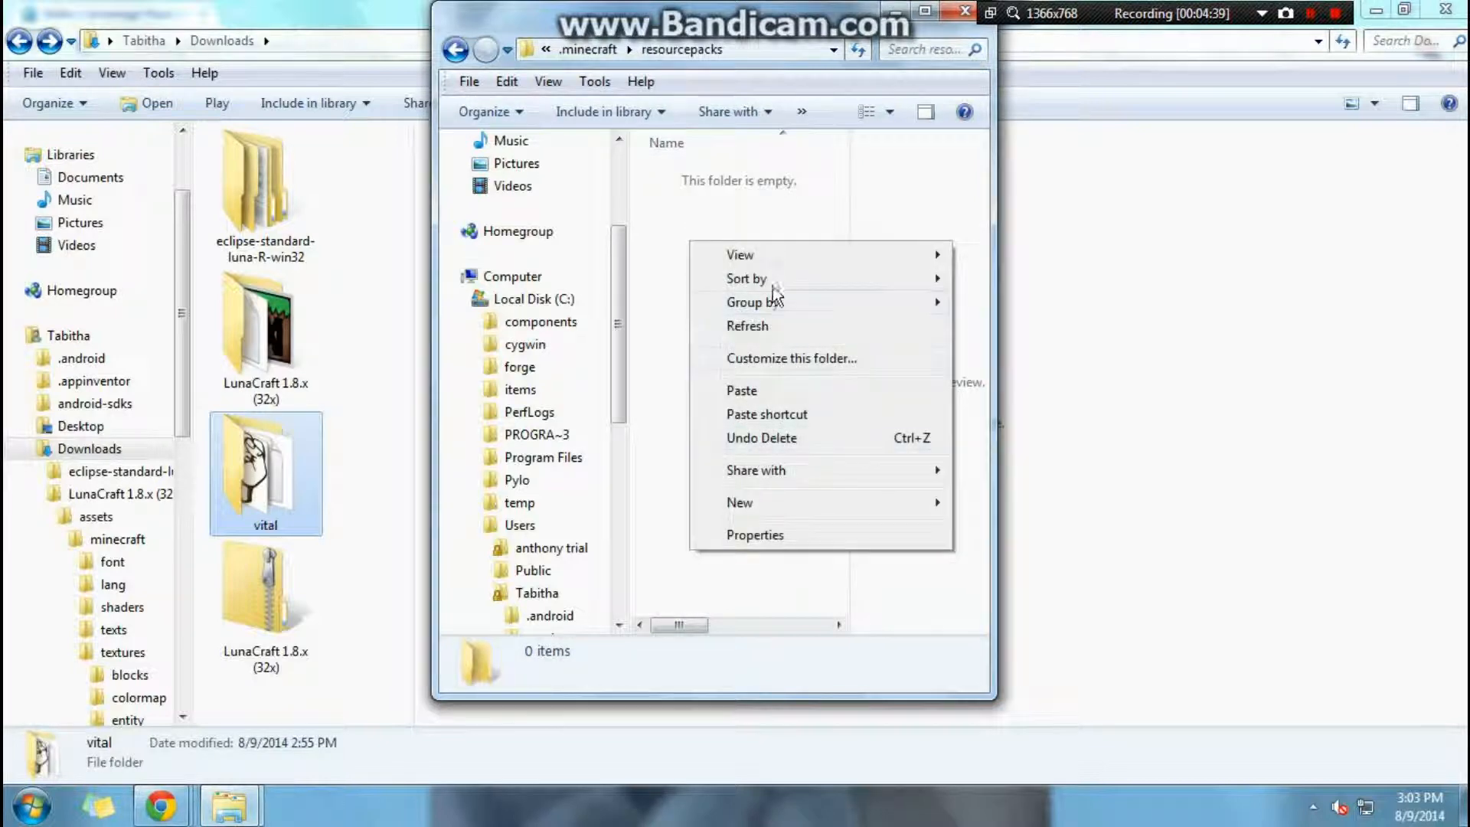
{"action": "left_click", "coordinate": [769, 399]}
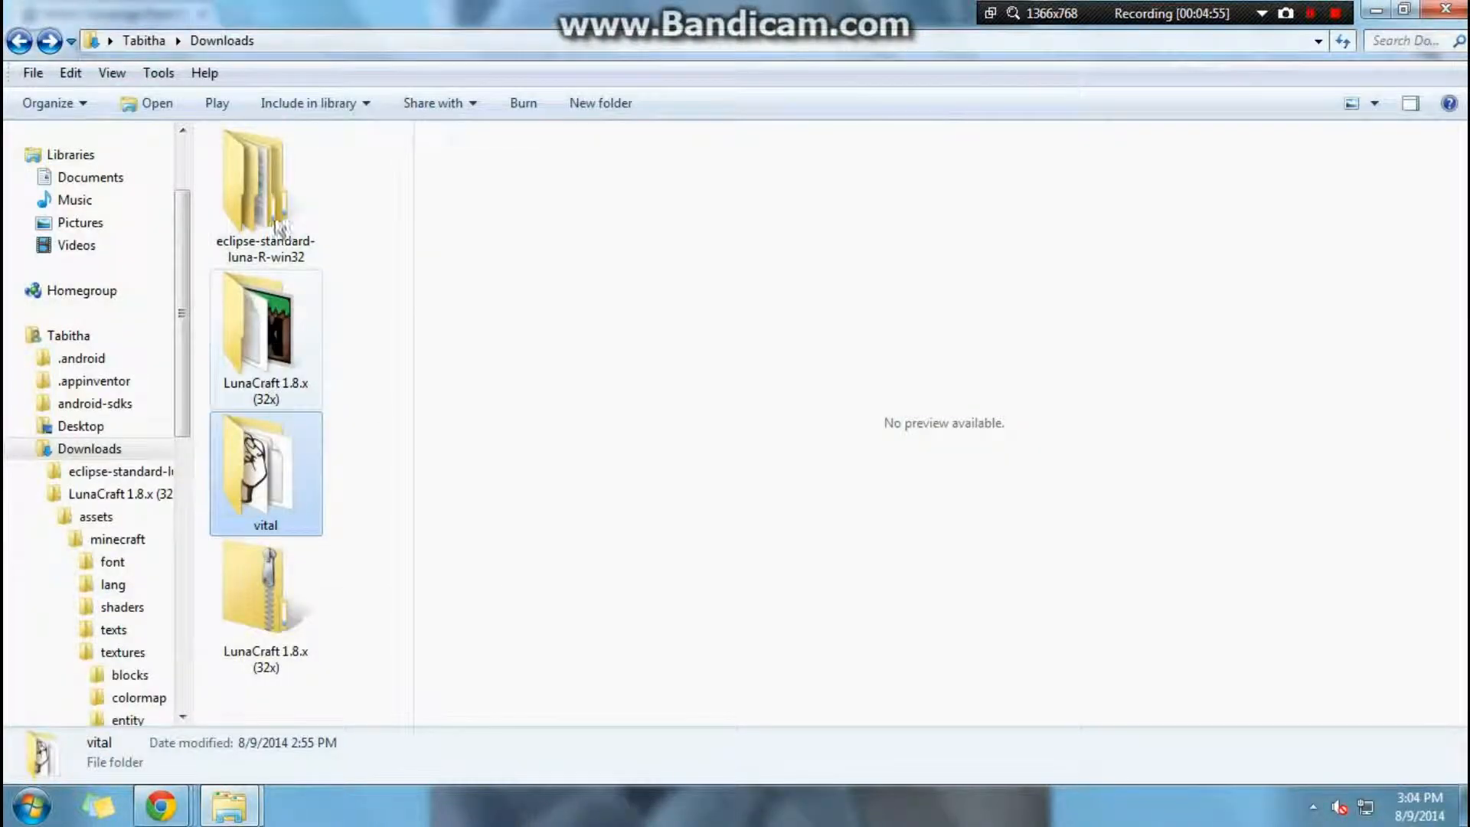
{"action": "double_click", "coordinate": [265, 186]}
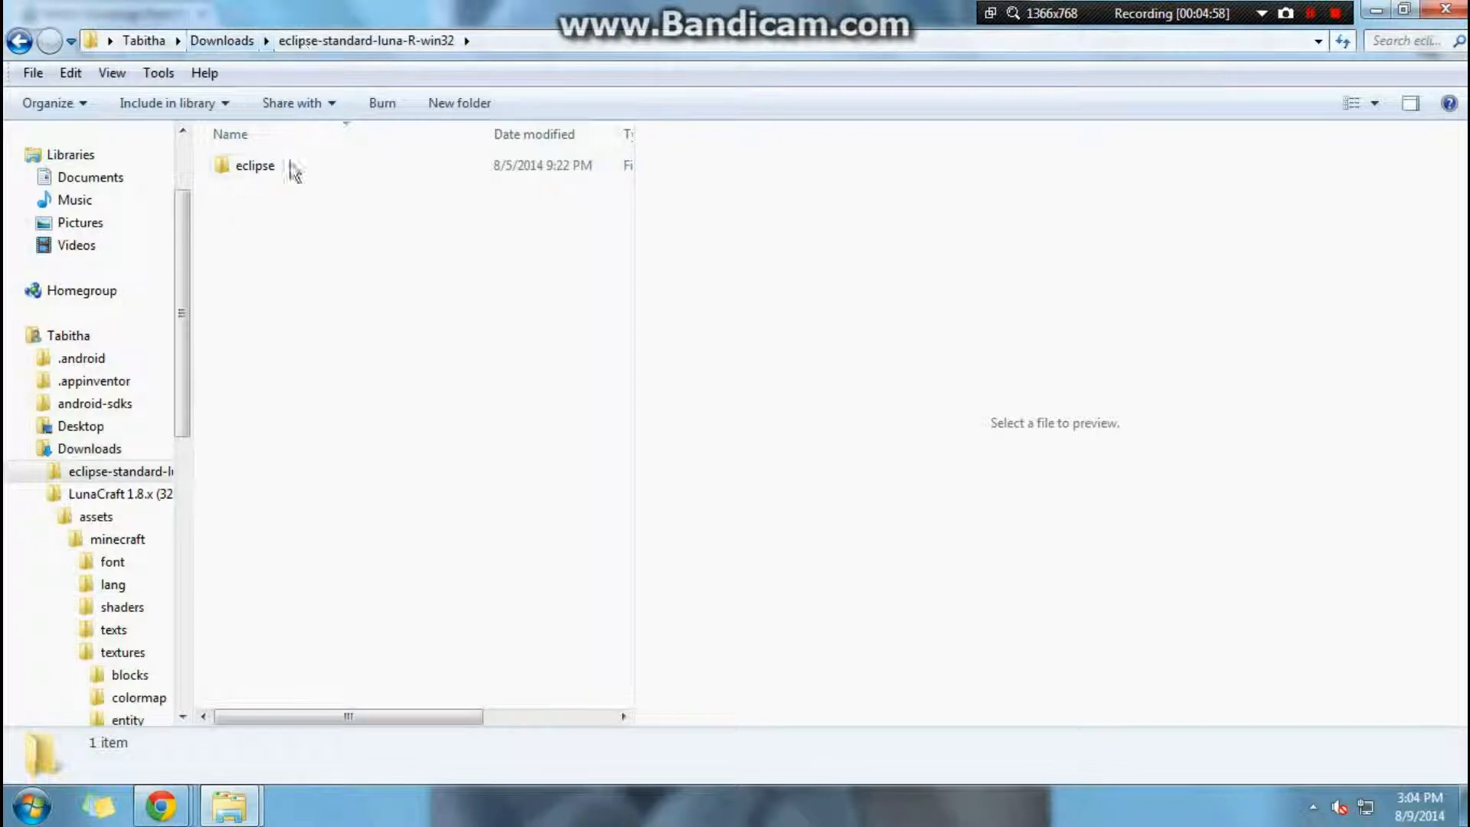
Search the Start menu for 'minec' to find the Minecraft launcher
{"action": "left_click", "coordinate": [30, 804]}
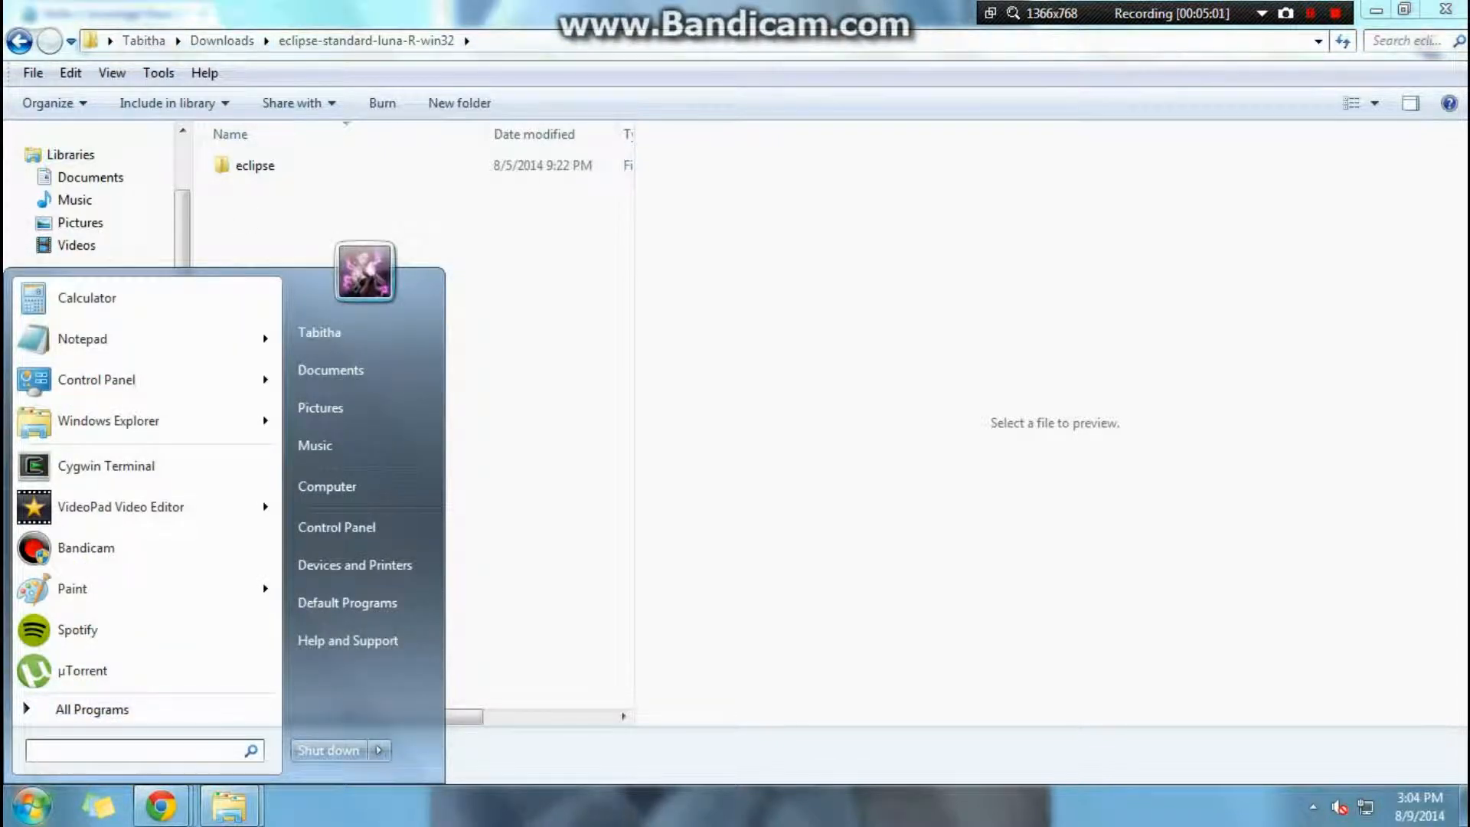
{"action": "type", "text": "minec"}
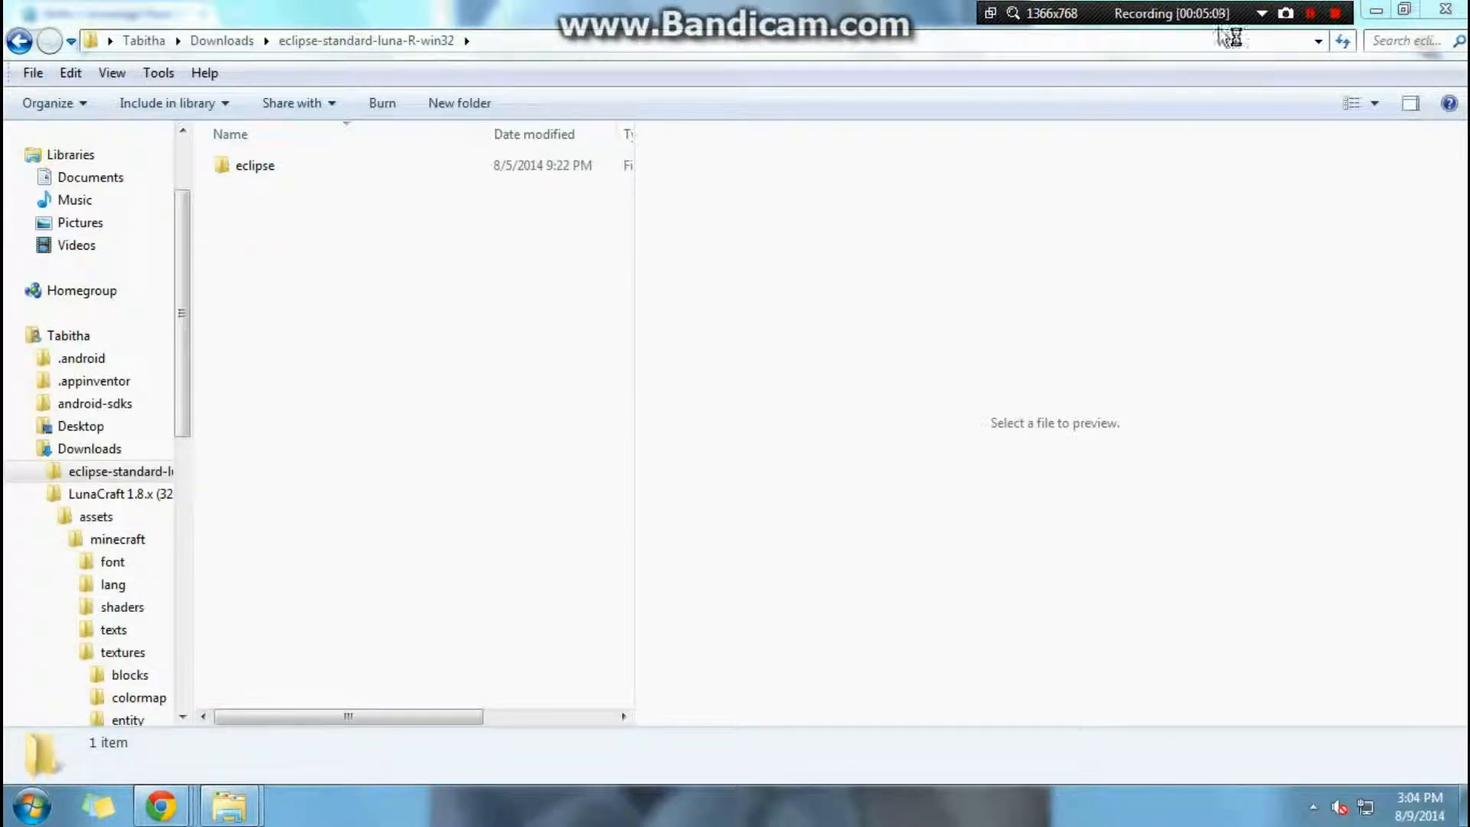
Set Bandicam's recording area to a custom size via its Size menu
{"action": "left_click", "coordinate": [1263, 14]}
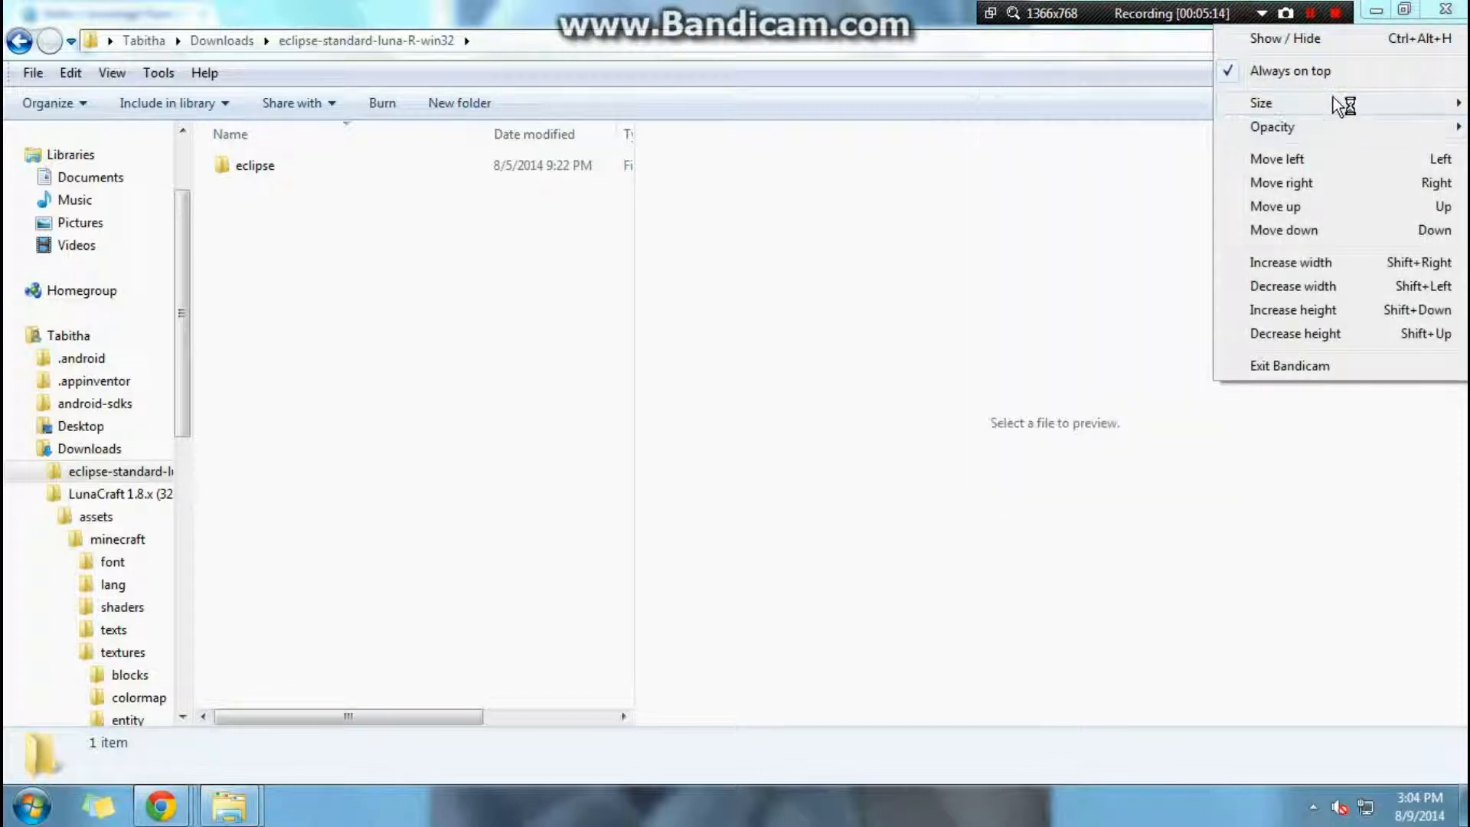
{"action": "left_click", "coordinate": [1260, 103]}
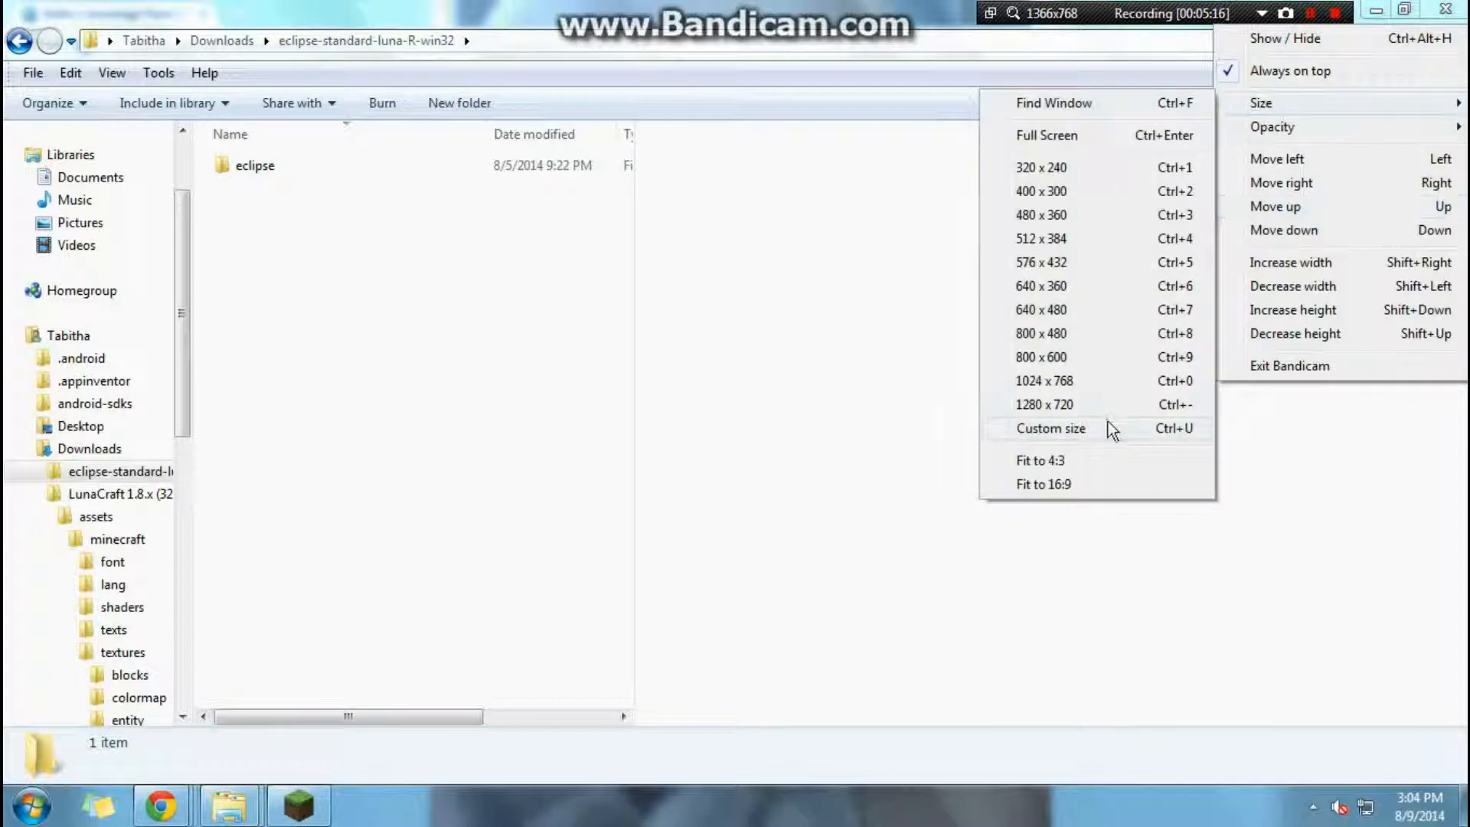
{"action": "left_click", "coordinate": [1050, 429]}
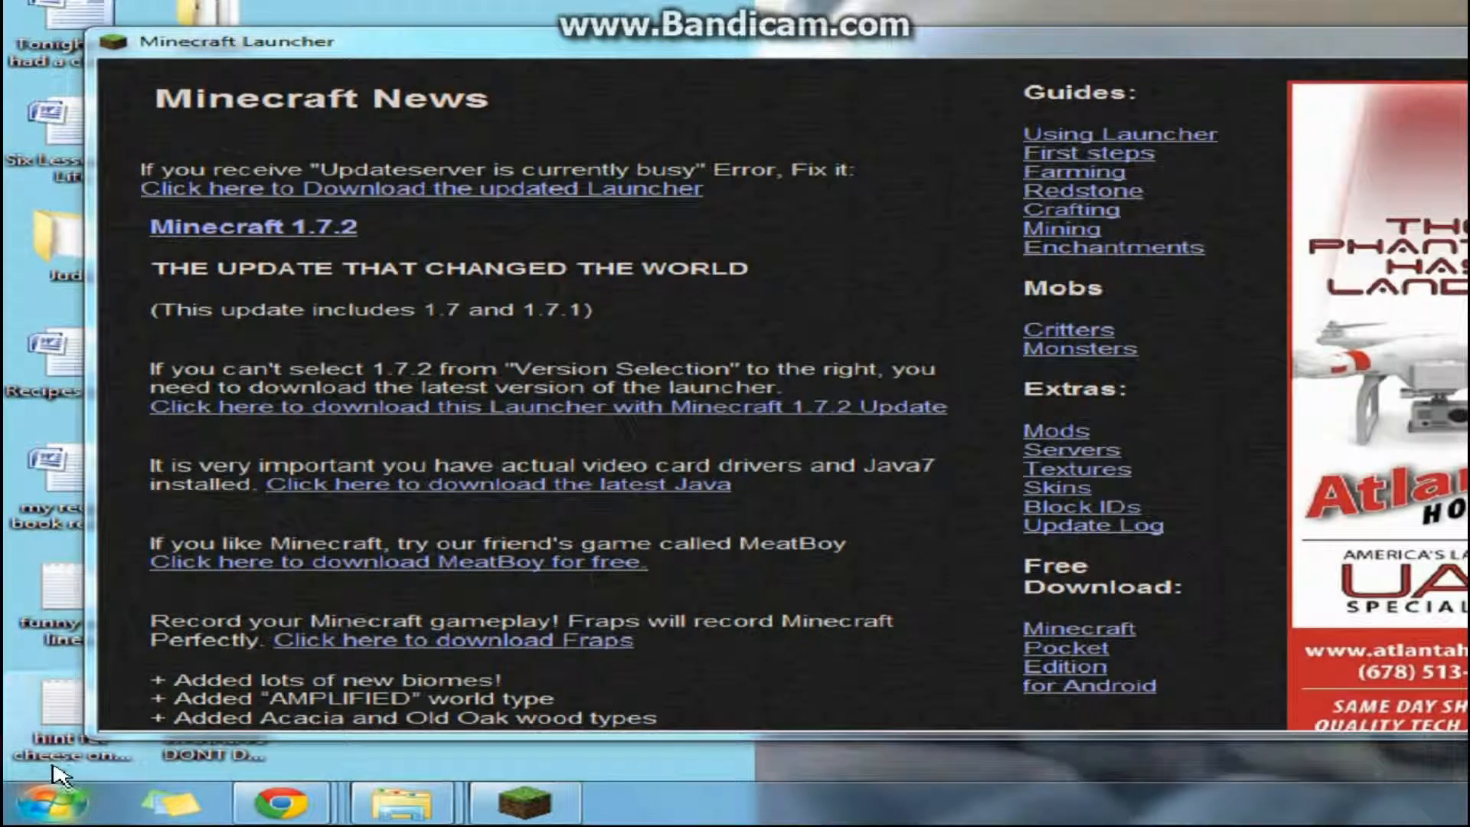
Launch the game and dismiss the update-server-busy error
{"action": "left_click", "coordinate": [48, 800]}
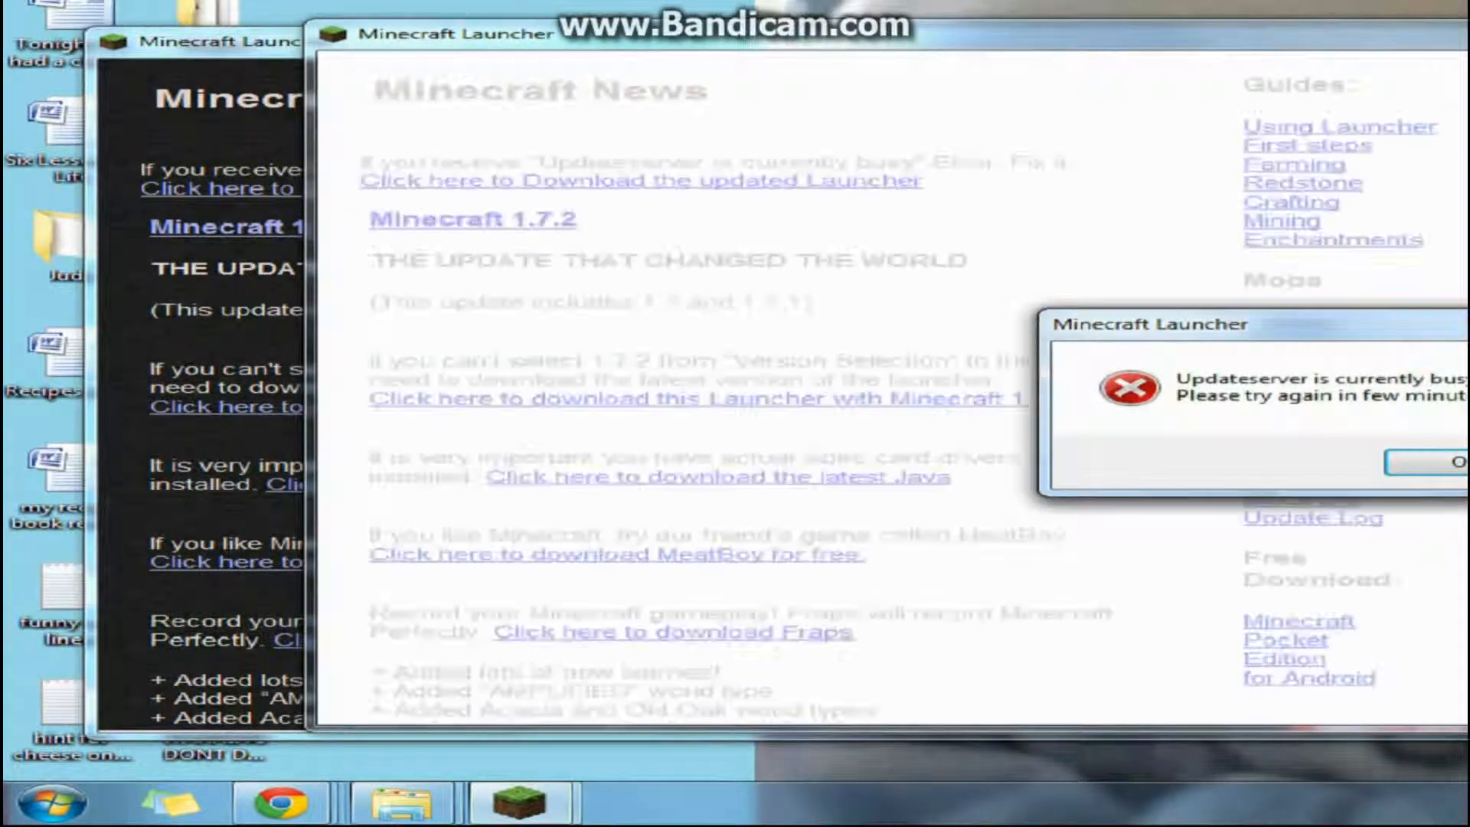
{"action": "left_click", "coordinate": [1451, 461]}
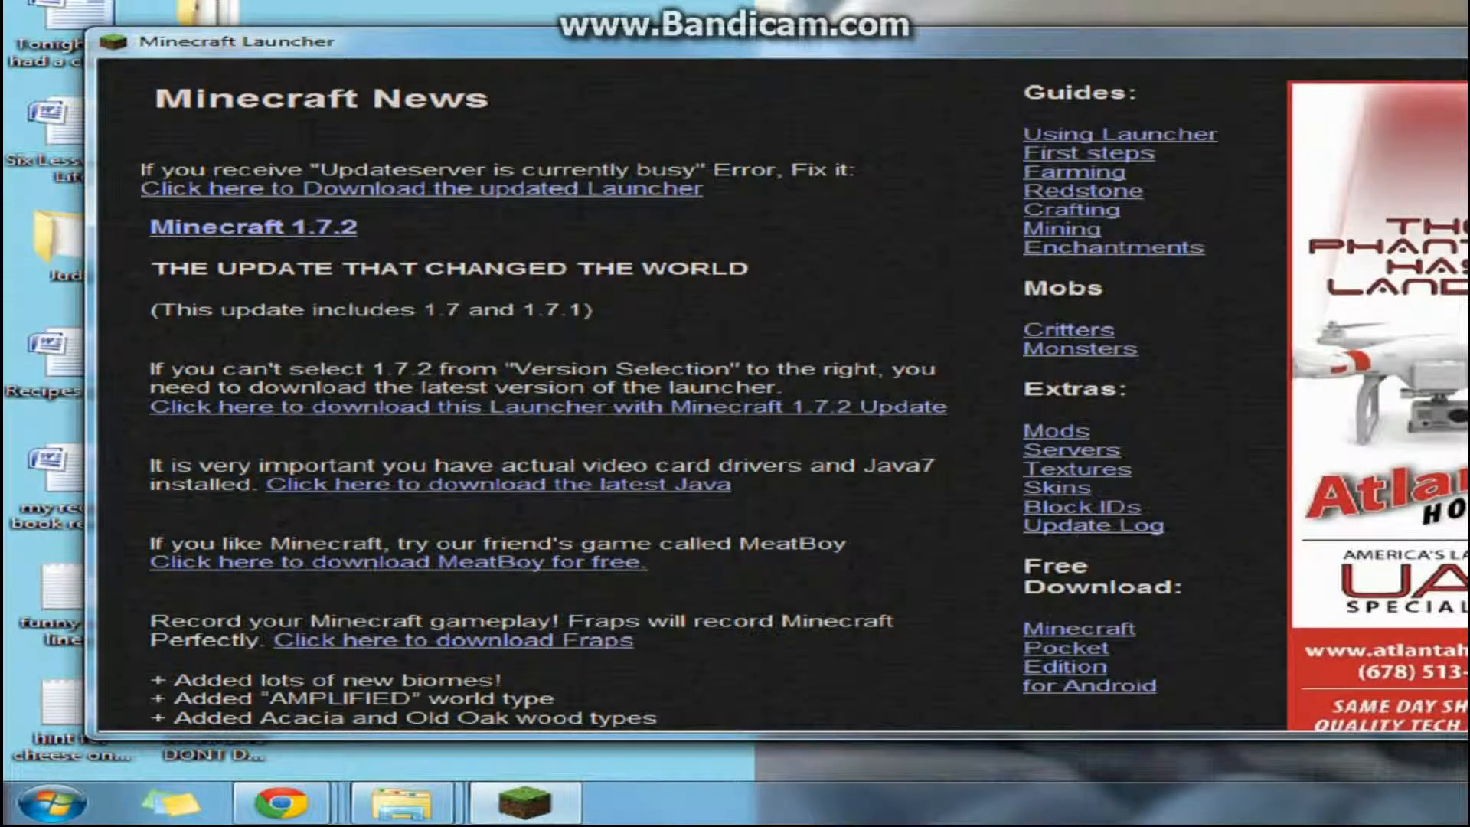
Browse All Programs in the Start menu down to the Minecraft entry
{"action": "left_click", "coordinate": [32, 801]}
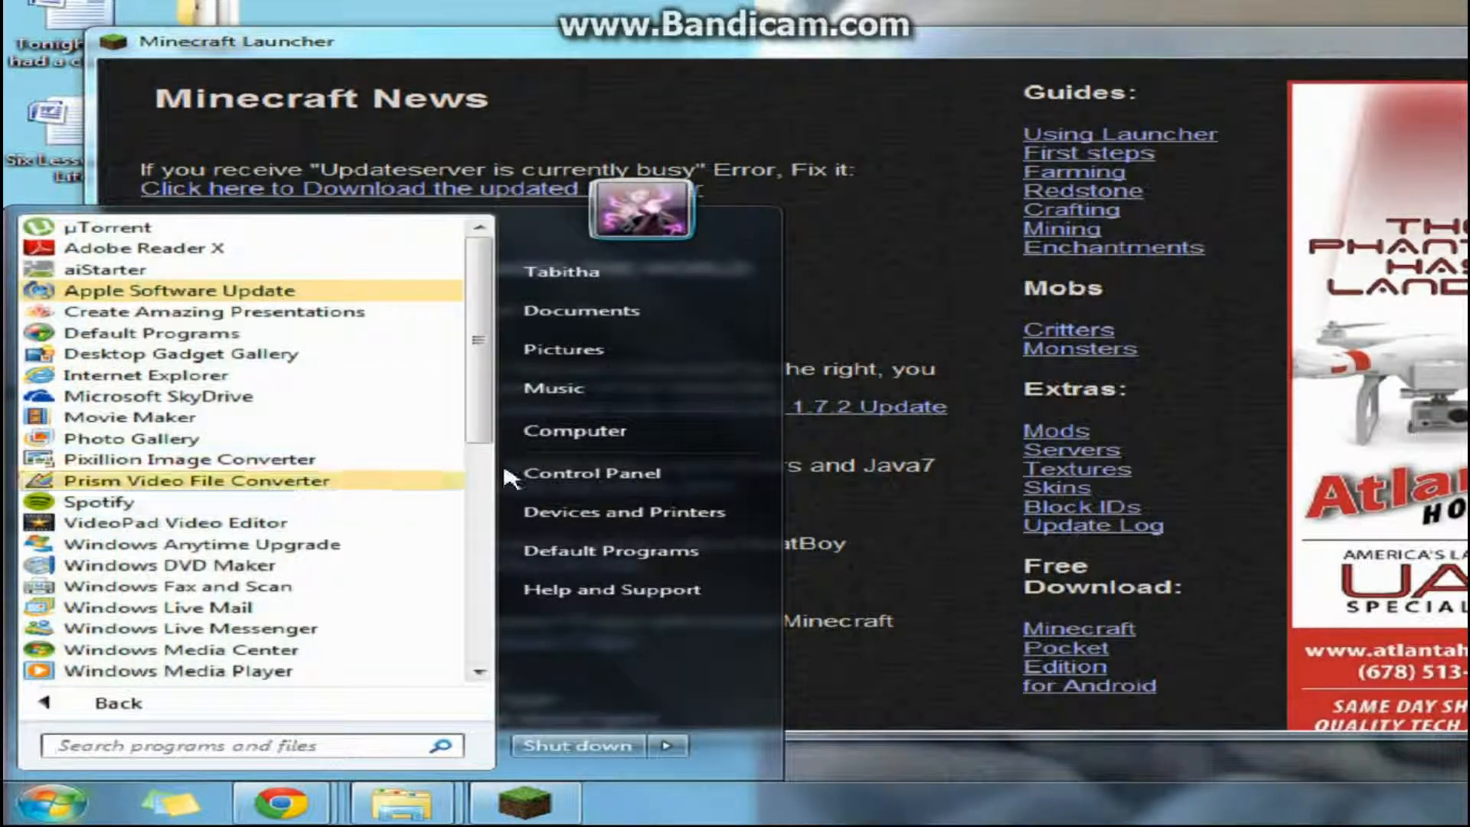
{"action": "scroll", "scroll_direction": "down", "scroll_amount": 3}
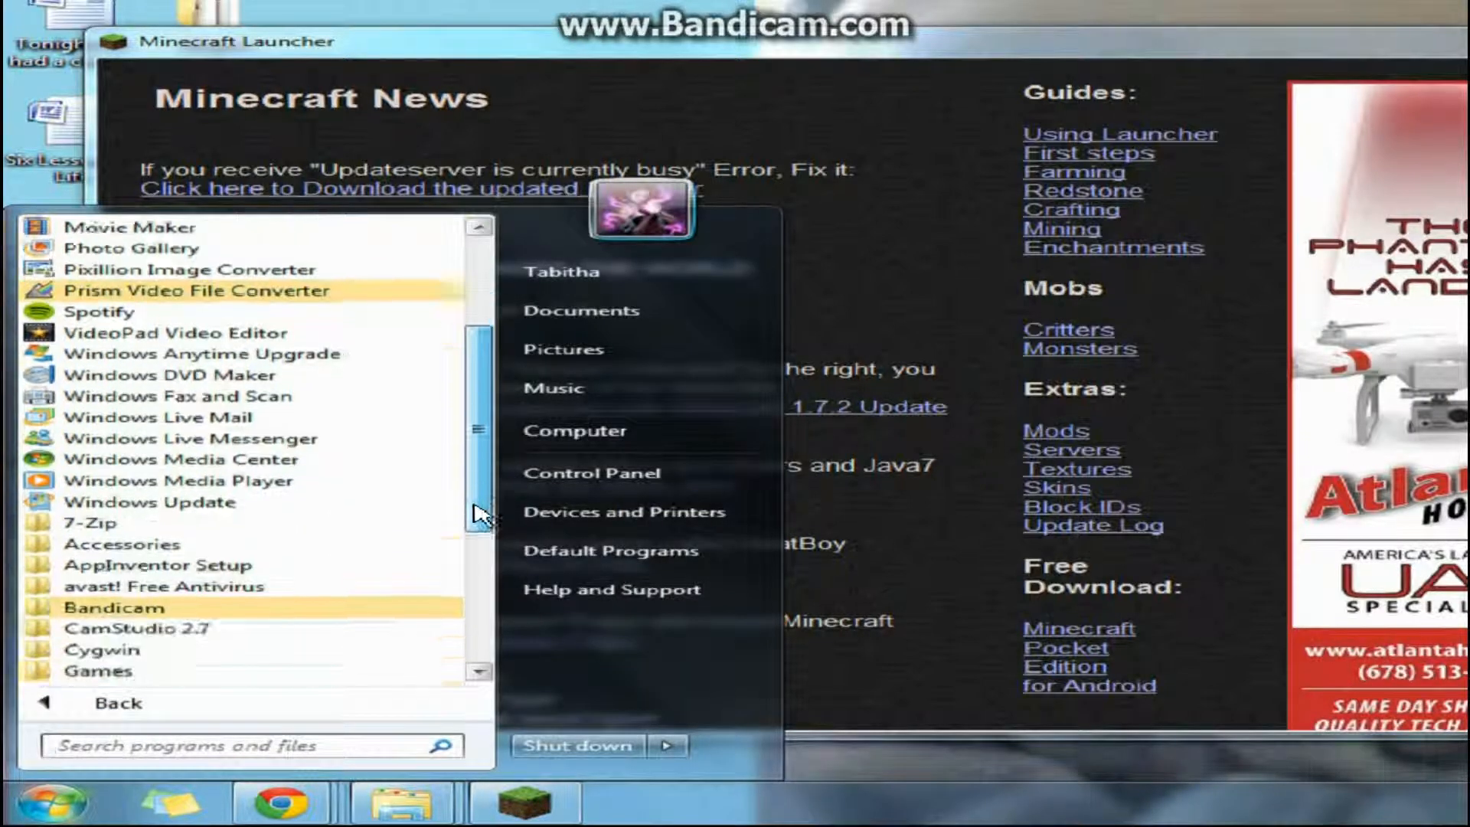
{"action": "scroll", "scroll_direction": "down", "scroll_amount": 3}
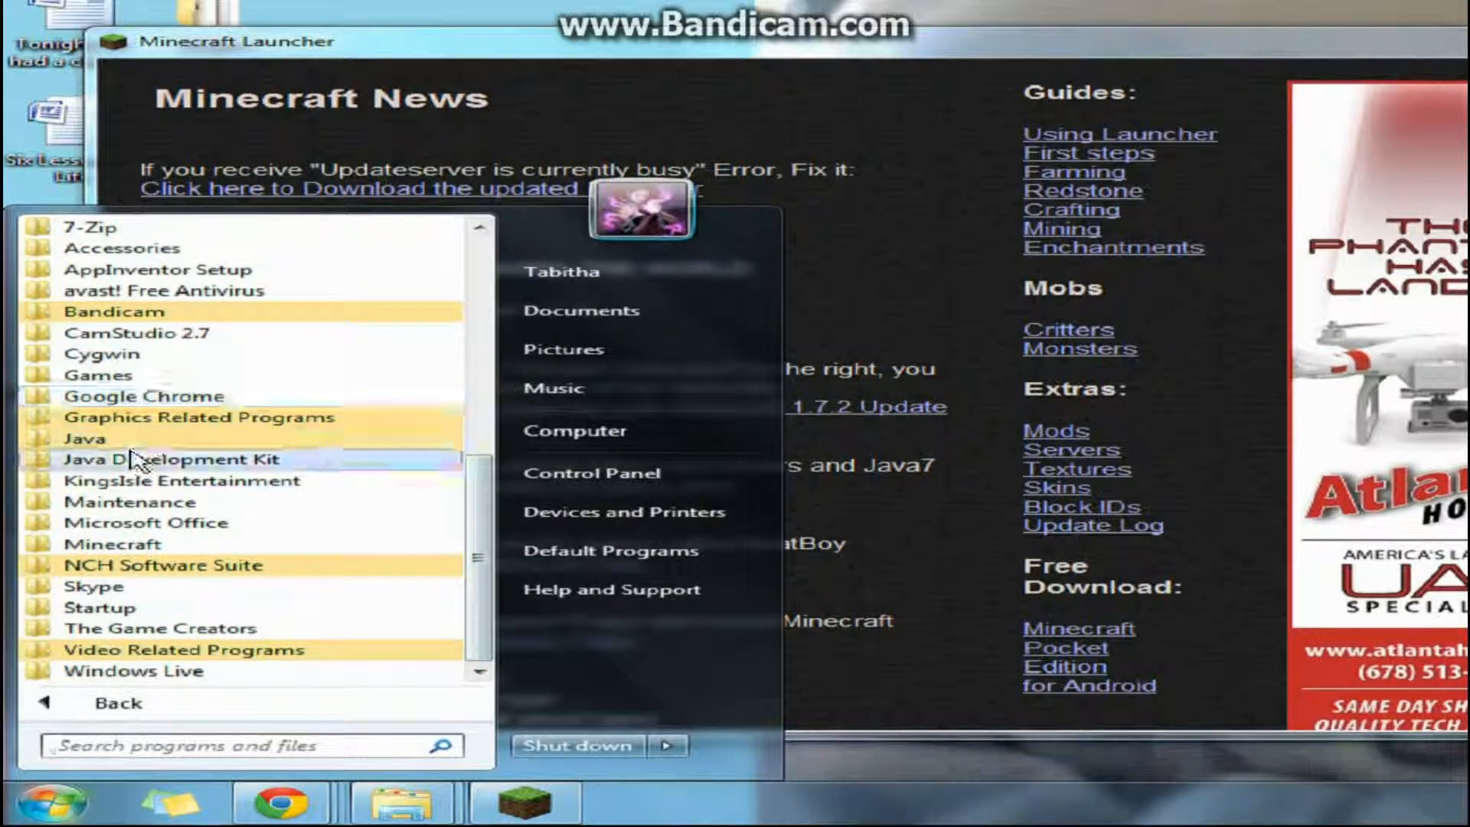
{"action": "left_click", "coordinate": [170, 458]}
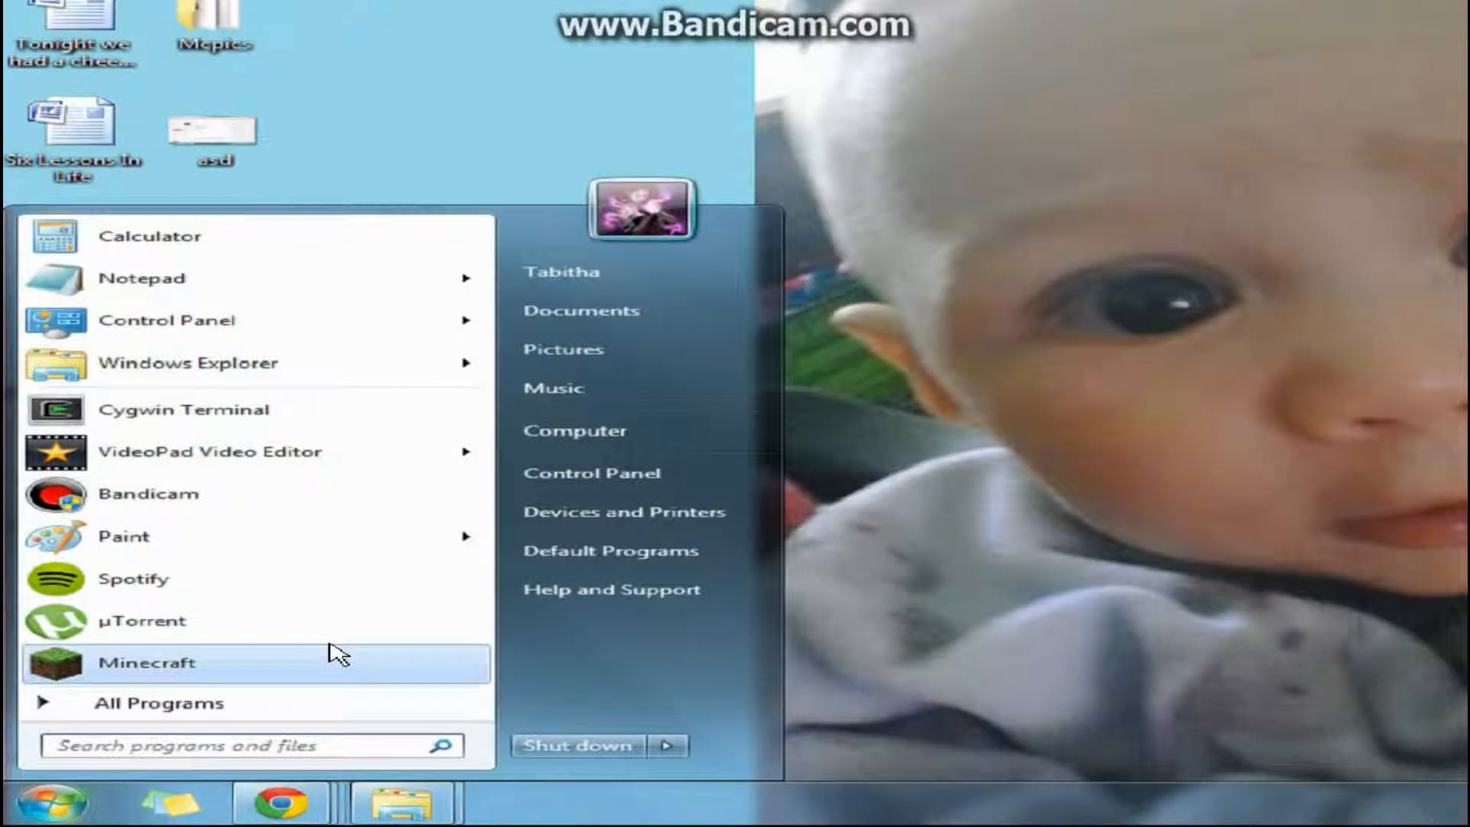
Search %appdata to open the AppData Roaming folder
{"action": "type", "text": "%appdata"}
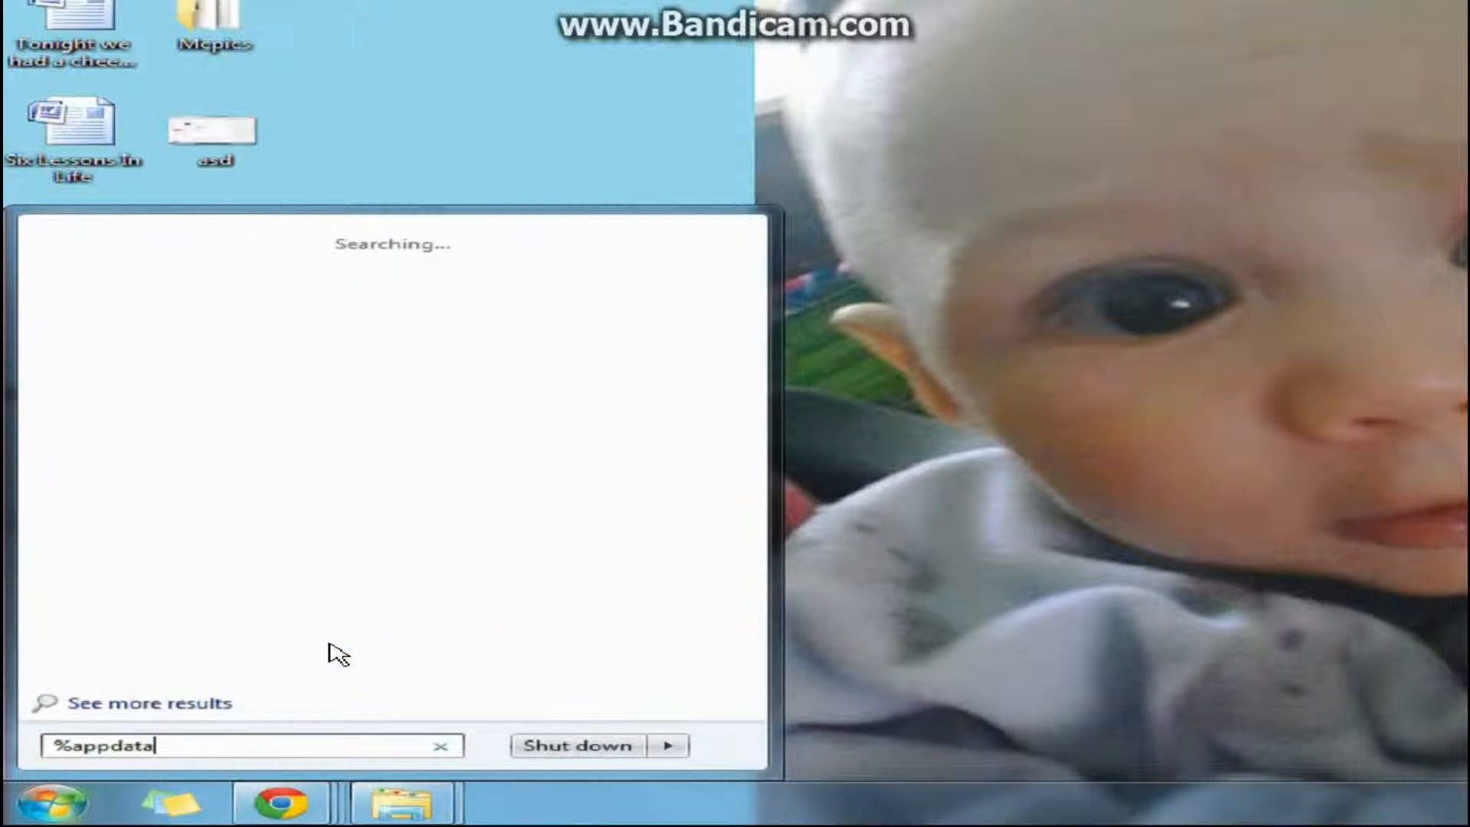
{"action": "key", "text": "enter"}
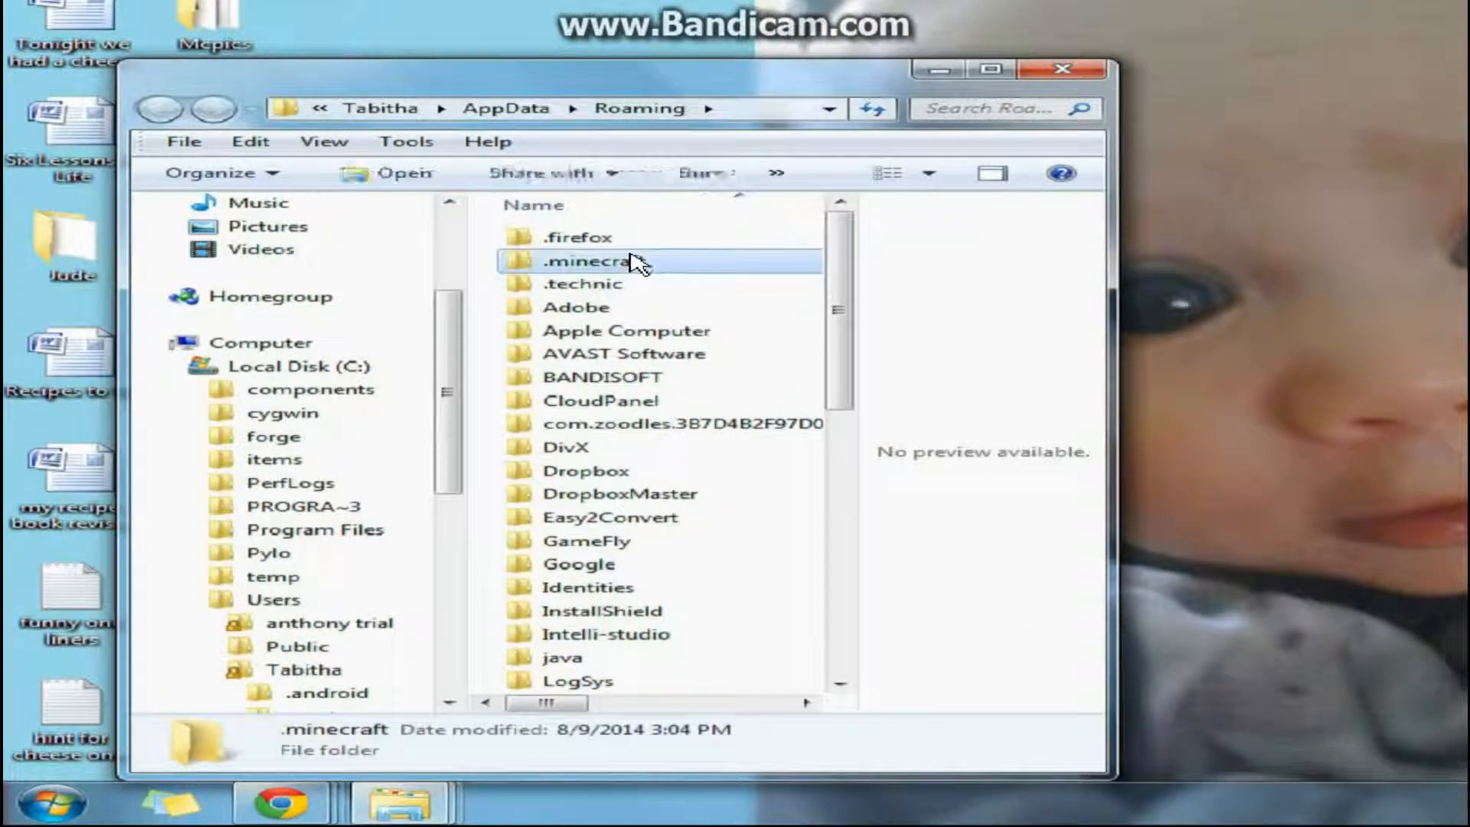
Enter the .minecraft folder and scroll down to the launcher files
{"action": "double_click", "coordinate": [596, 260]}
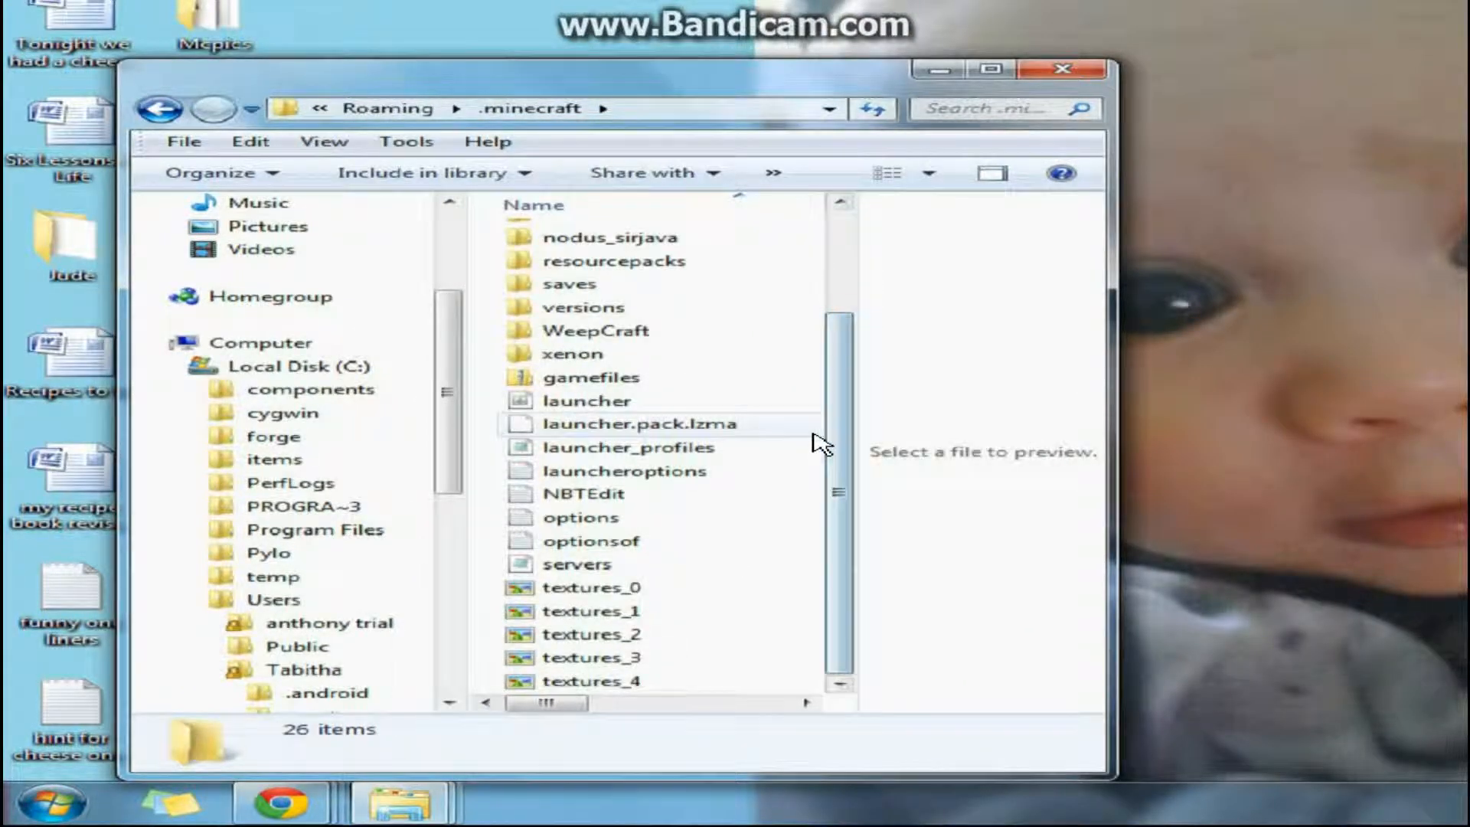
{"action": "left_click", "coordinate": [595, 400]}
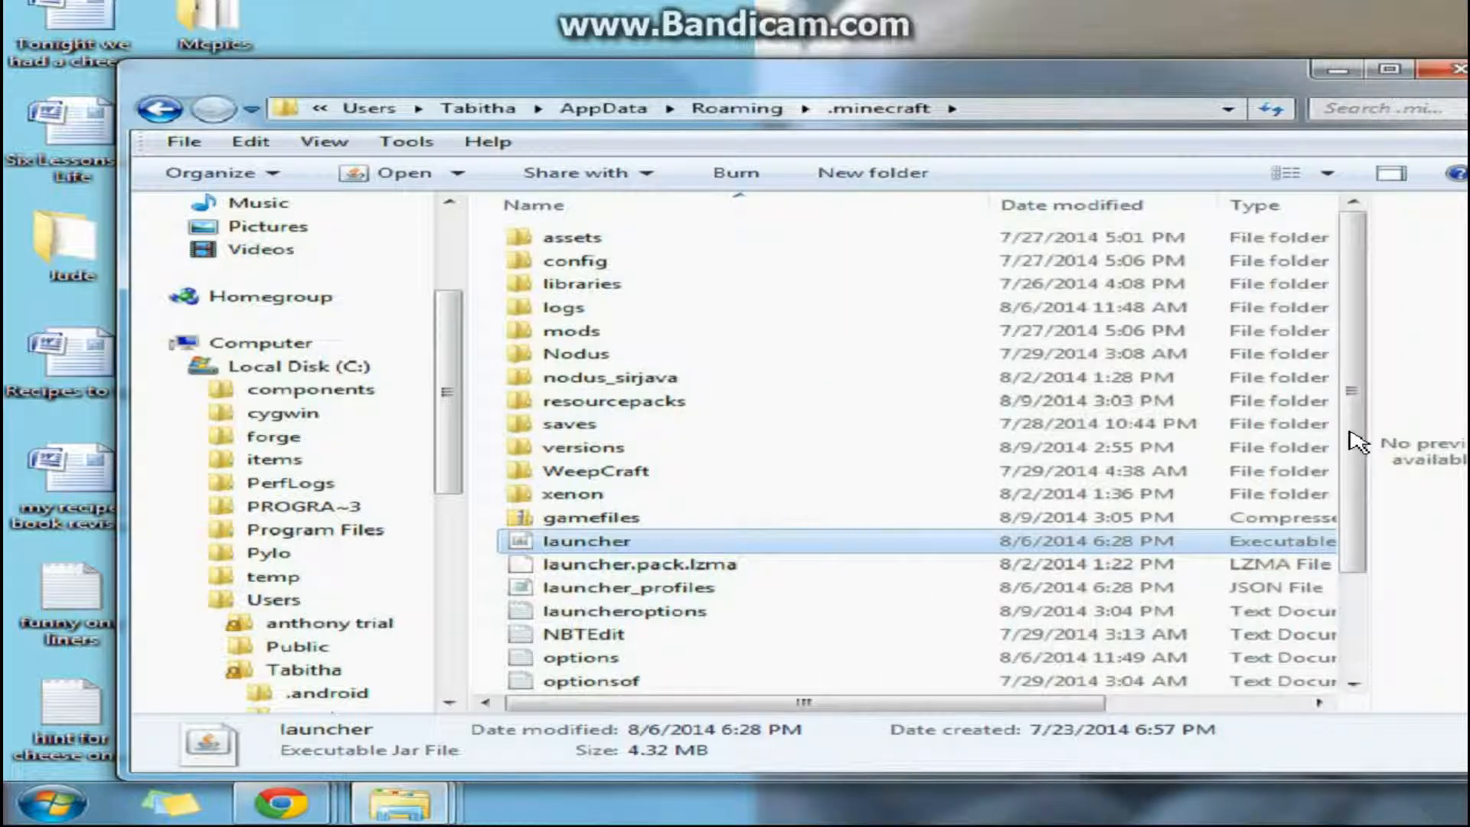
{"action": "scroll", "scroll_direction": "down", "scroll_amount": 3}
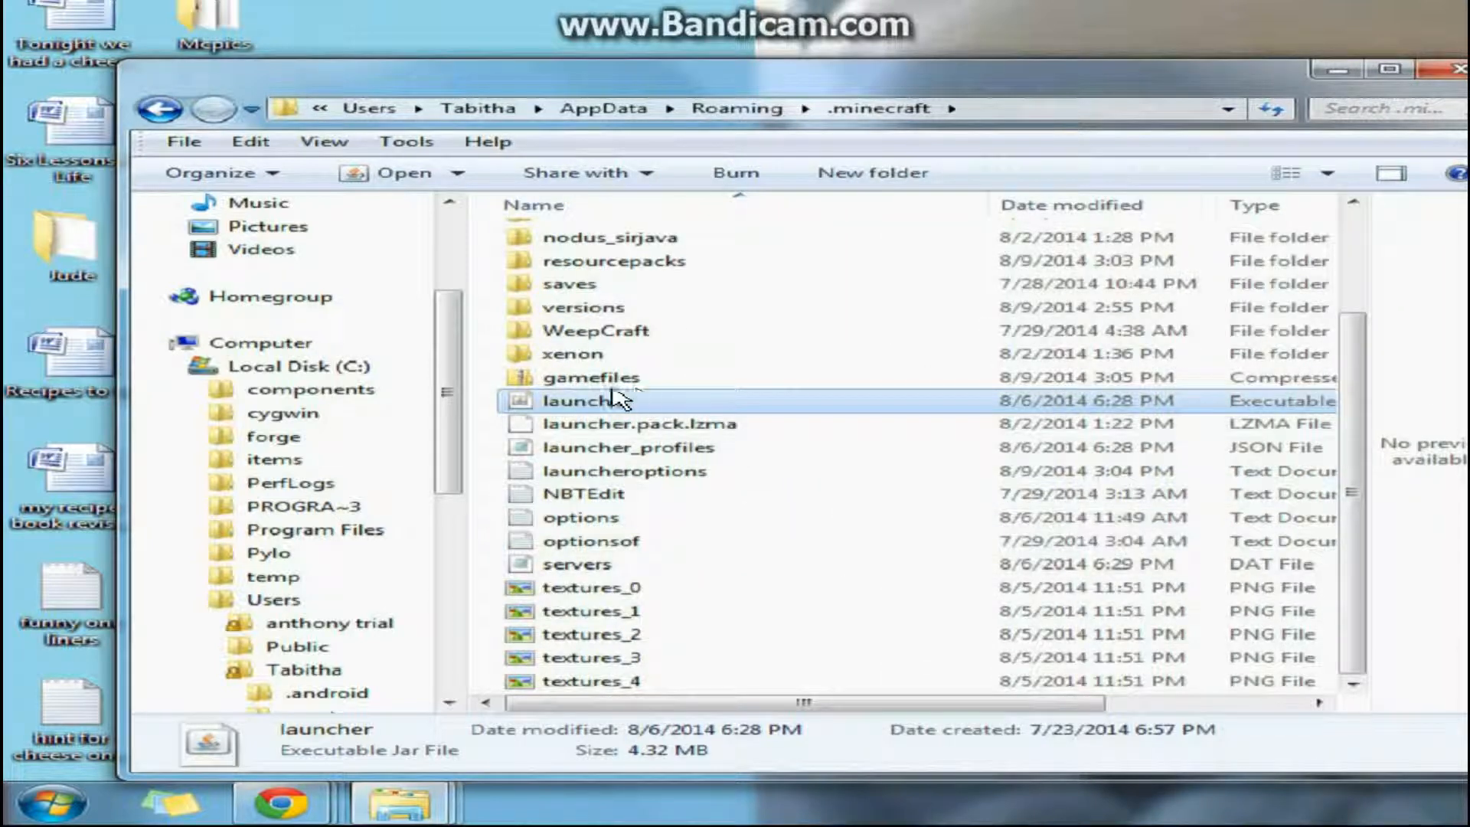
{"action": "mouse_move", "coordinate": [653, 412]}
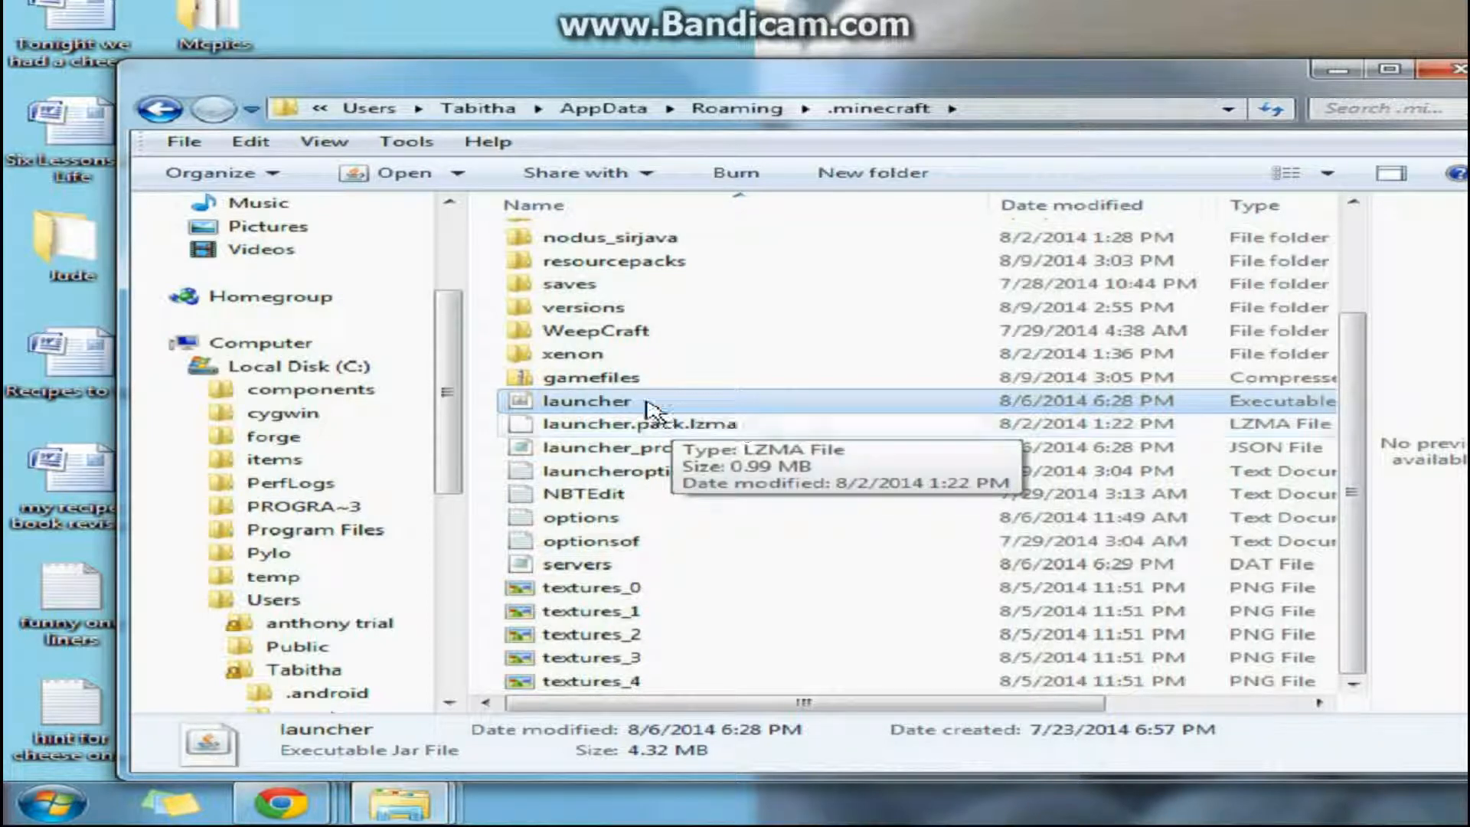
{"action": "mouse_move", "coordinate": [684, 392]}
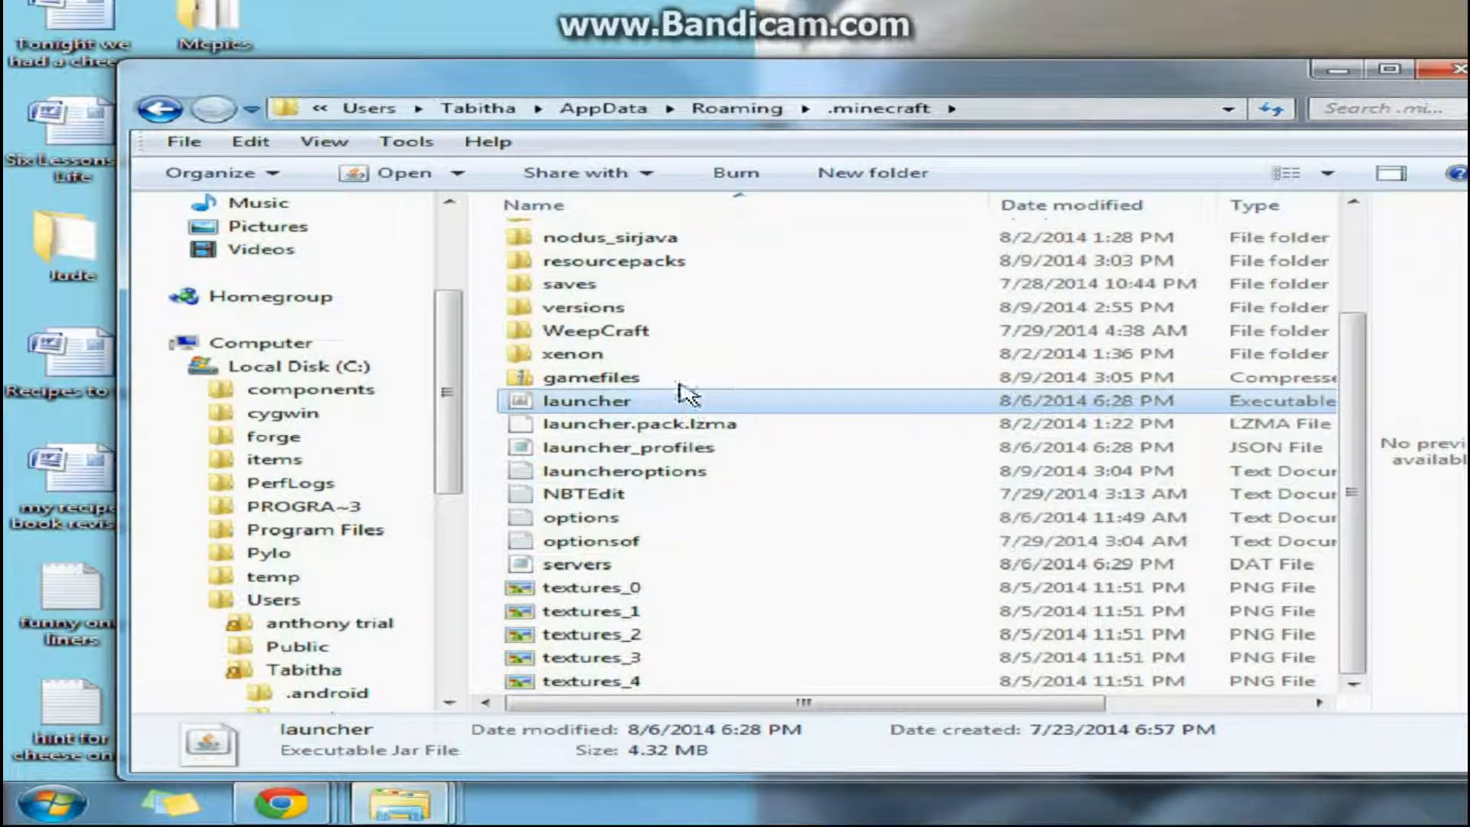
Run the Minecraft launcher executable from the .minecraft folder, retrying until it starts
{"action": "double_click", "coordinate": [593, 377]}
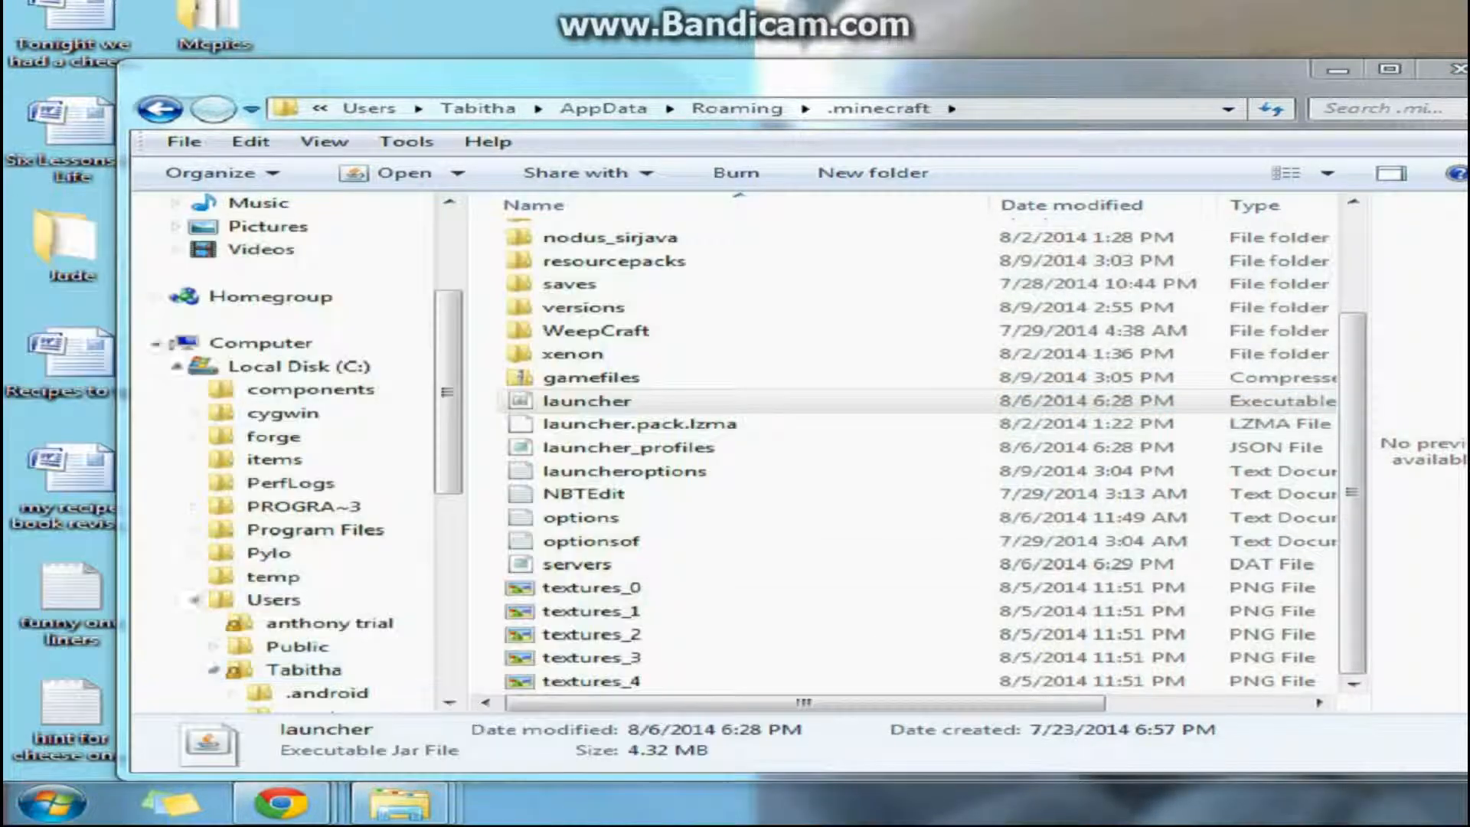
{"action": "double_click", "coordinate": [588, 400]}
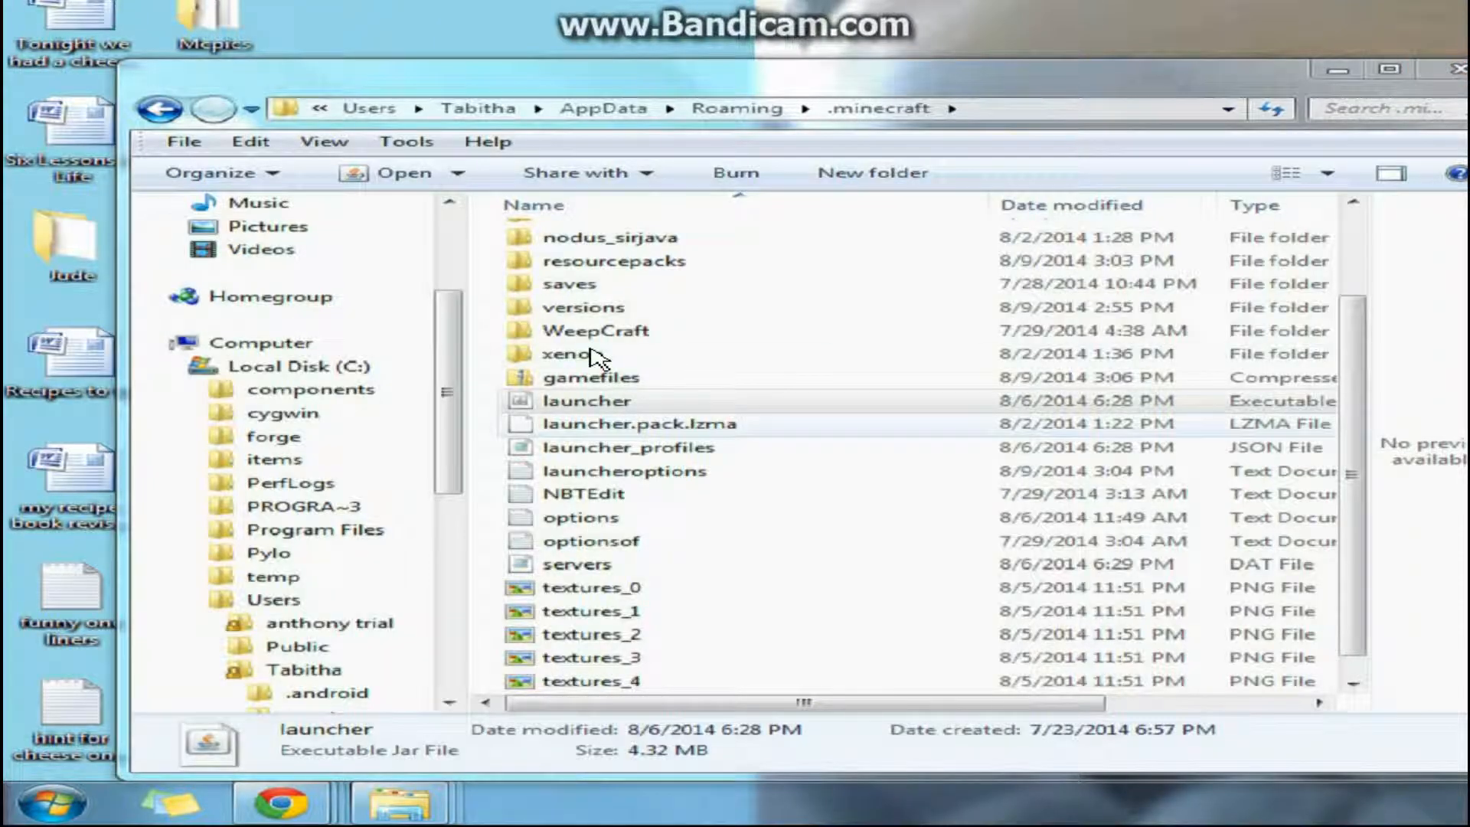
{"action": "right_click", "coordinate": [591, 377]}
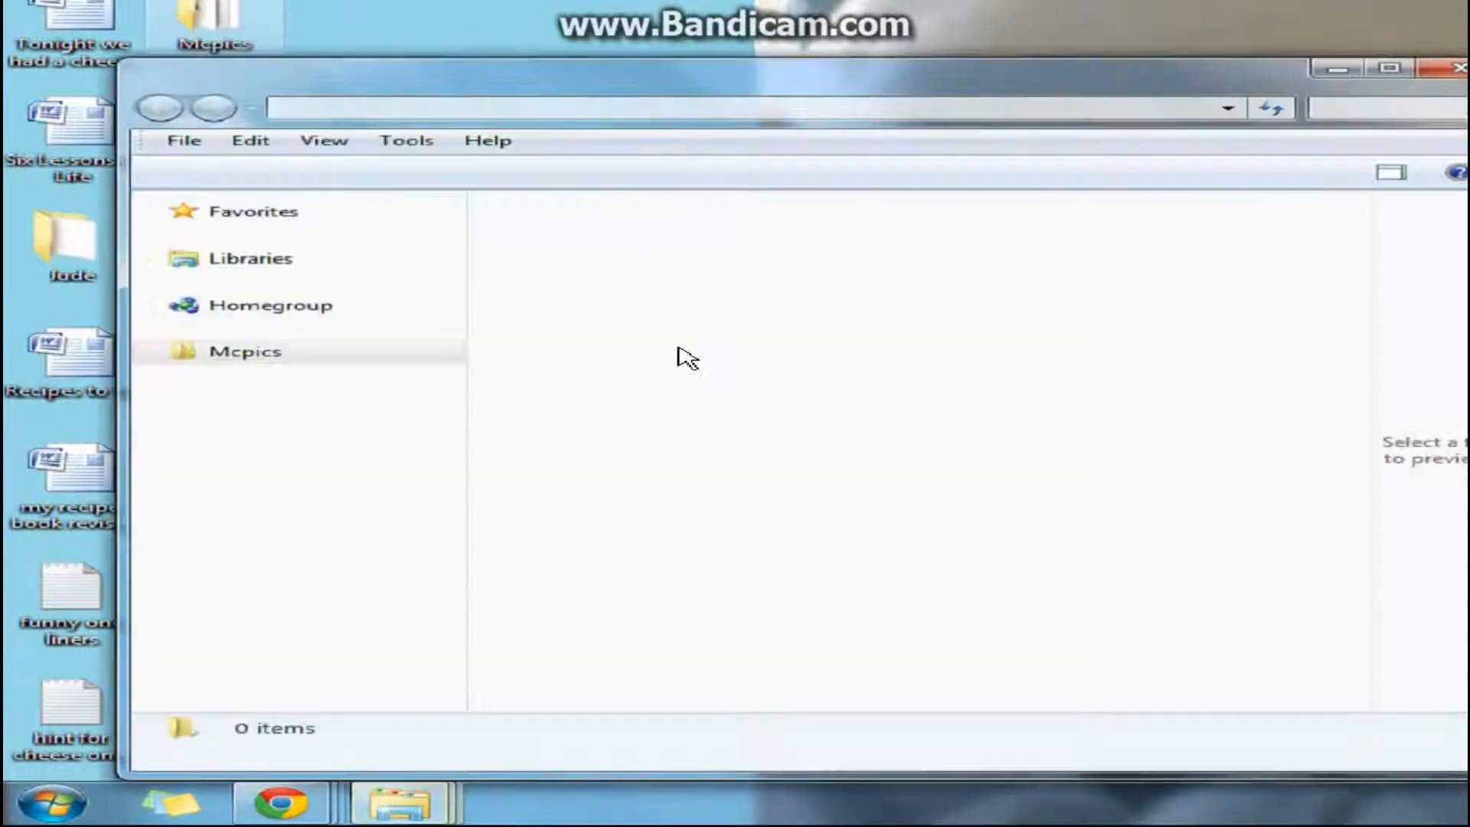
{"action": "double_click", "coordinate": [245, 351]}
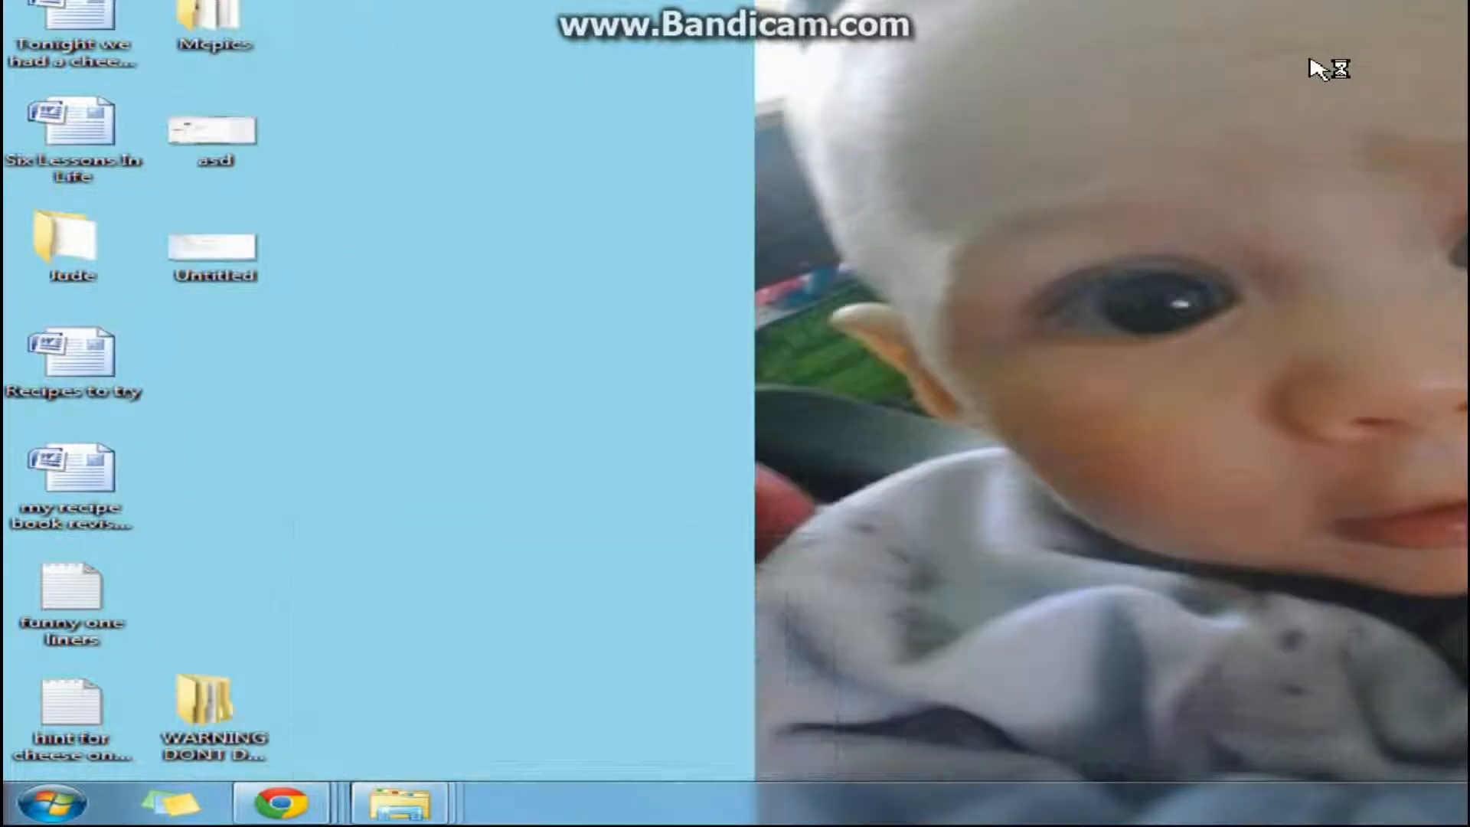
{"action": "mouse_move", "coordinate": [530, 282]}
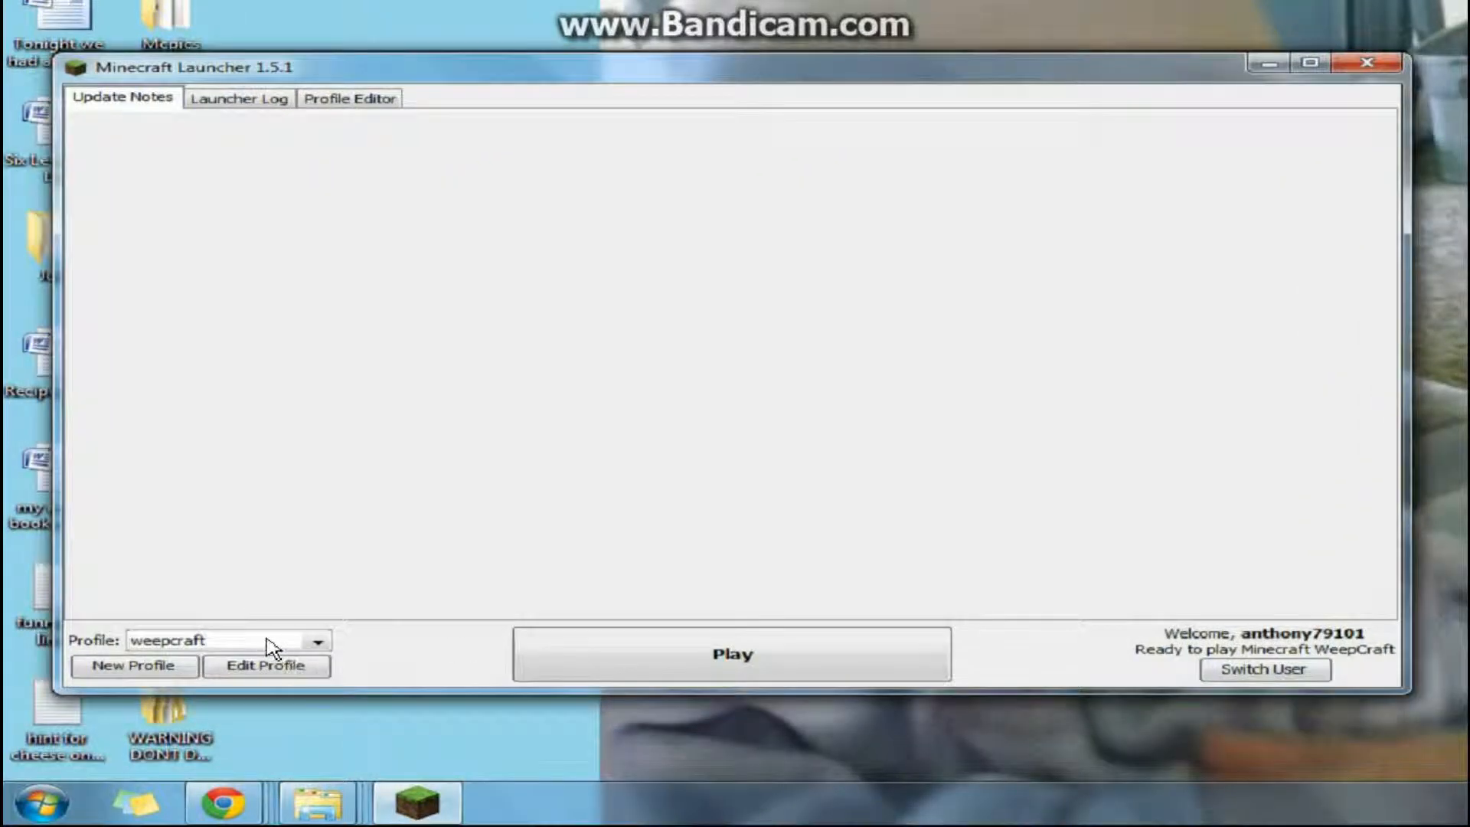
Select the anthony79101 profile that plays Minecraft 1.7.2 in the launcher
{"action": "left_click", "coordinate": [317, 640]}
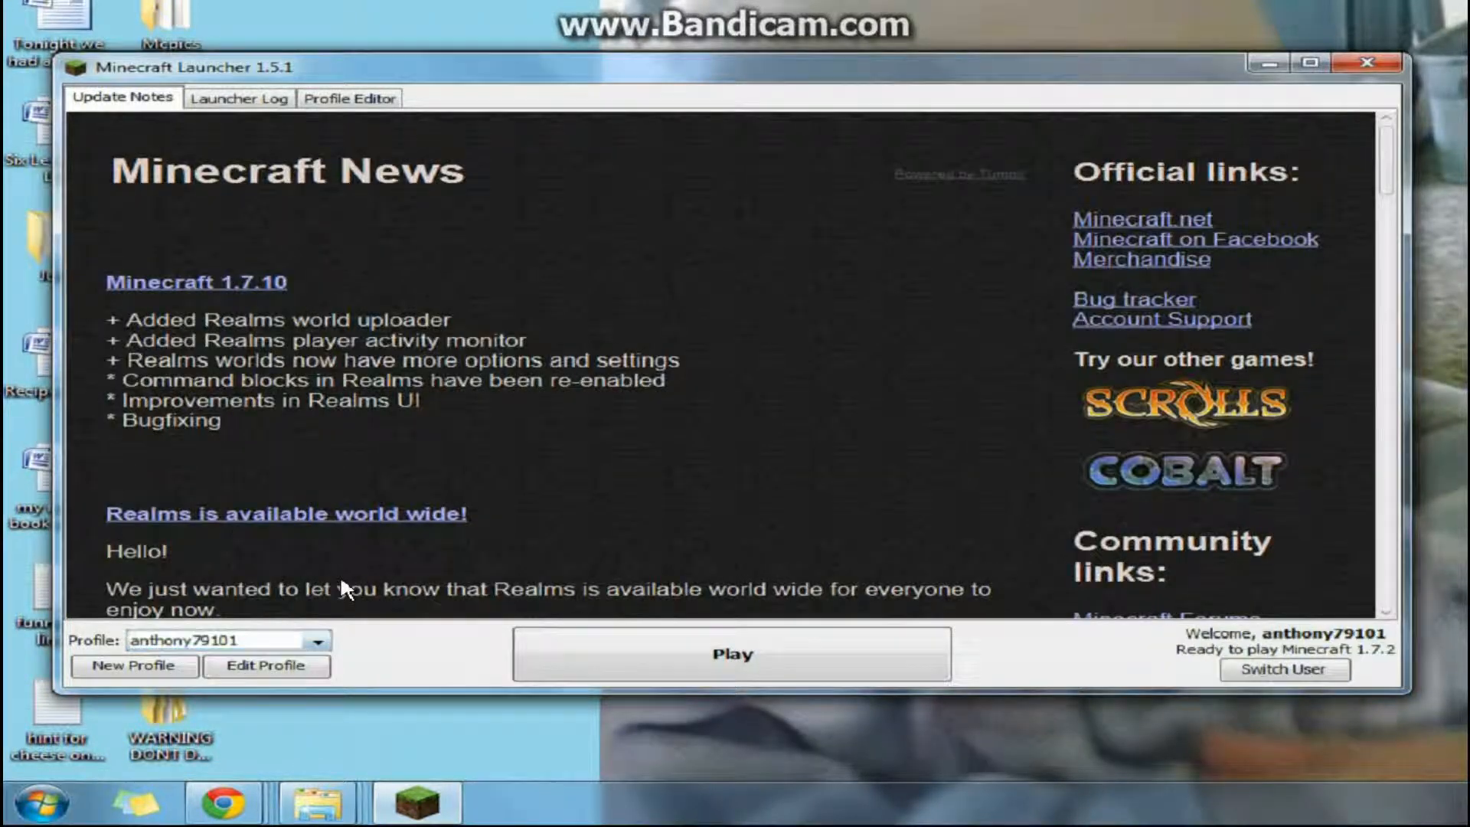
{"action": "left_click", "coordinate": [730, 653]}
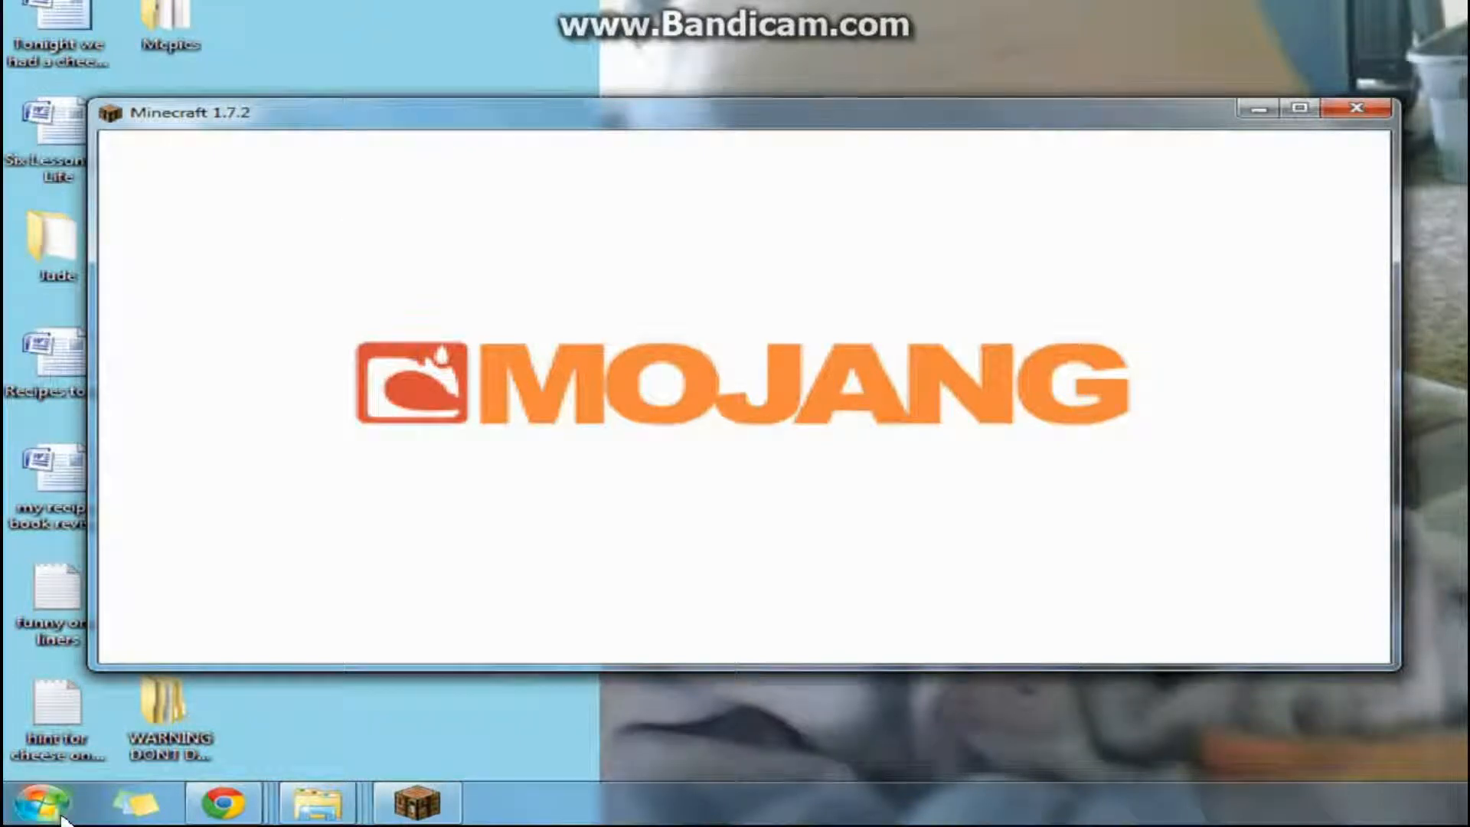
Start a %appdat search from the Start menu, then choose Singleplayer on the Minecraft title screen
{"action": "left_click", "coordinate": [40, 802]}
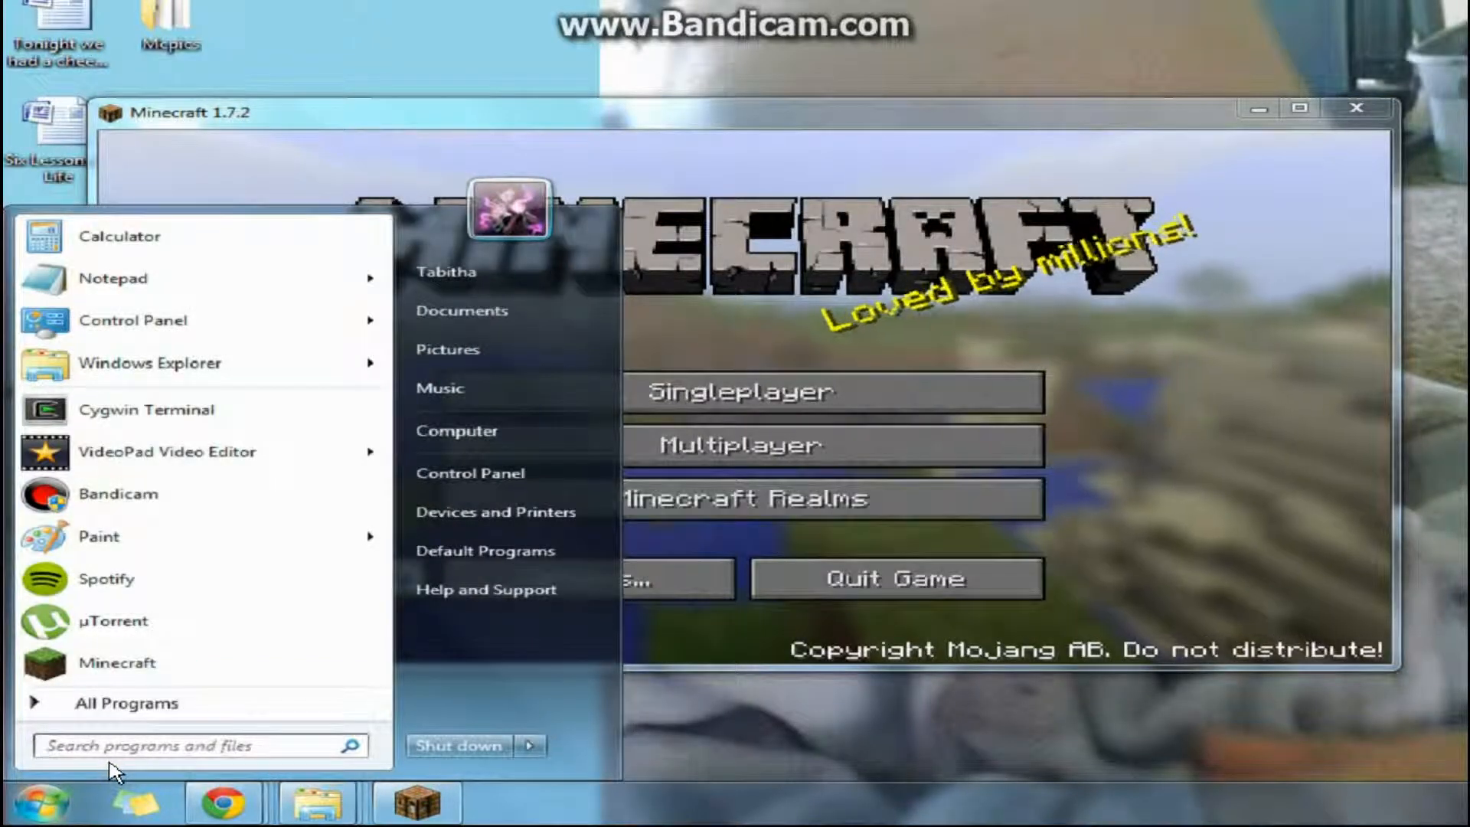
{"action": "type", "text": "%appdat"}
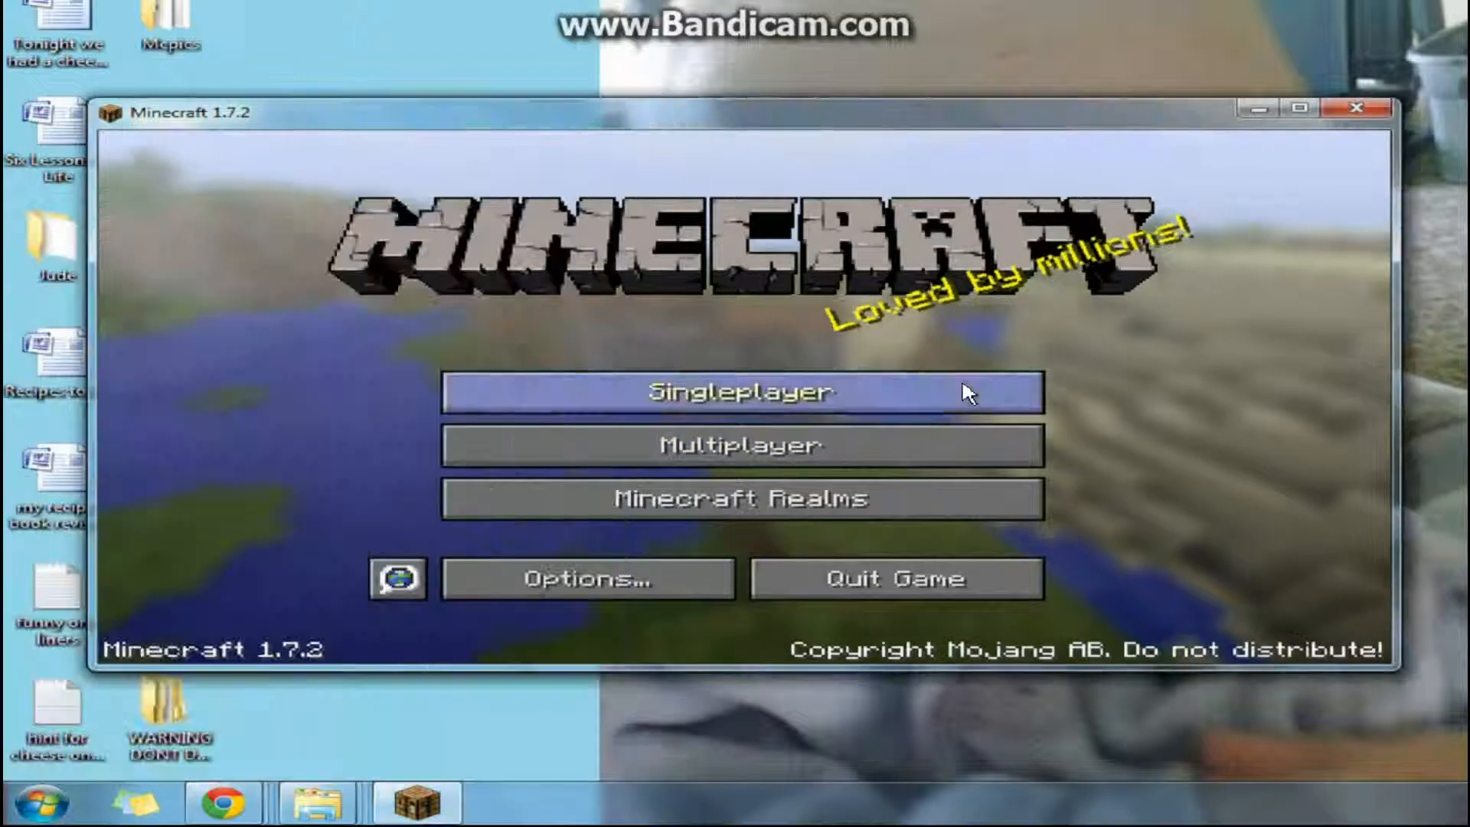
{"action": "left_click", "coordinate": [739, 392]}
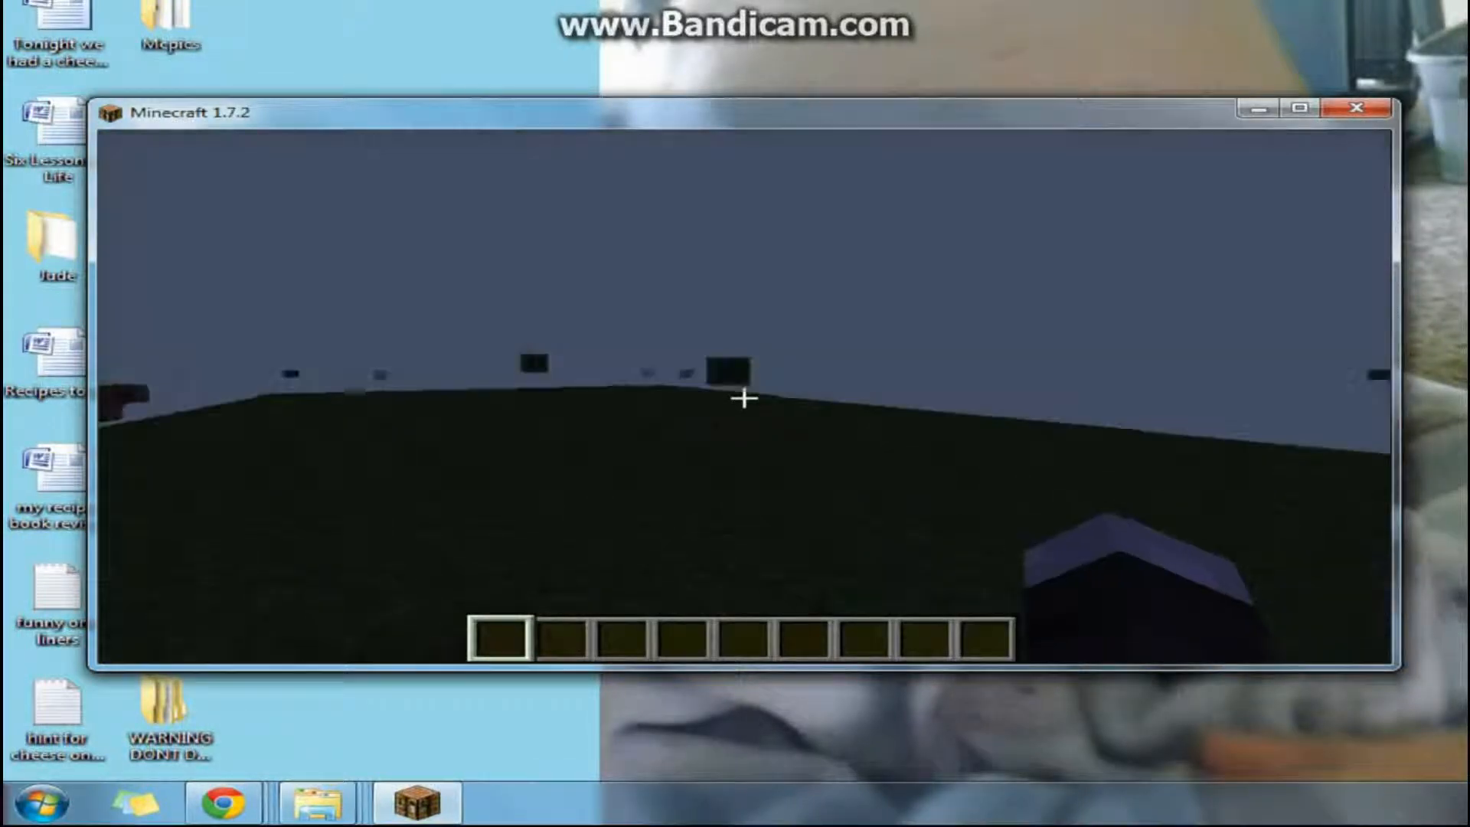
Verify LunaCraft 1.8.x (32x) sits above Default in the selected resource packs, then resume the world
{"action": "key", "text": "Escape"}
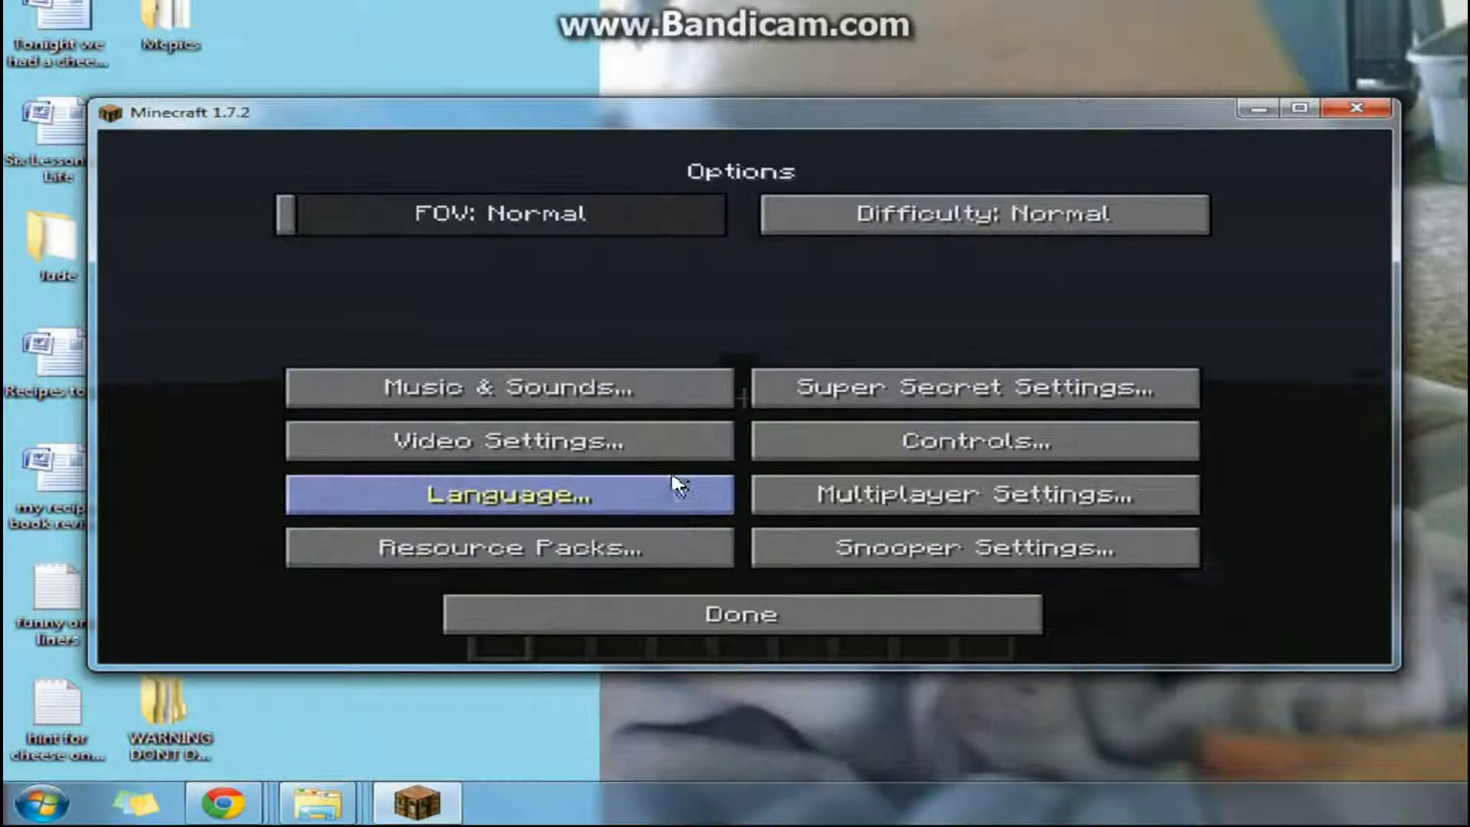
{"action": "left_click", "coordinate": [507, 548]}
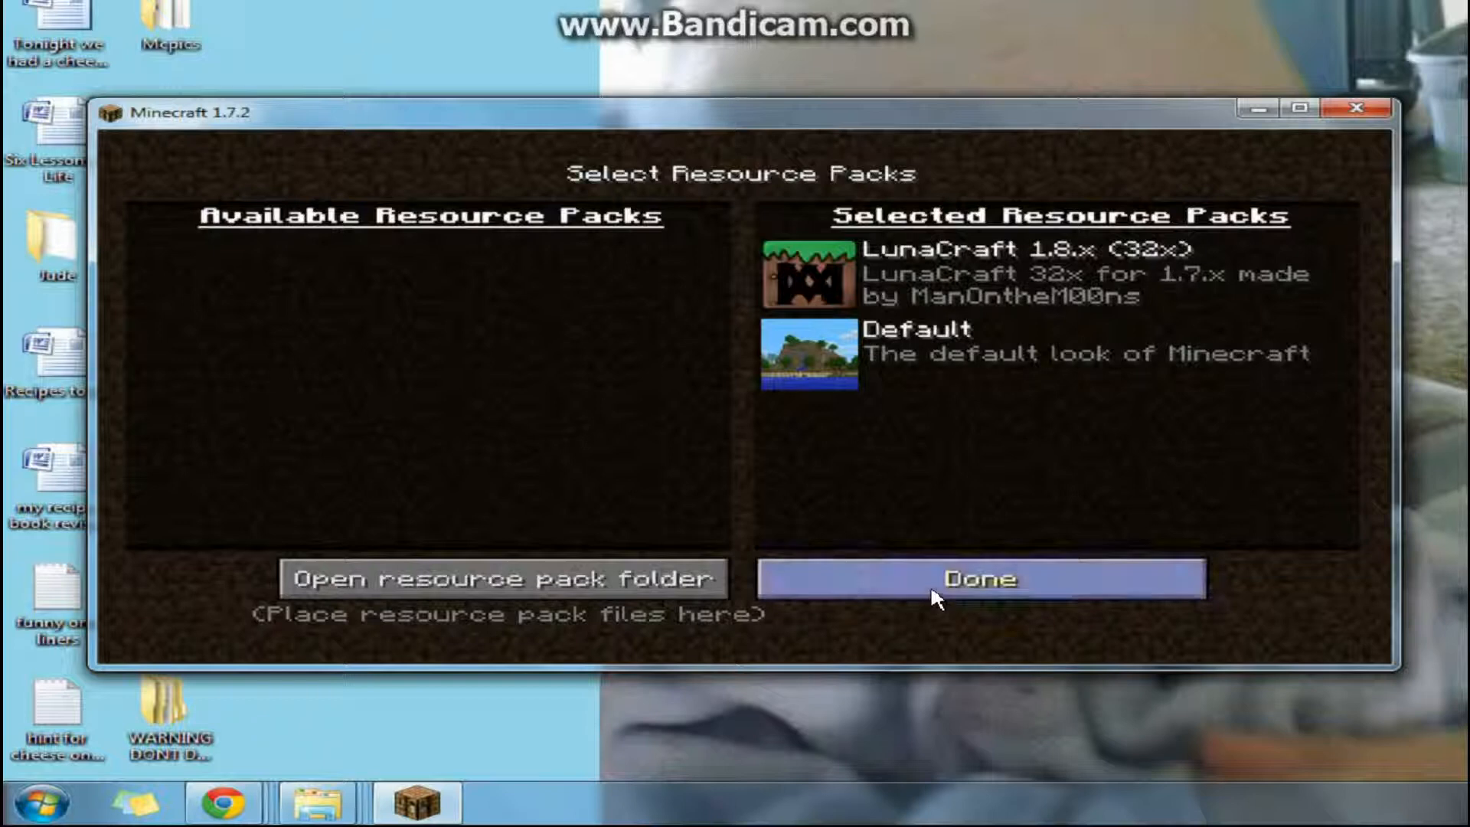
{"action": "mouse_move", "coordinate": [272, 314]}
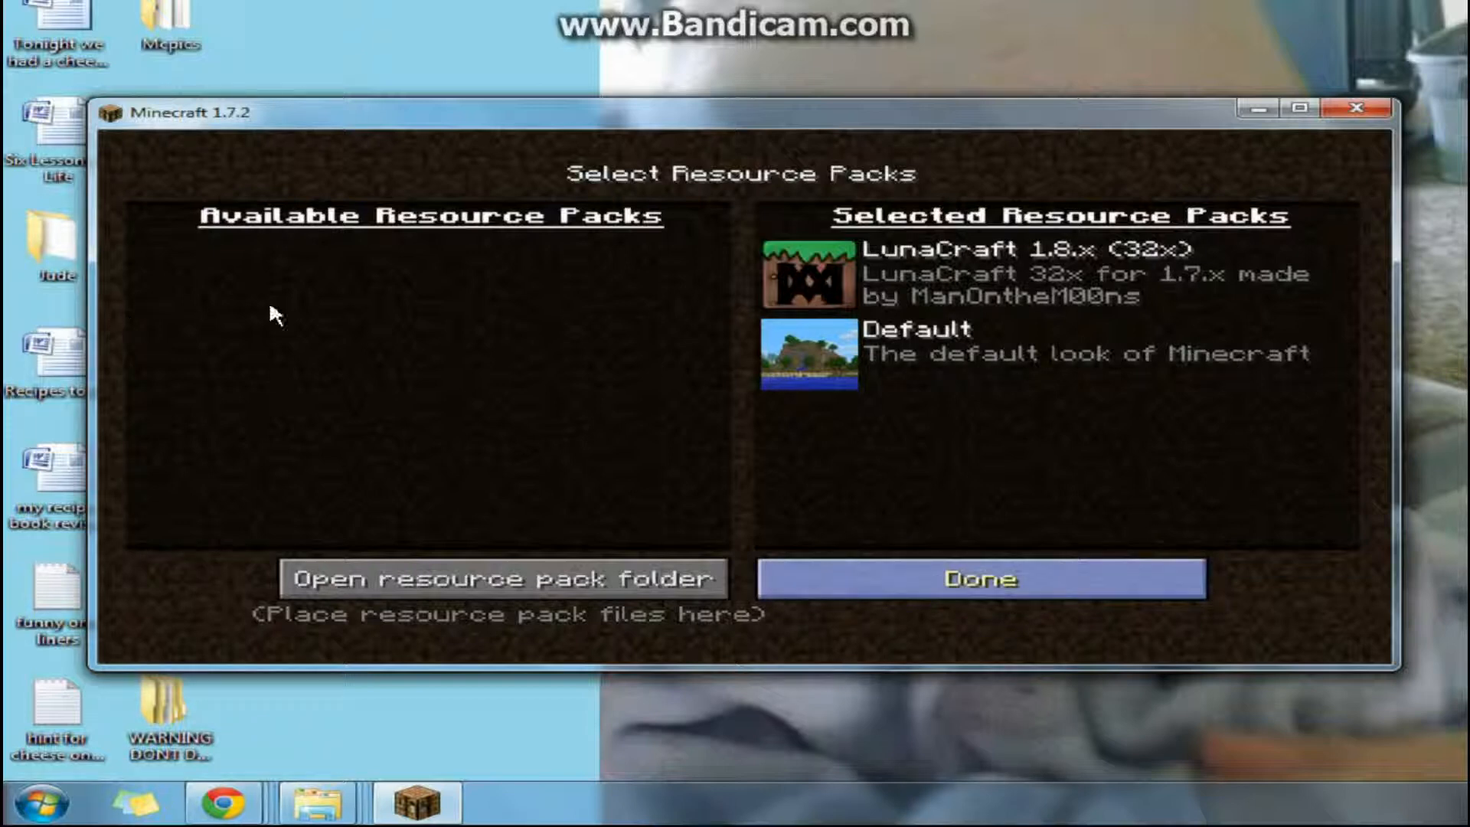
{"action": "mouse_move", "coordinate": [792, 539]}
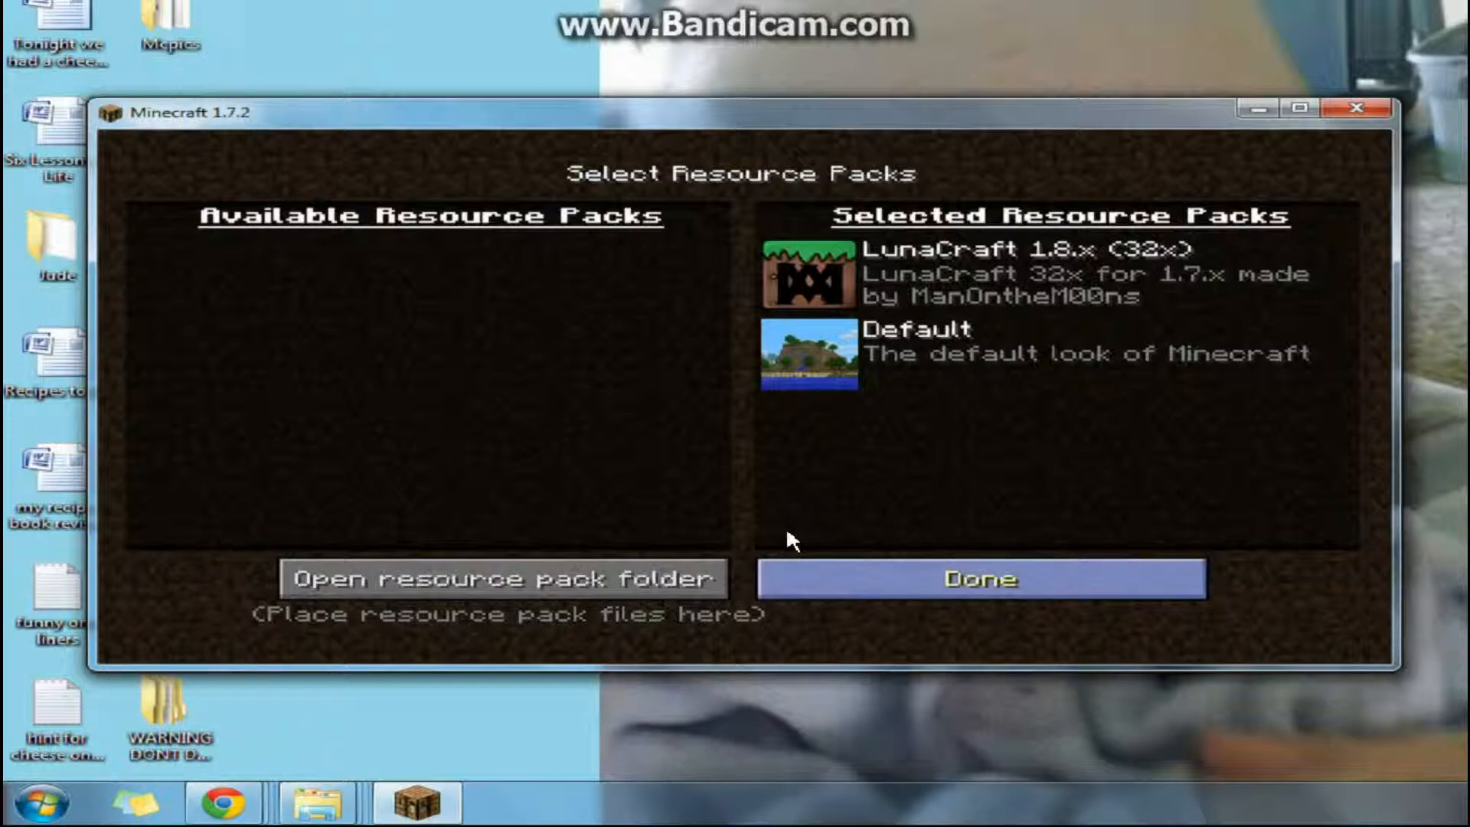
{"action": "left_click", "coordinate": [978, 577]}
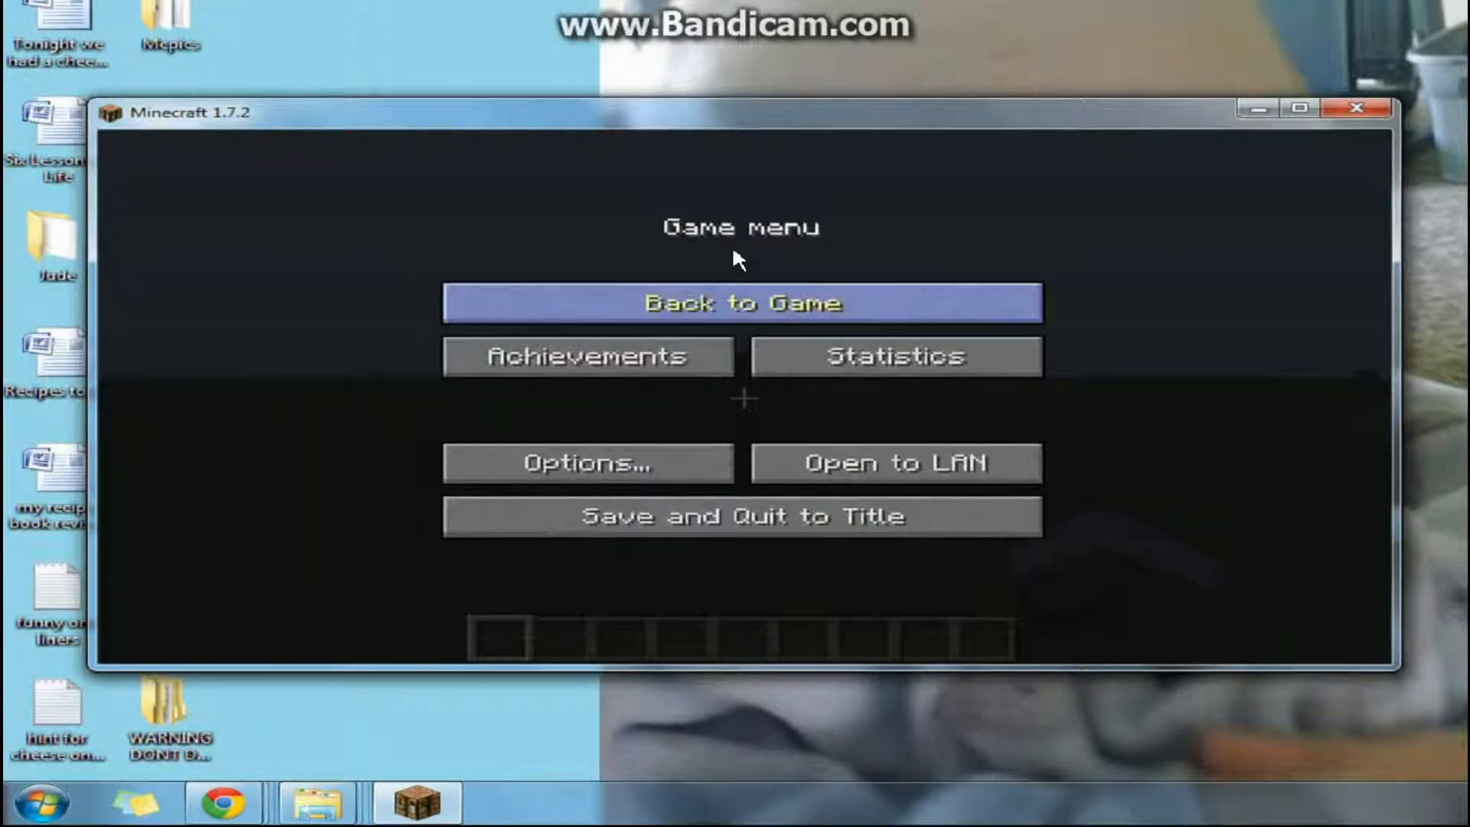
{"action": "left_click", "coordinate": [741, 302]}
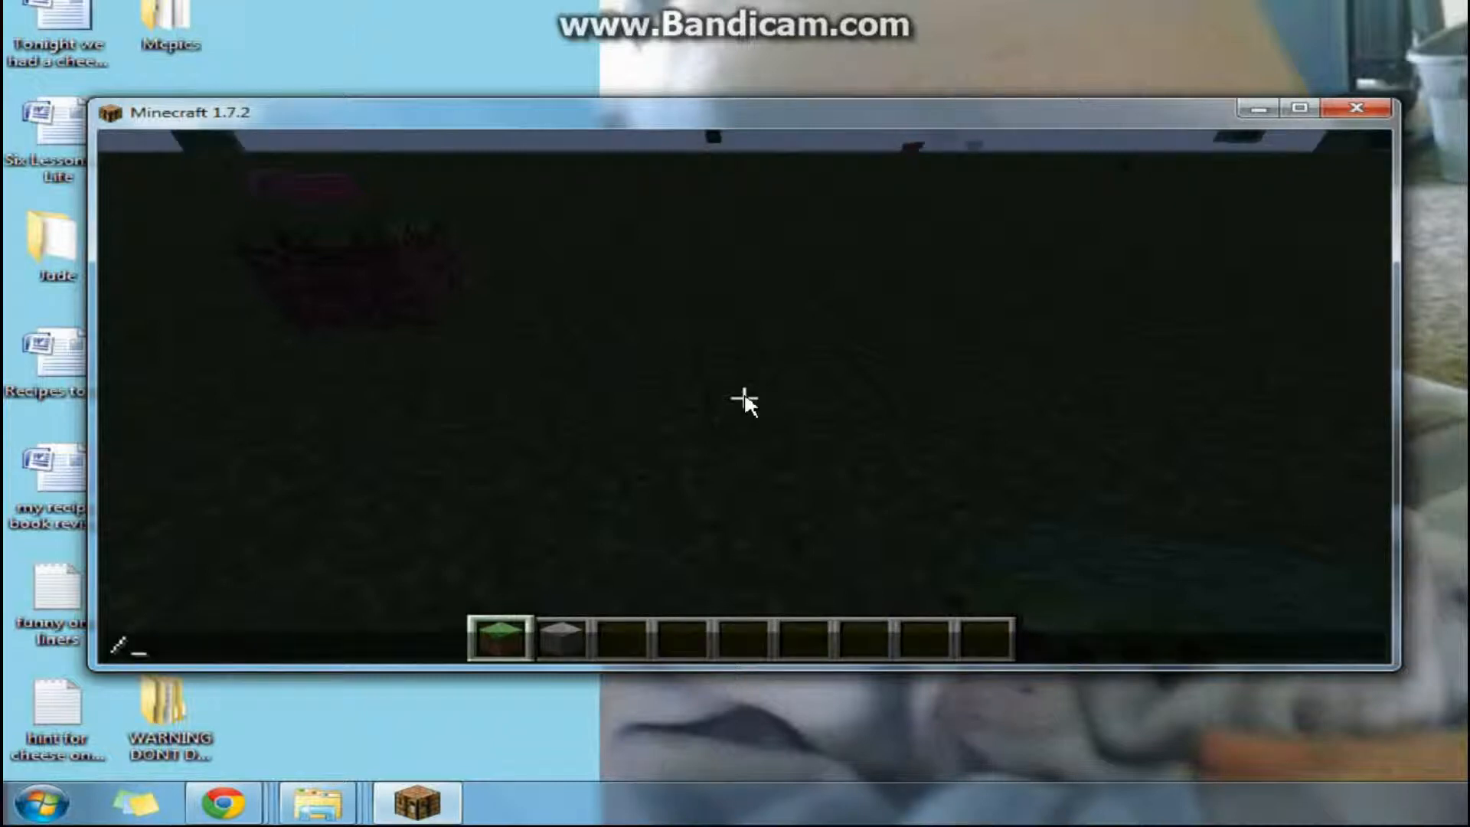
Run a /gamemode command and /time set day so daylight reveals the red-marked dirt
{"action": "type", "text": "/gam"}
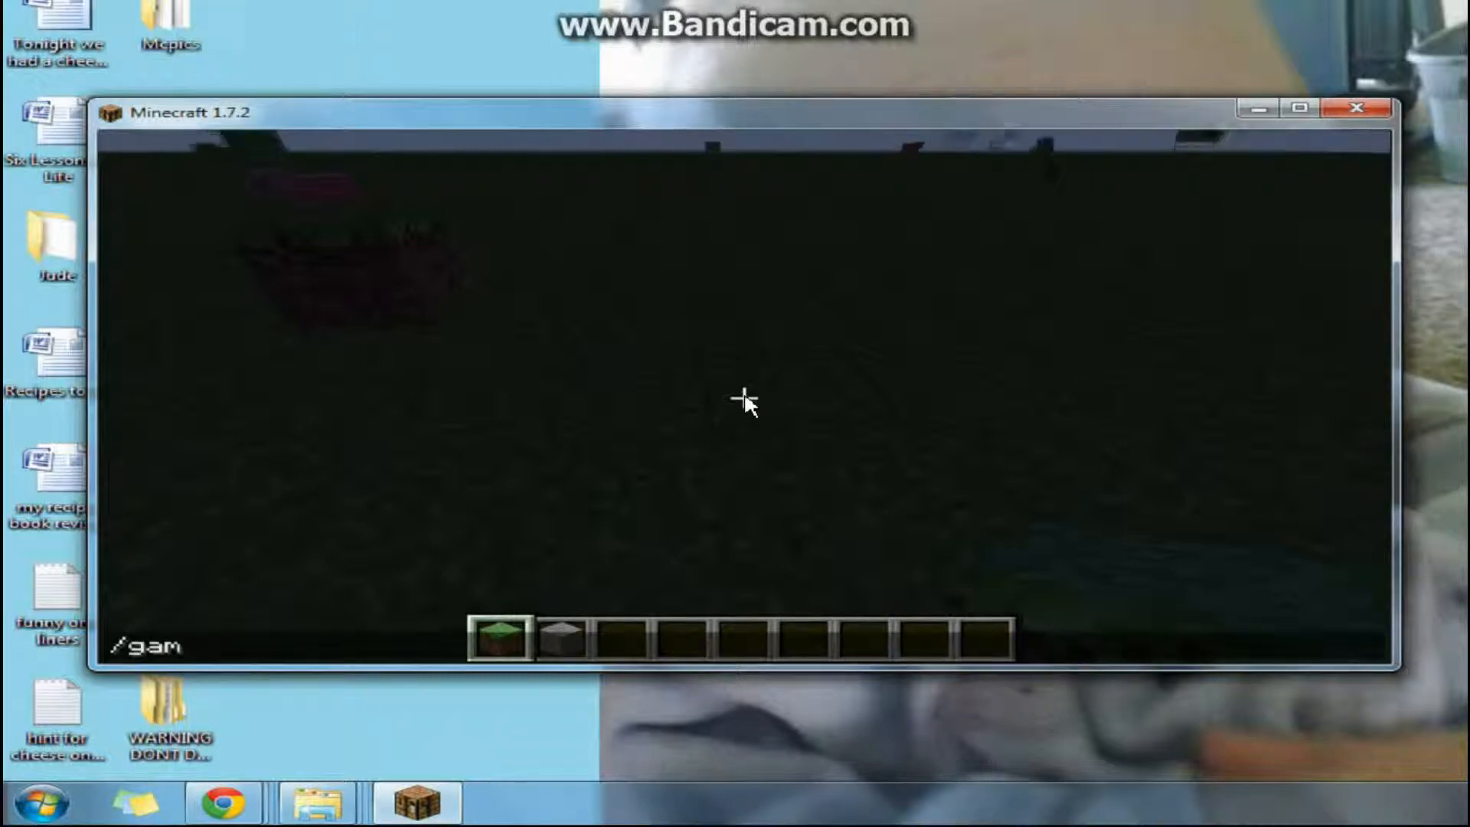
{"action": "key", "text": "Backspace"}
{"action": "type", "text": "time set d"}
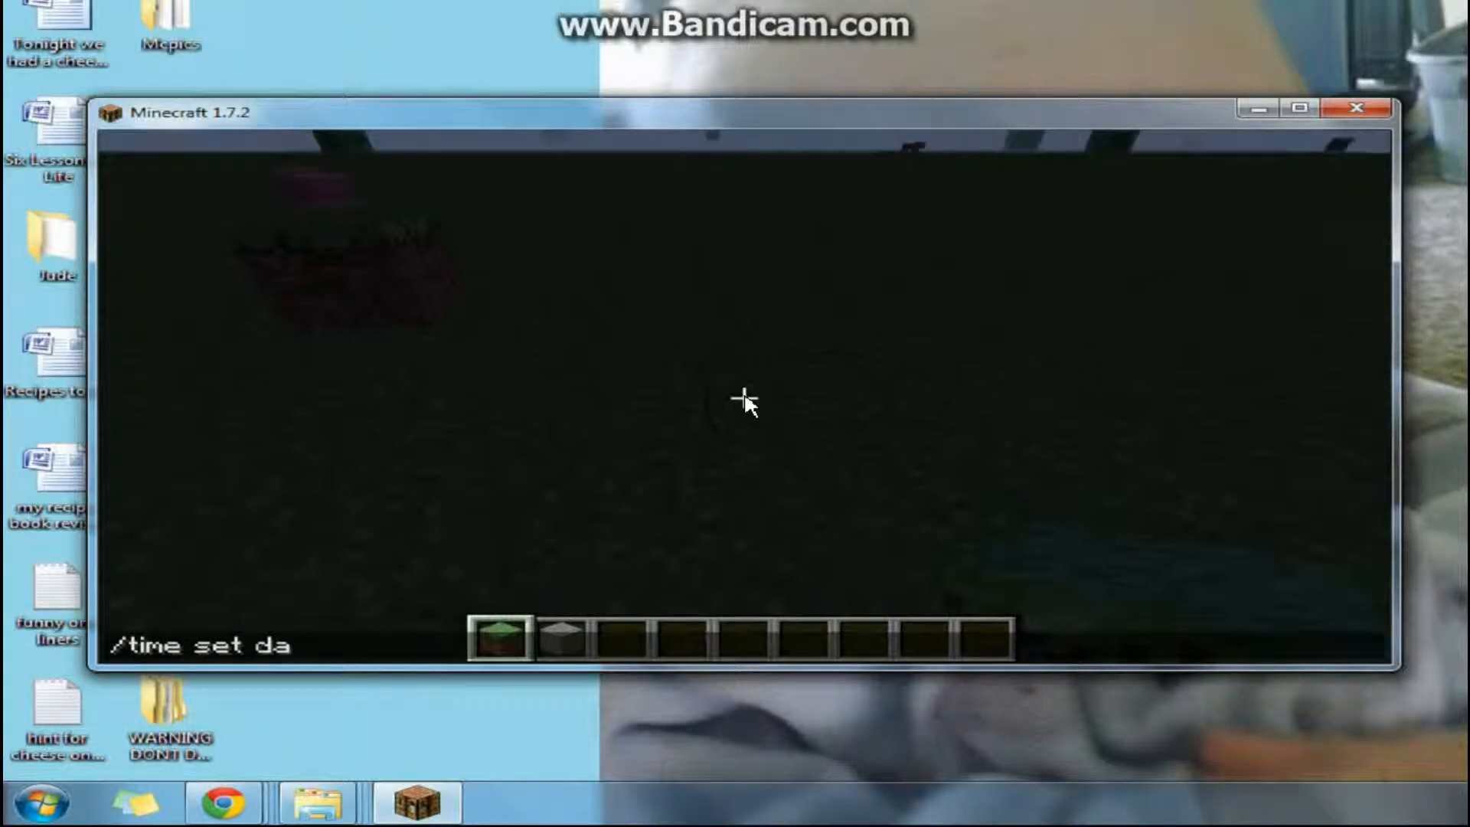
{"action": "key", "text": "enter"}
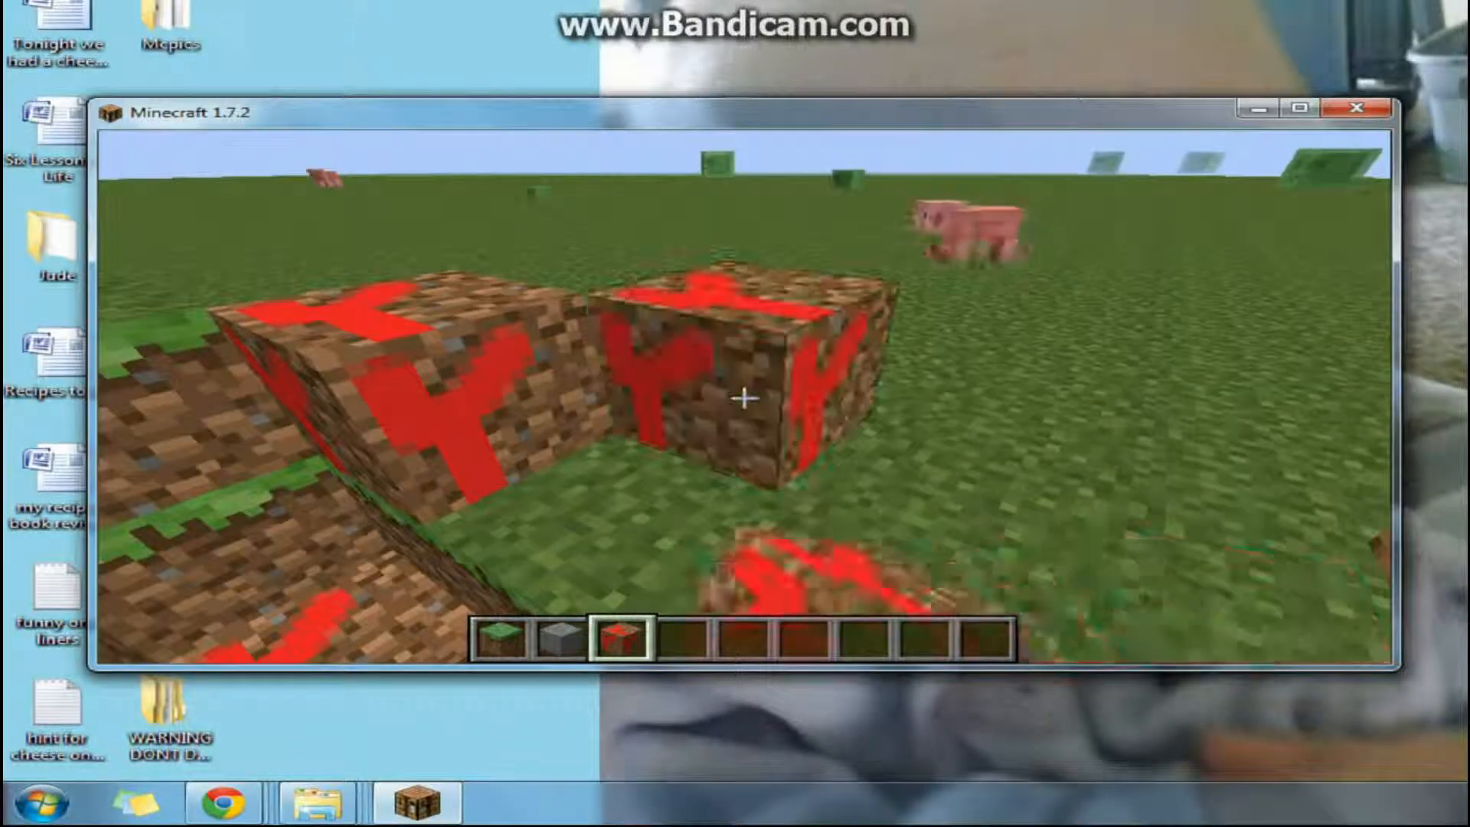
Save and quit the world to the title screen after showing the red-marked dirt blocks
{"action": "key", "text": "Escape"}
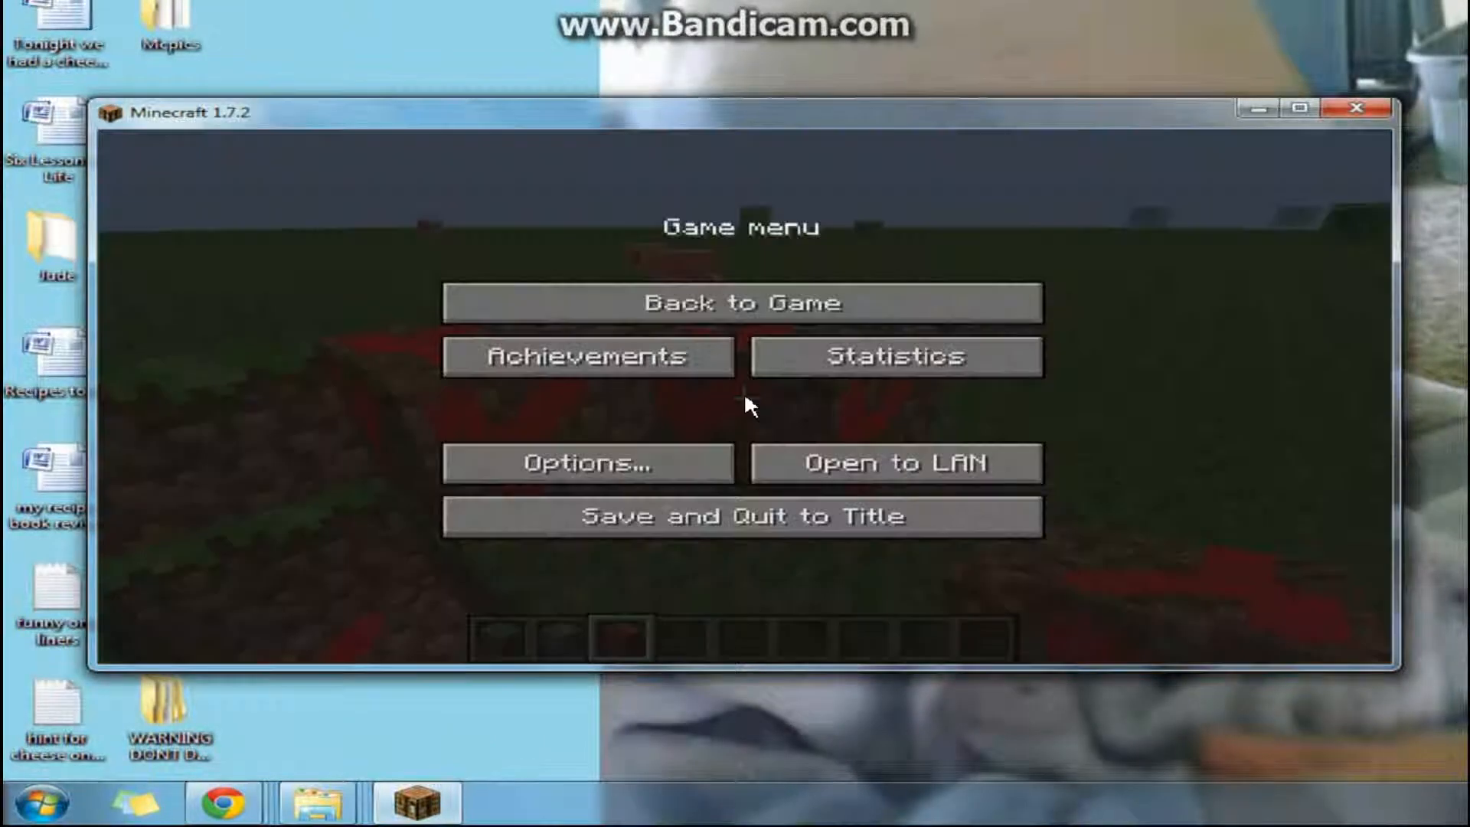
{"action": "left_click", "coordinate": [739, 516]}
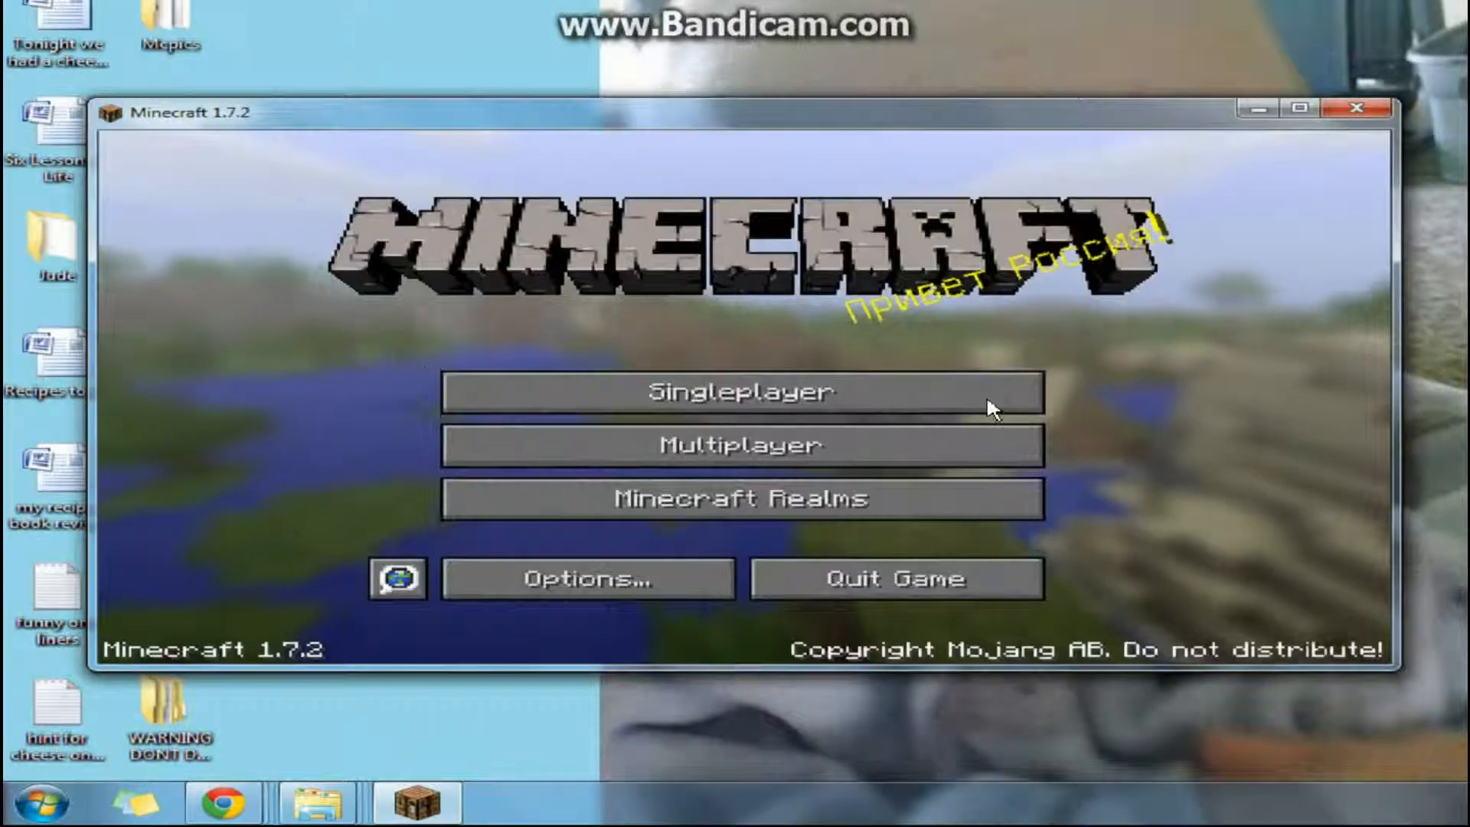
{"action": "mouse_move", "coordinate": [950, 366]}
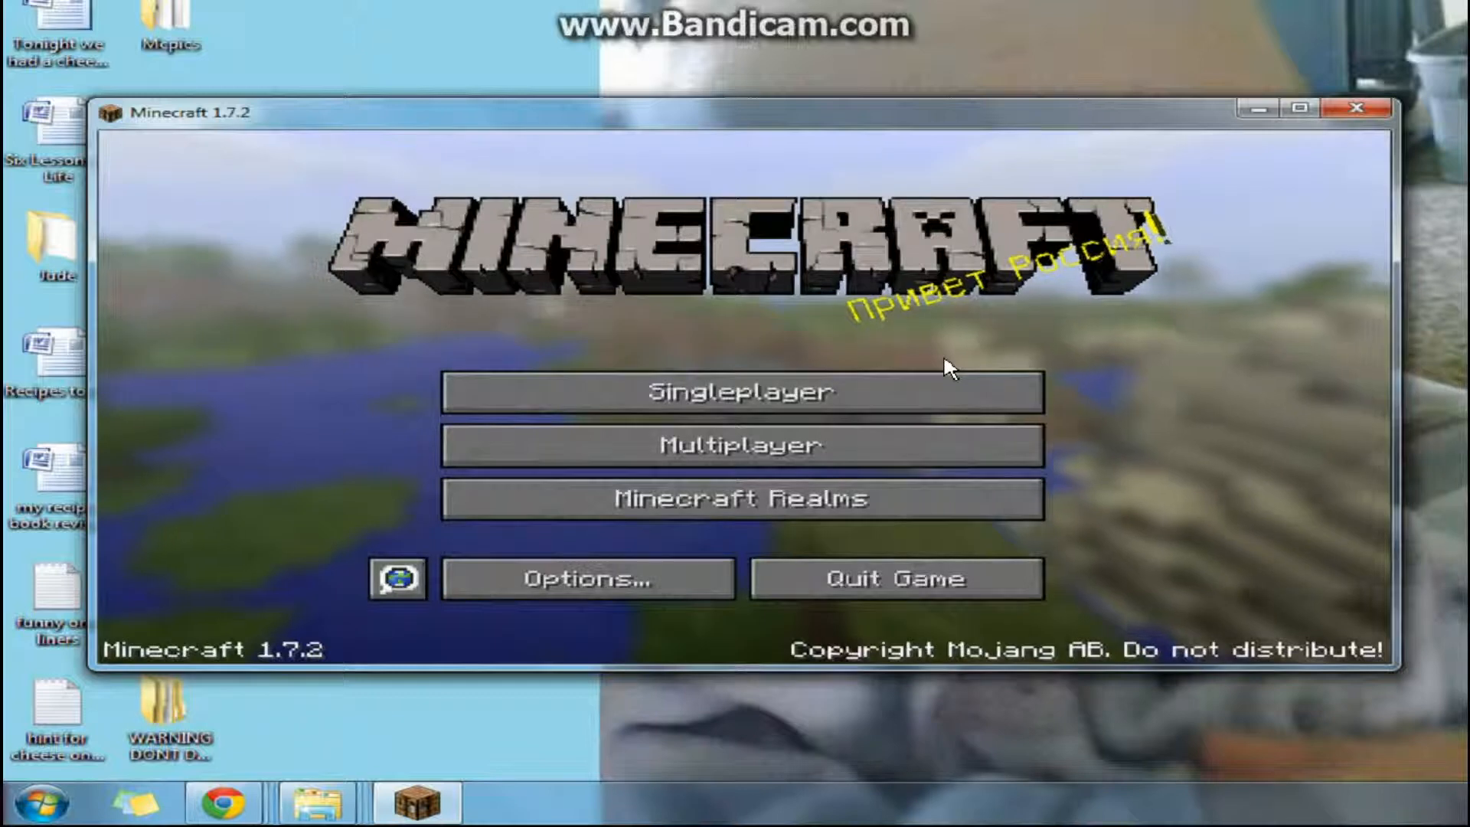